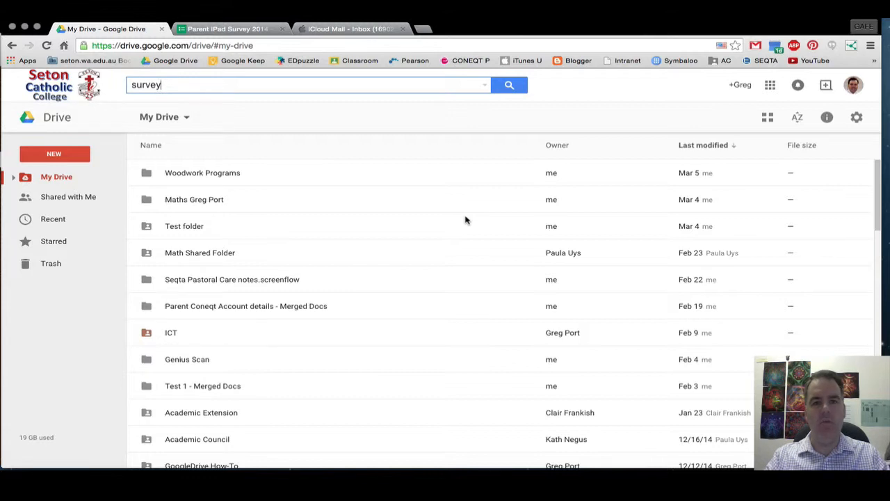
mouse_move(307, 251)
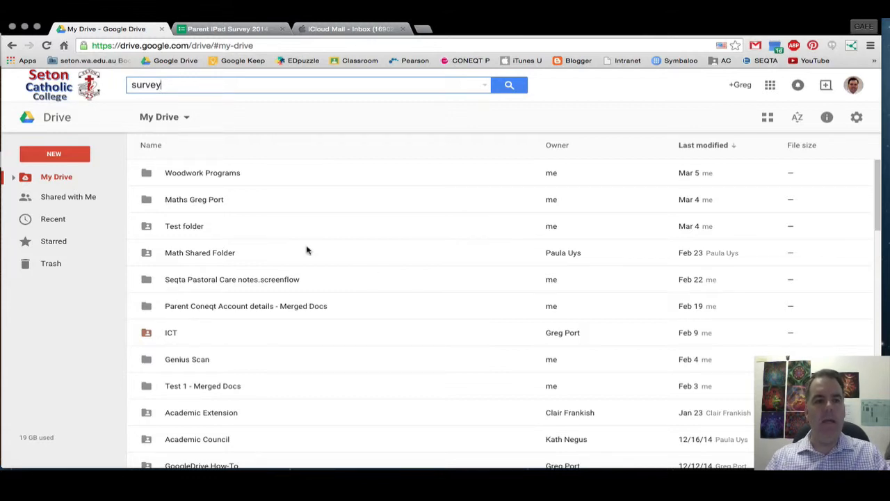
mouse_move(612, 147)
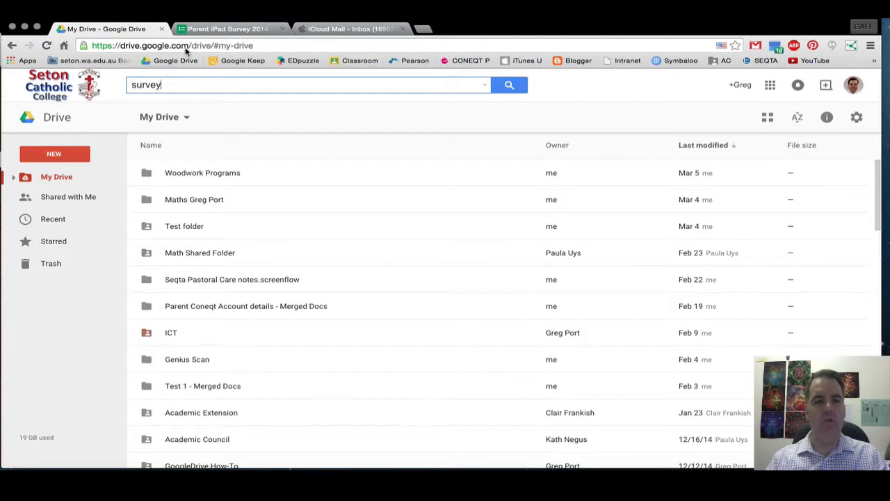
mouse_move(312, 214)
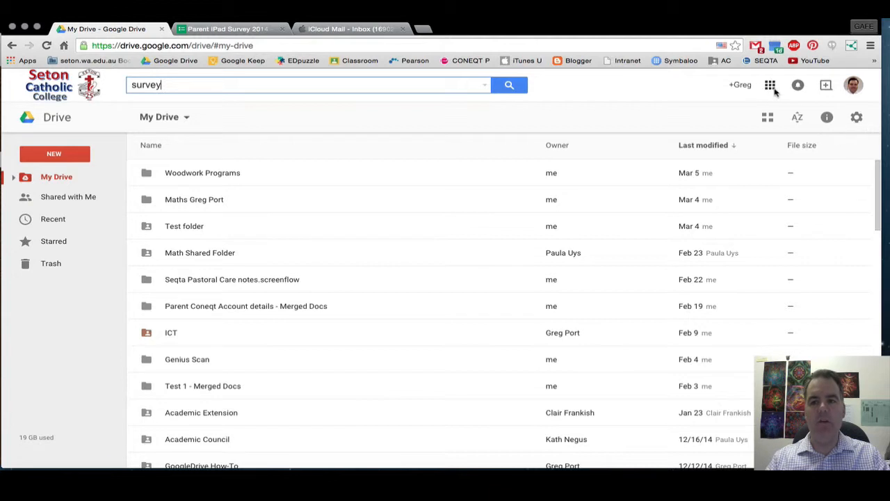
Show the Google apps launcher over My Drive.
click(771, 84)
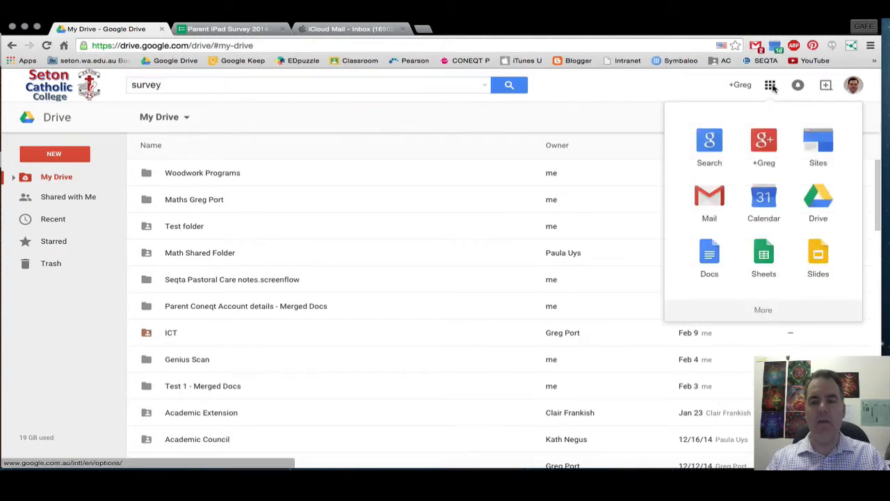
mouse_move(817, 197)
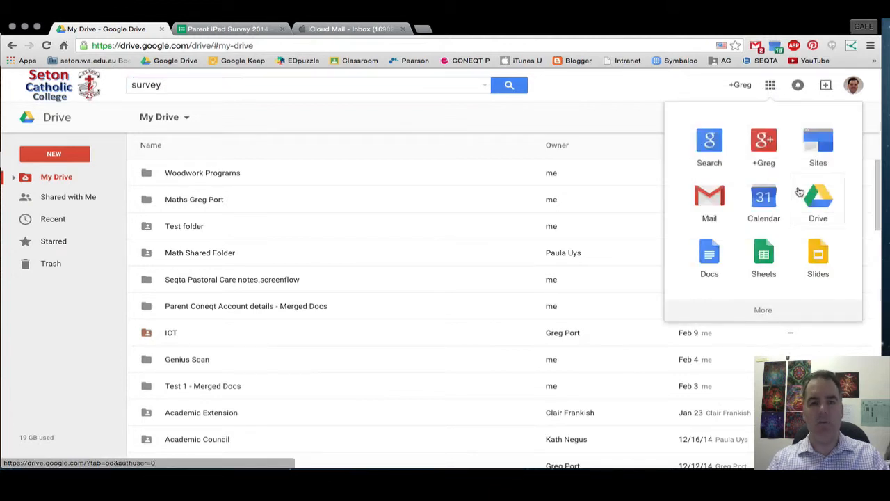
mouse_move(818, 202)
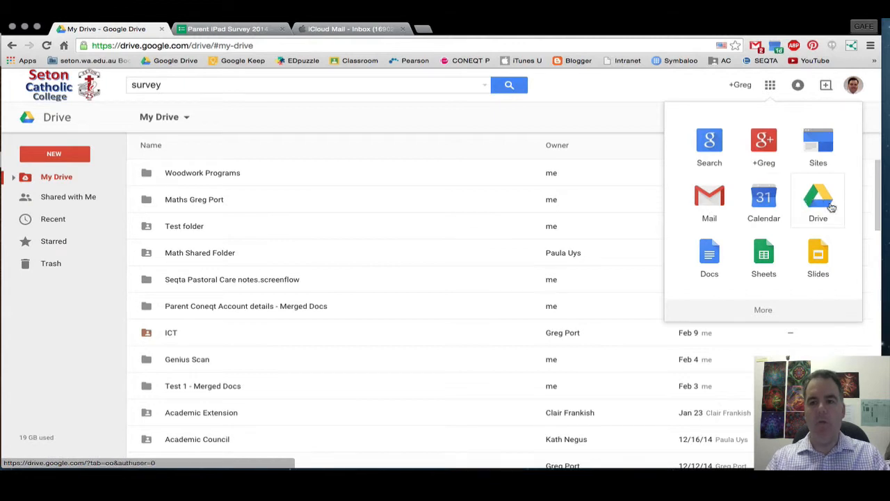
mouse_move(709, 256)
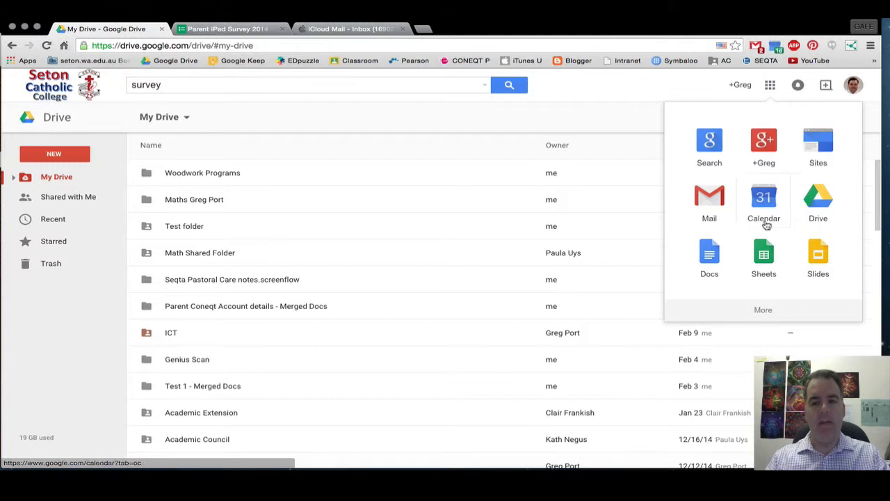
mouse_move(384, 187)
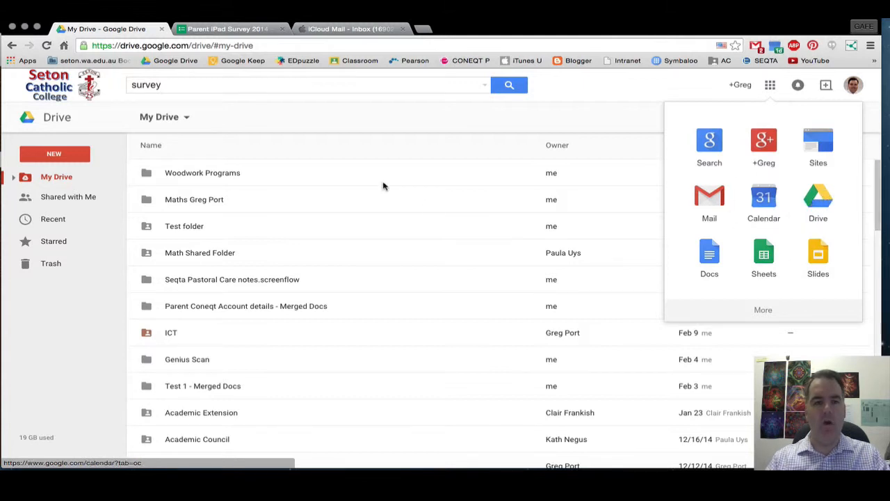
Create a new Google Form from Drive's New > More menu.
click(54, 153)
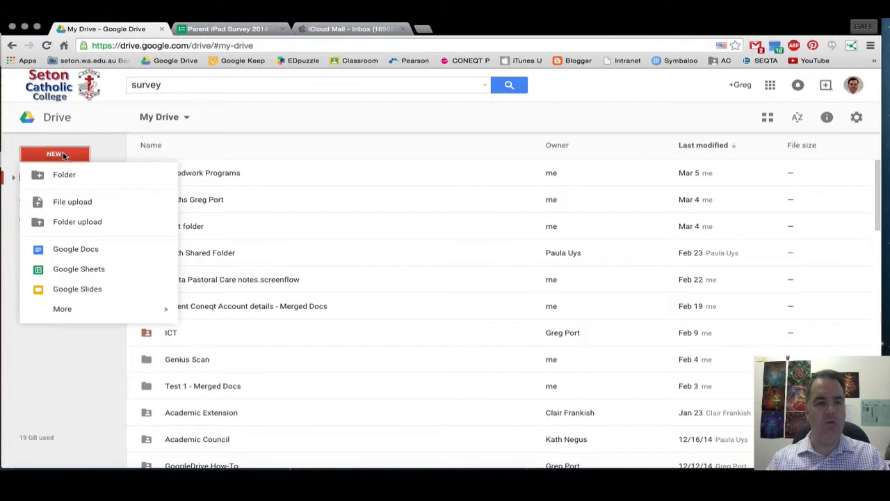
mouse_move(78, 221)
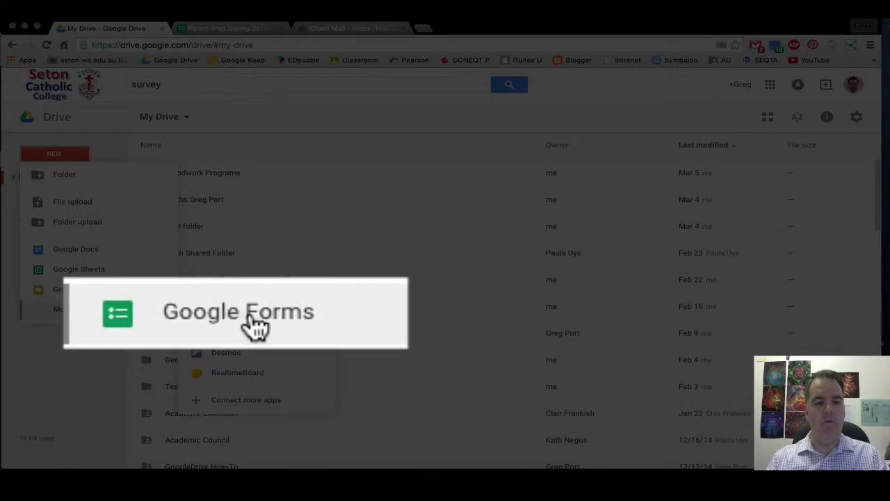
mouse_move(355, 326)
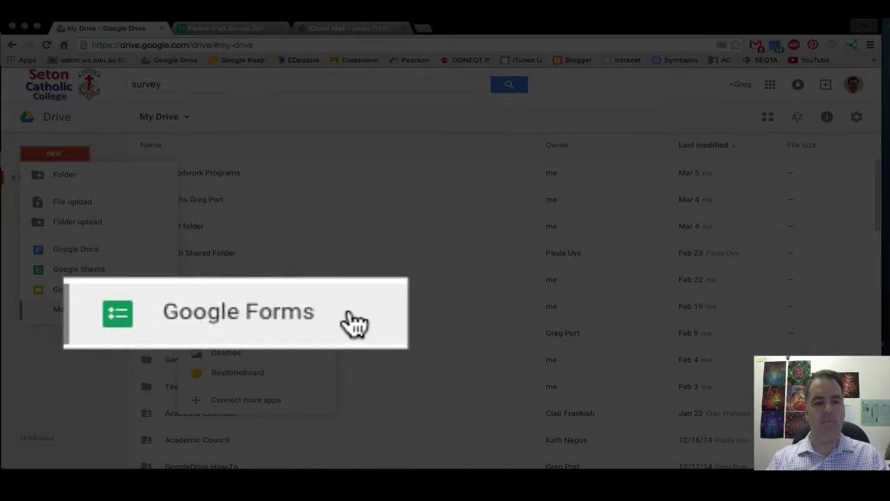
click(238, 312)
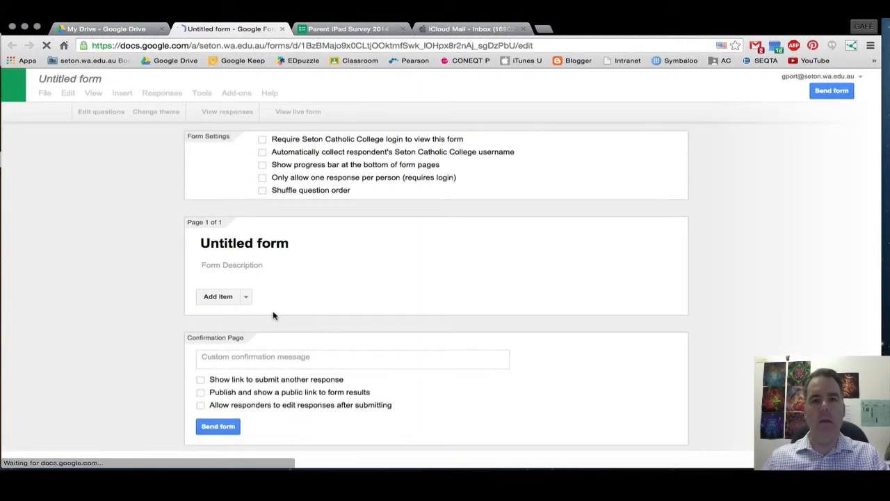
Turn off 'Require Seton Catholic College login' and confirm outside access.
click(217, 296)
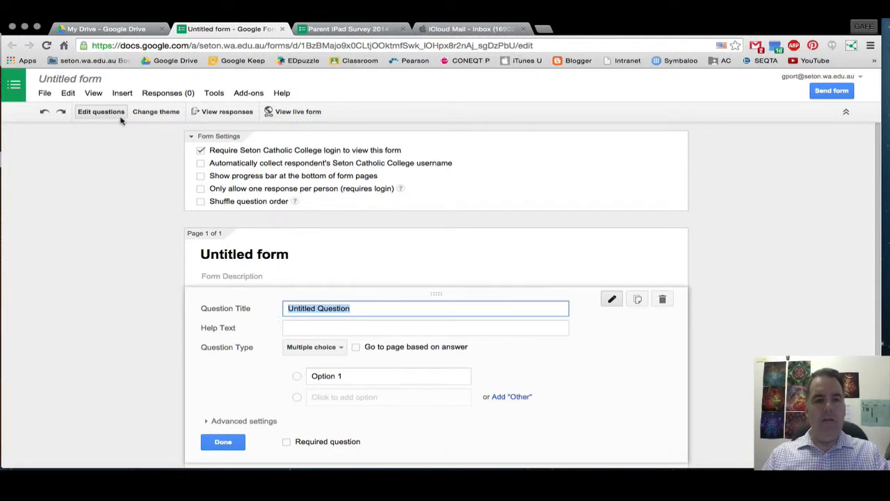
mouse_move(239, 157)
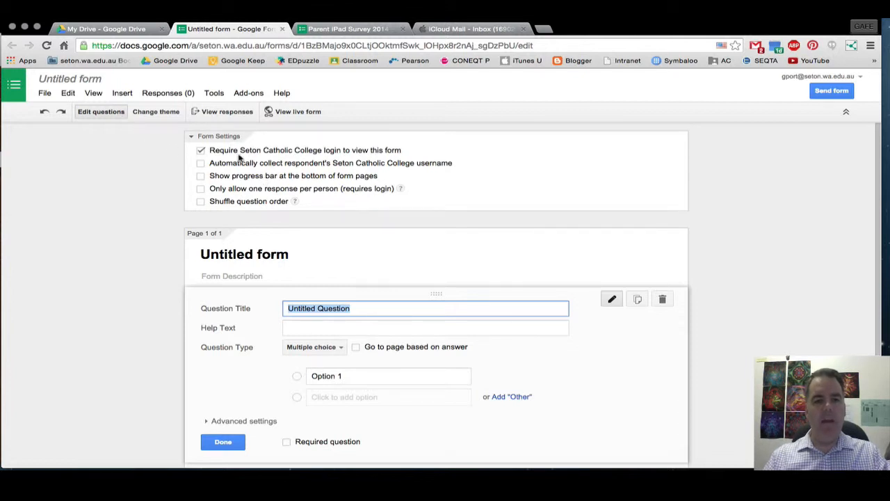
mouse_move(412, 153)
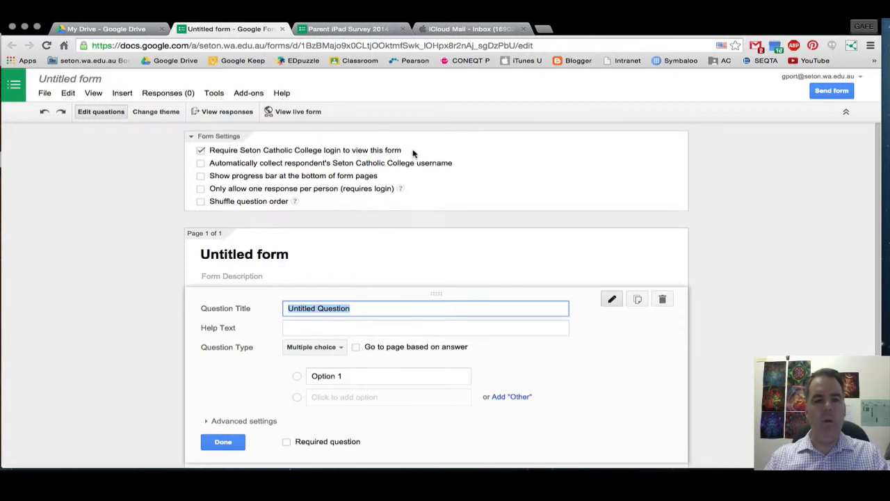
mouse_move(242, 159)
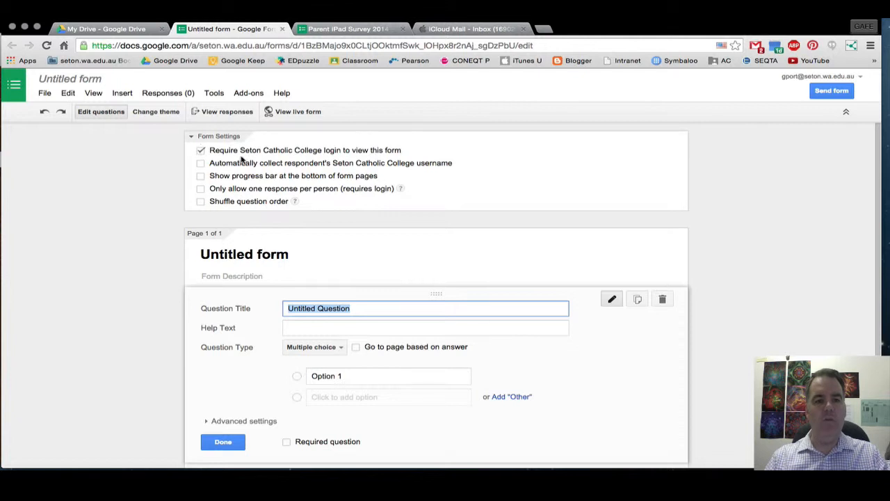
mouse_move(406, 150)
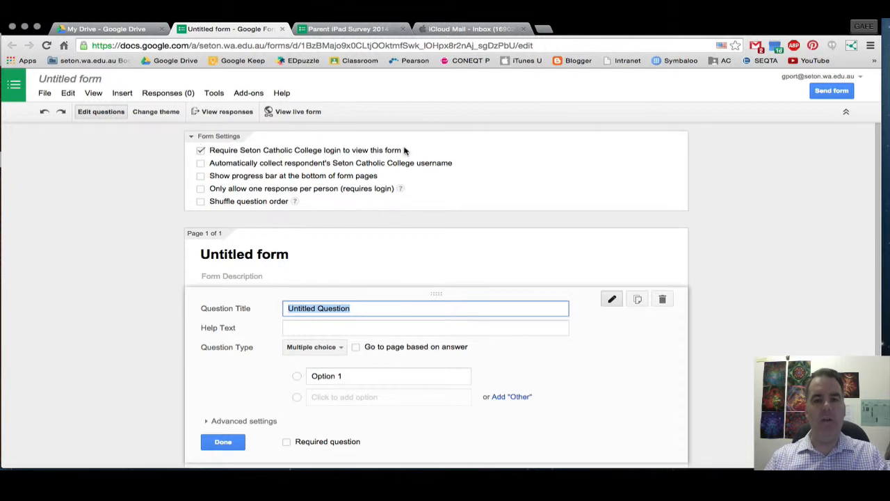
mouse_move(304, 166)
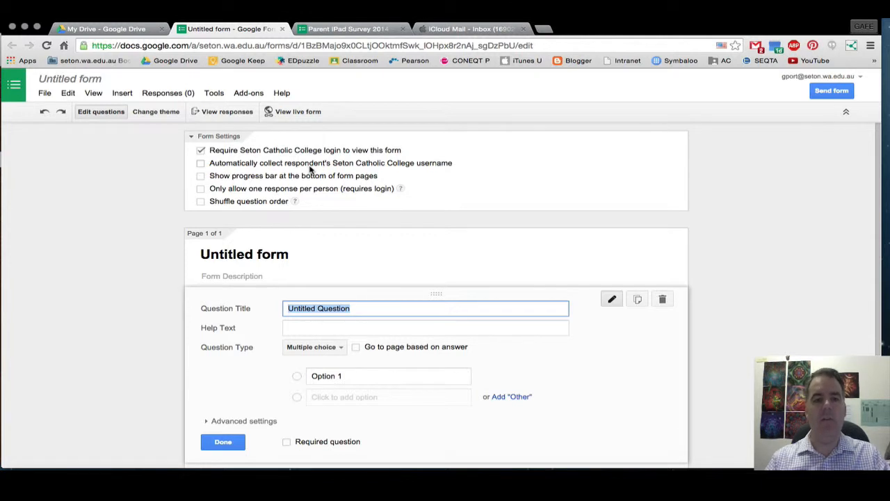
click(200, 151)
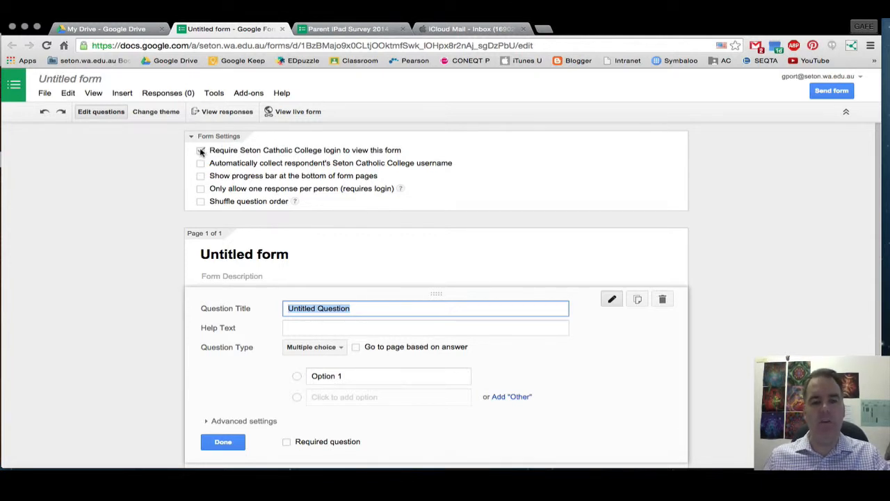
click(200, 150)
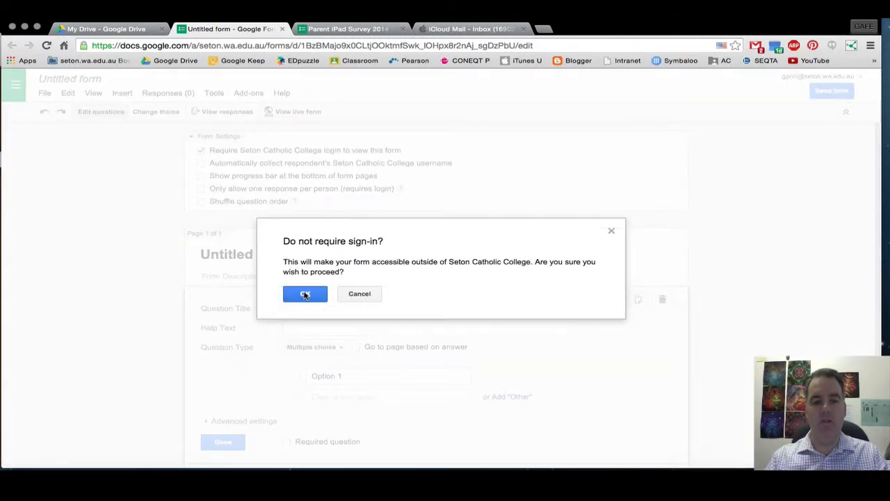
click(304, 294)
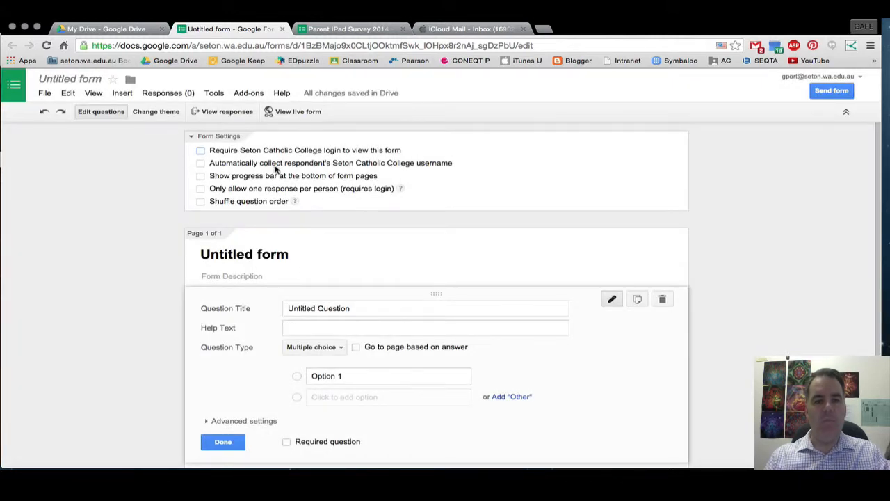
mouse_move(387, 173)
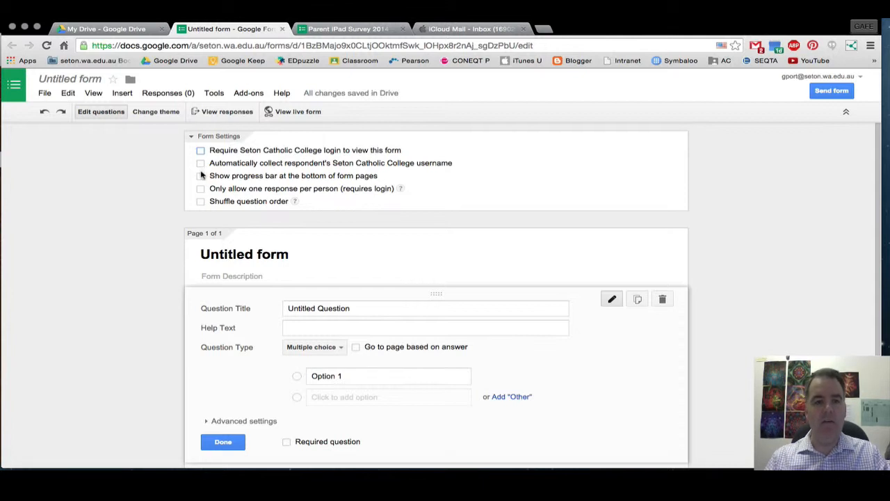
mouse_move(286, 189)
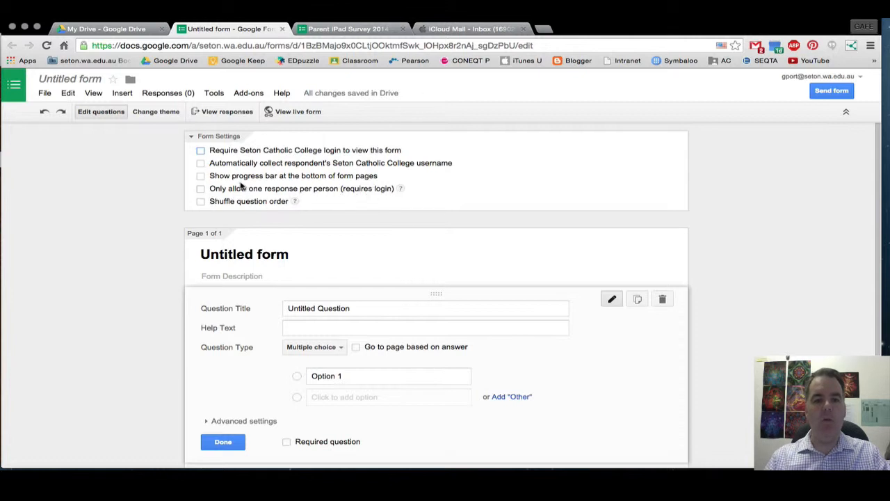
mouse_move(270, 210)
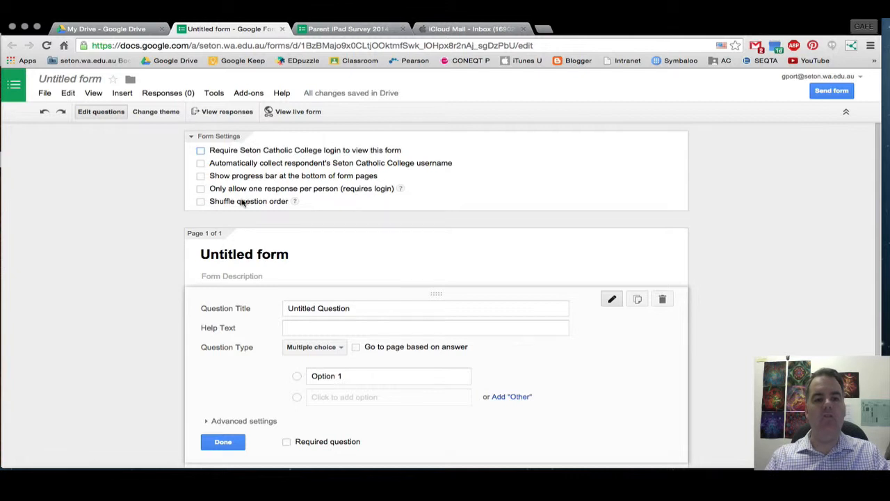
mouse_move(250, 217)
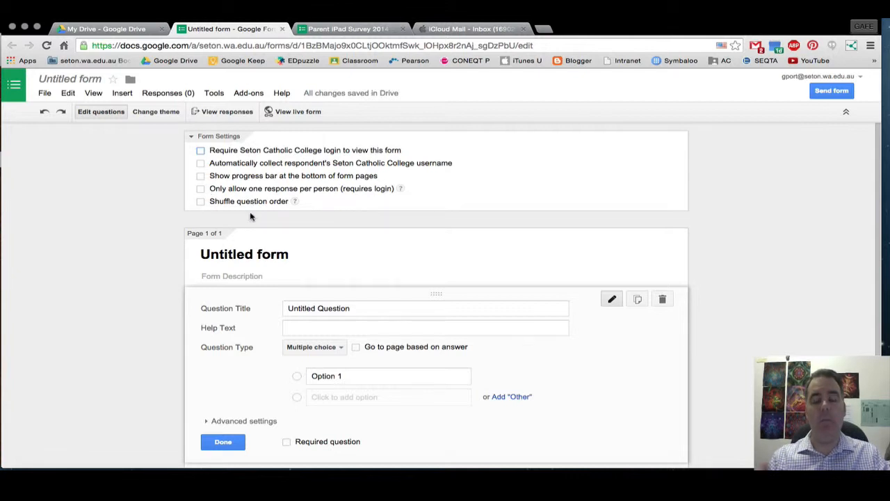
Title the form 'Test form' and enter 'Test from' as its description.
click(320, 275)
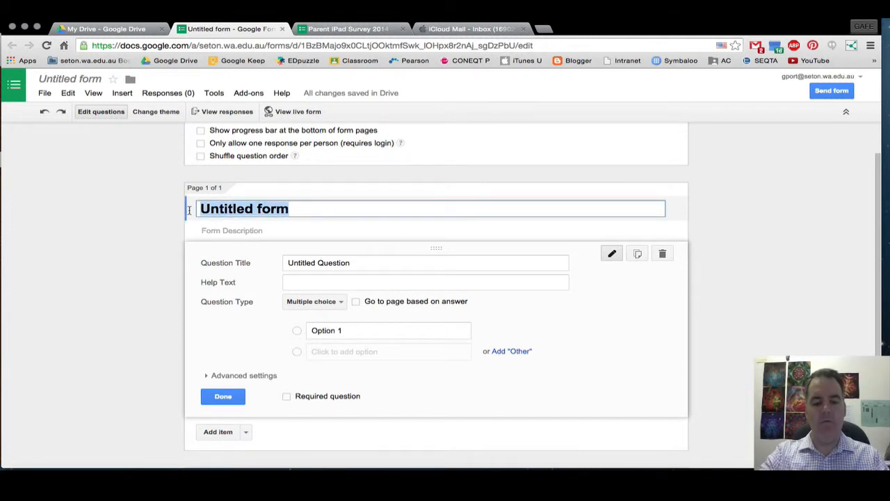
text(Test form)
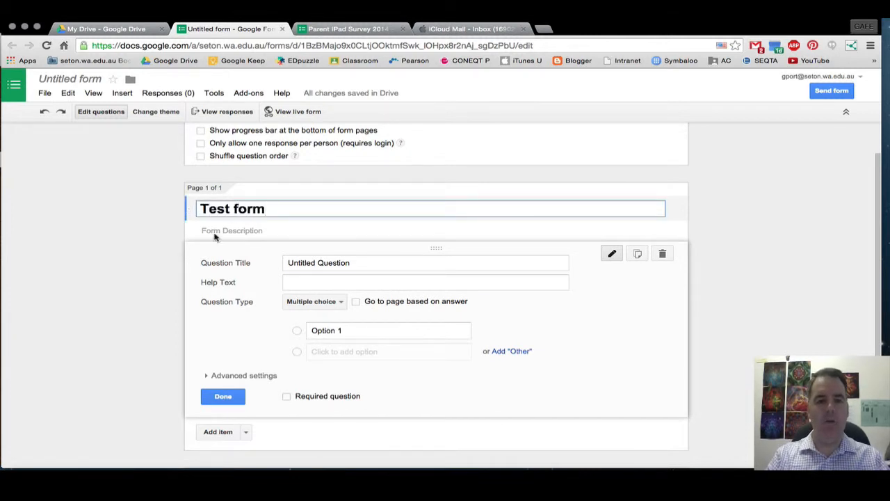
click(430, 230)
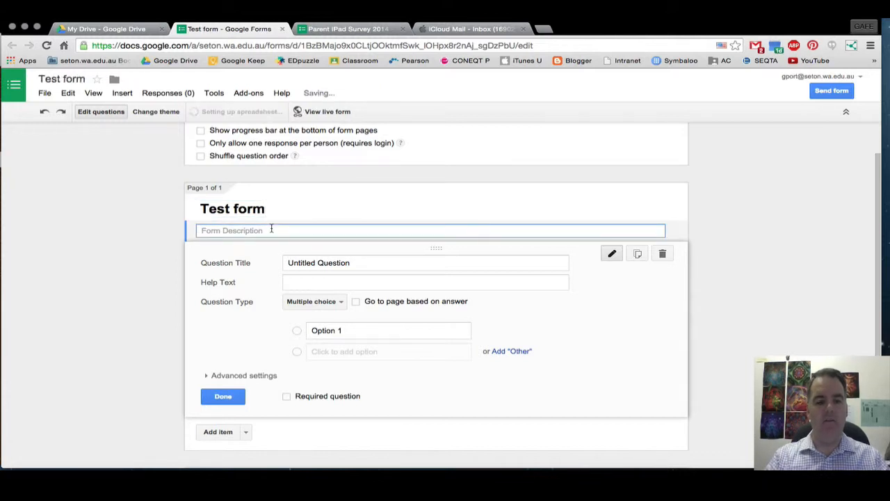
text(Test)
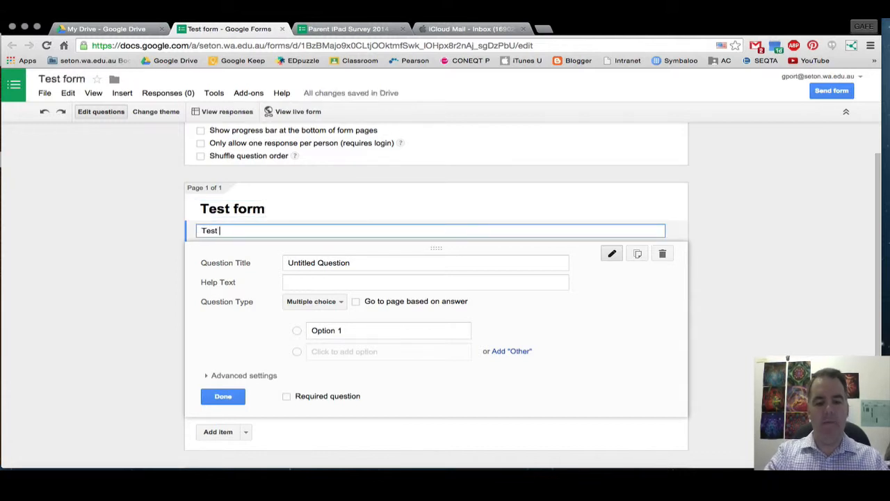
text(from)
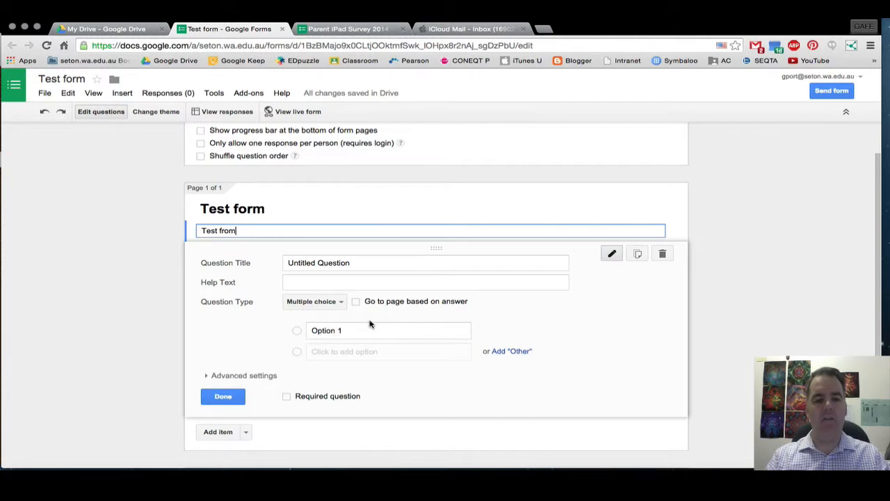
Try Text, Paragraph text and Multiple choice types, adding extra answer options.
scroll(down, 3)
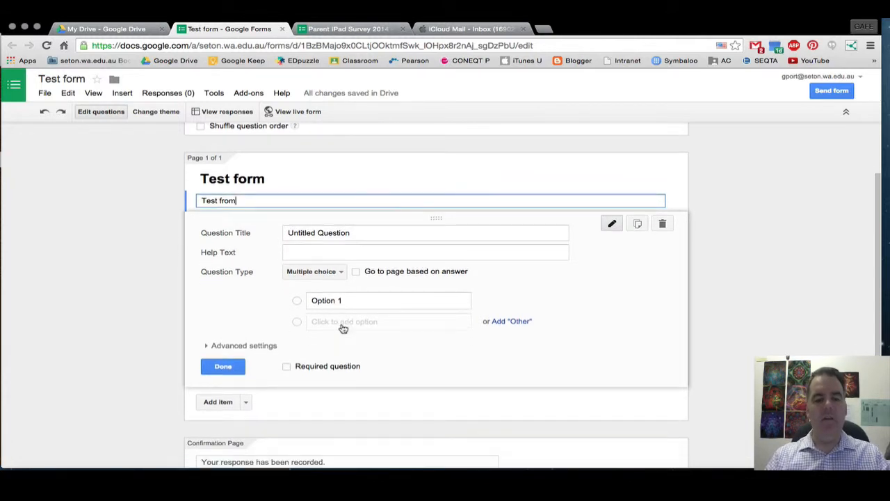
mouse_move(292, 294)
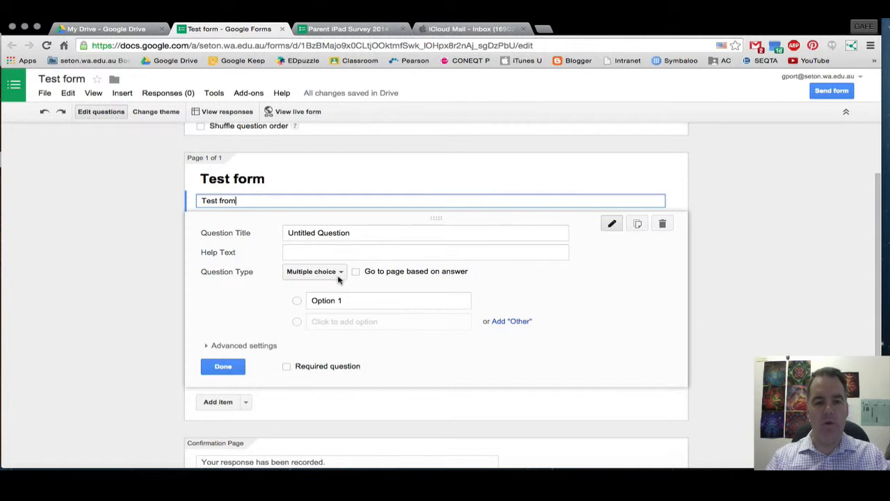
click(314, 271)
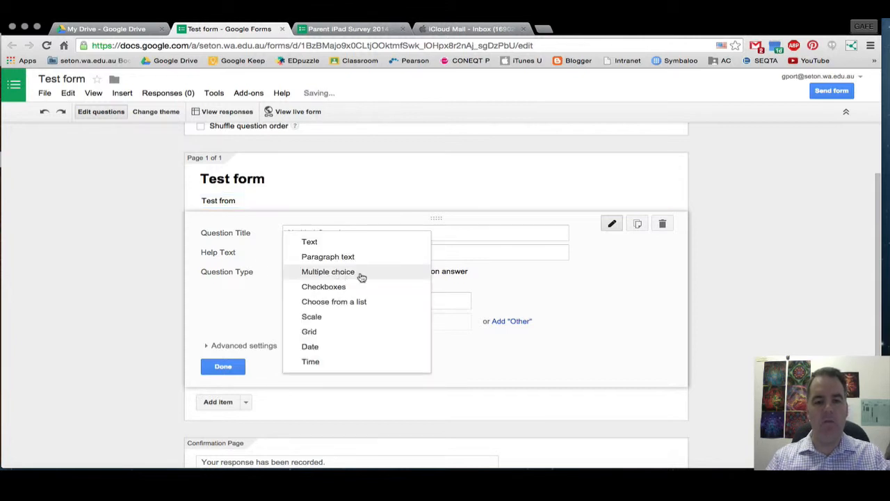
mouse_move(308, 242)
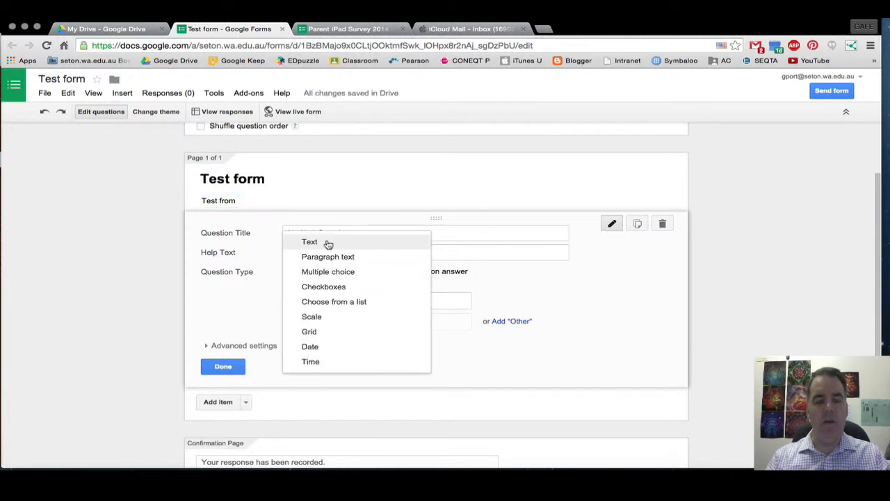
mouse_move(311, 242)
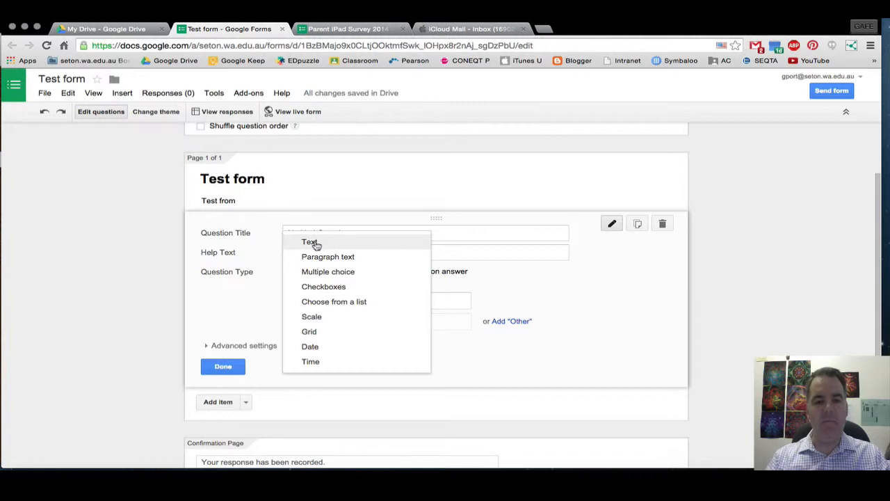
click(308, 242)
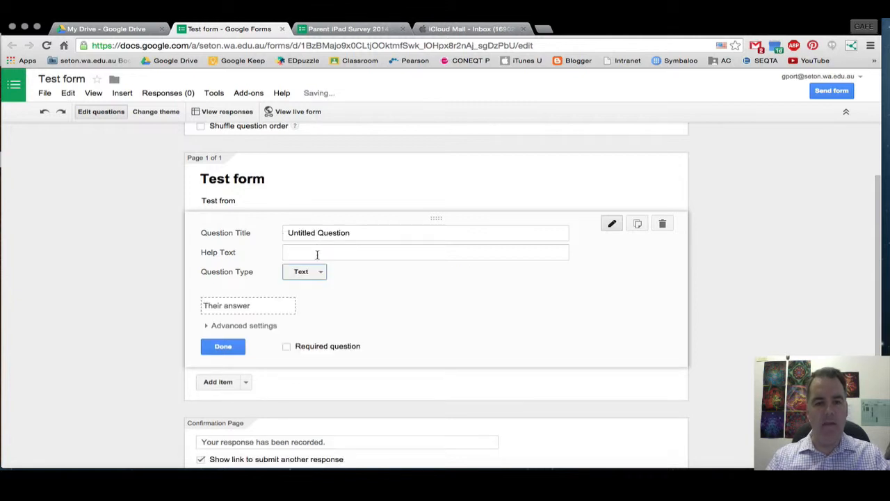
click(303, 271)
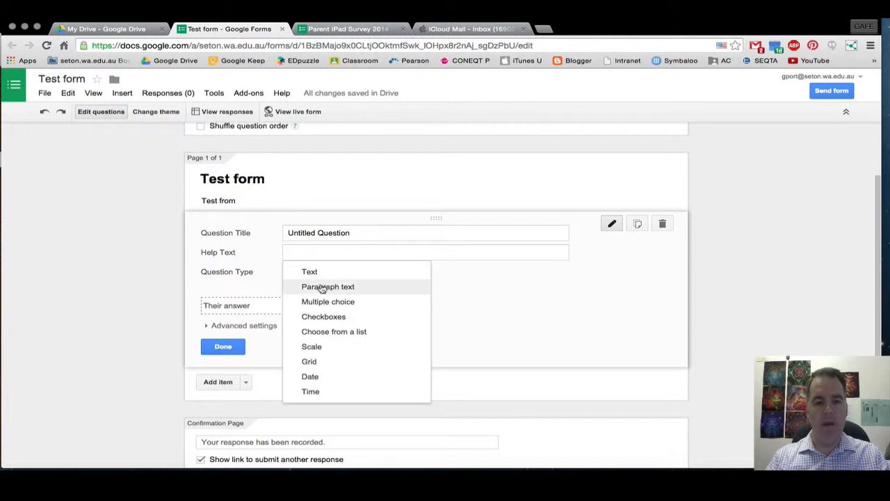
click(328, 286)
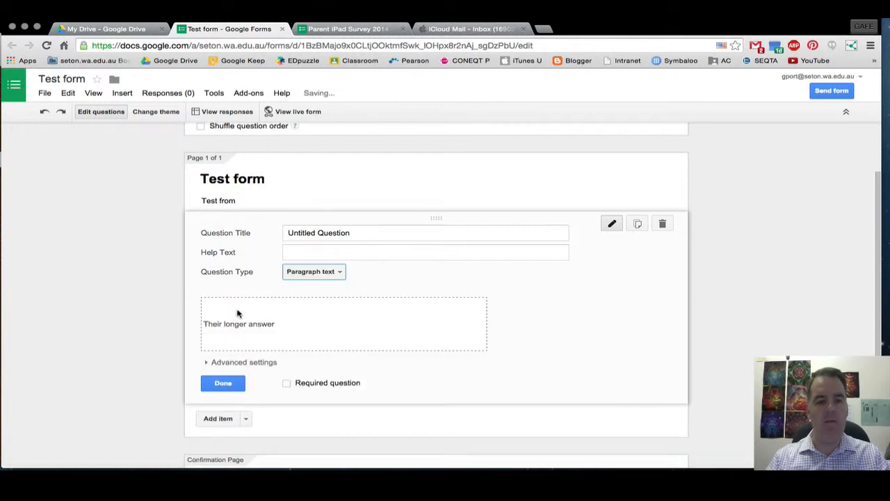
click(314, 271)
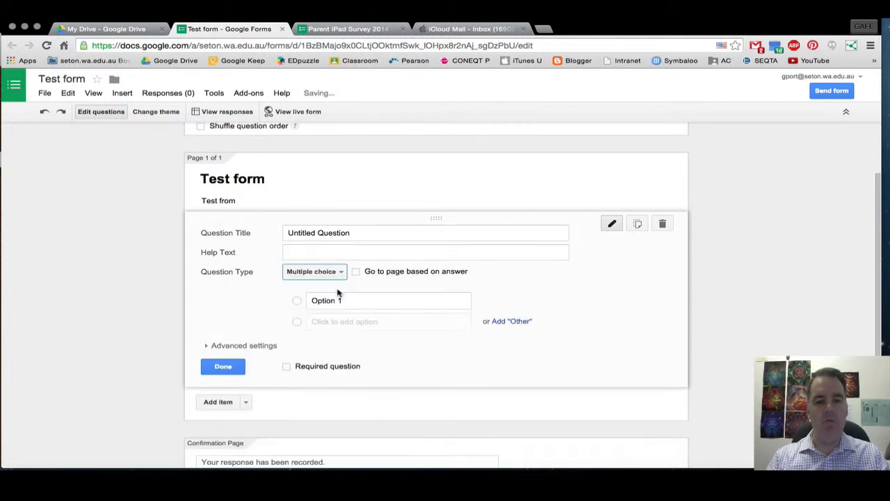
click(345, 321)
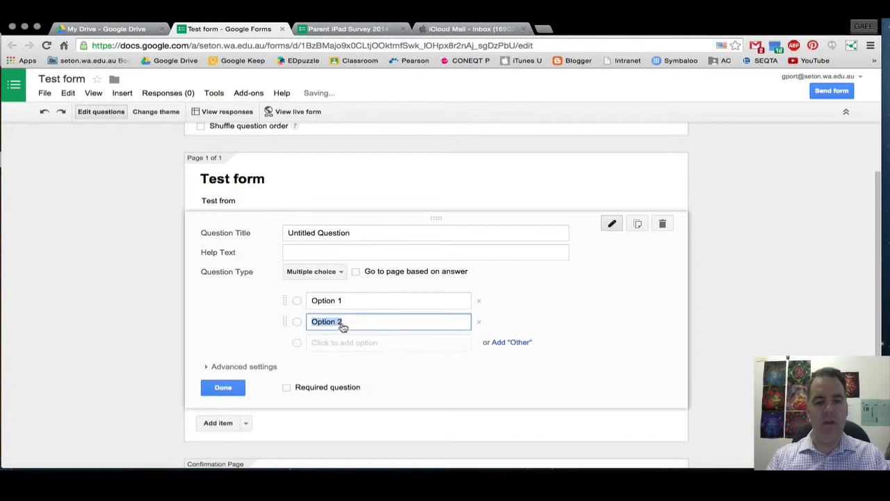
click(345, 342)
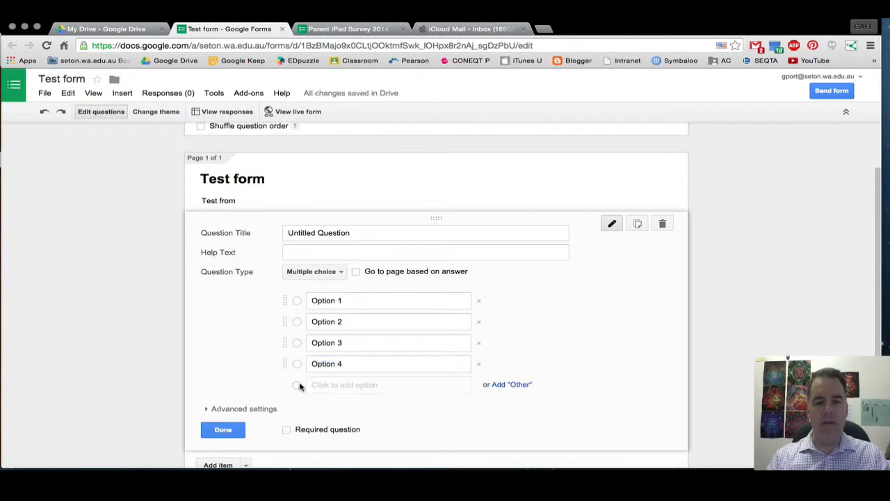
mouse_move(508, 400)
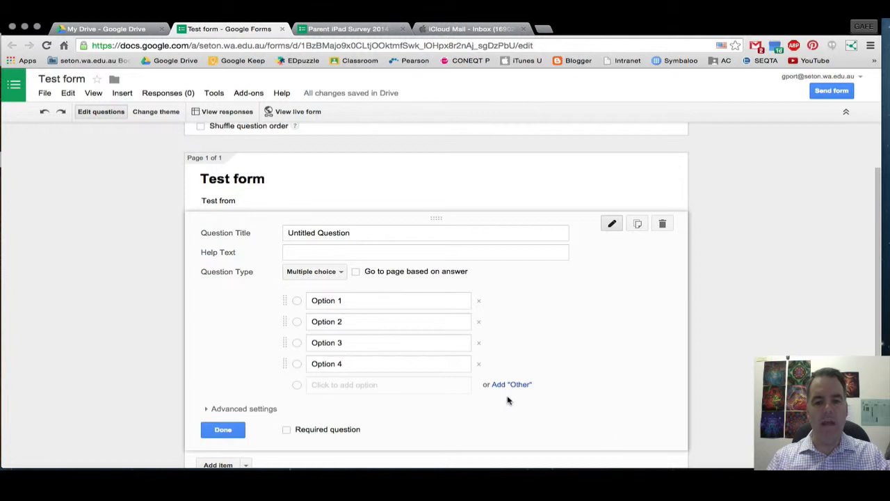
Try Checkboxes, Choose from a list, Scale and Grid, then settle on Date.
click(315, 271)
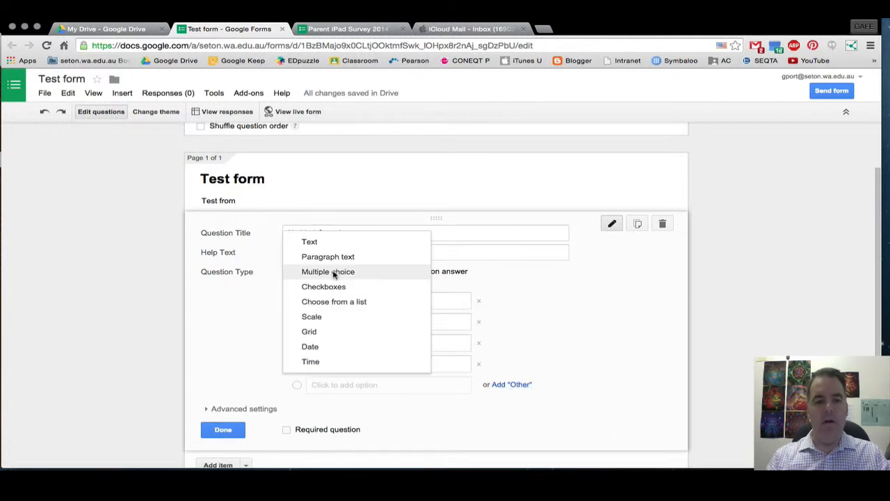
click(322, 287)
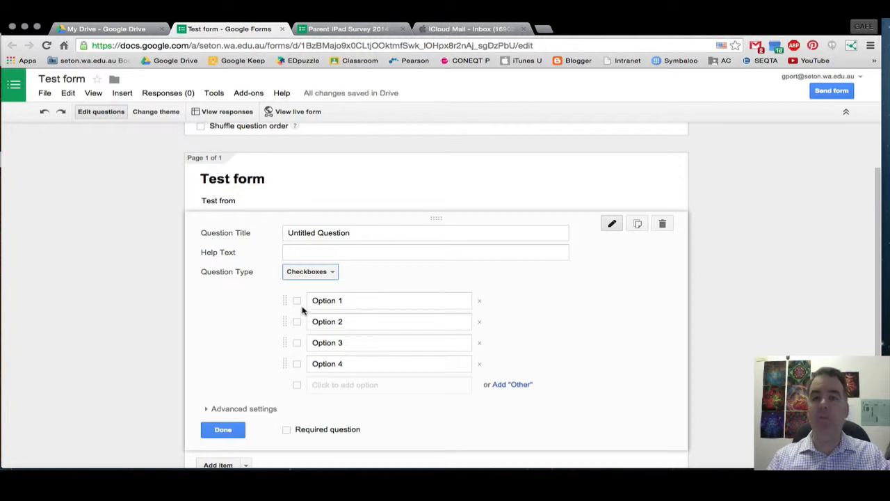
mouse_move(299, 313)
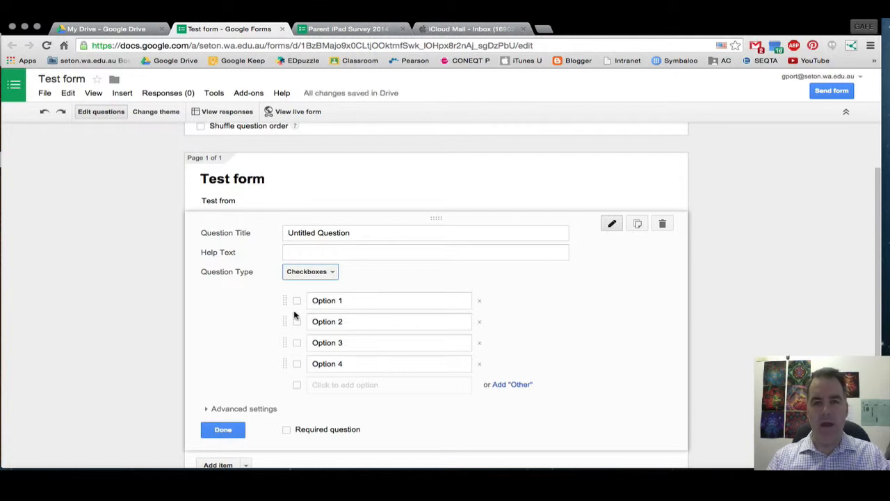
mouse_move(332, 275)
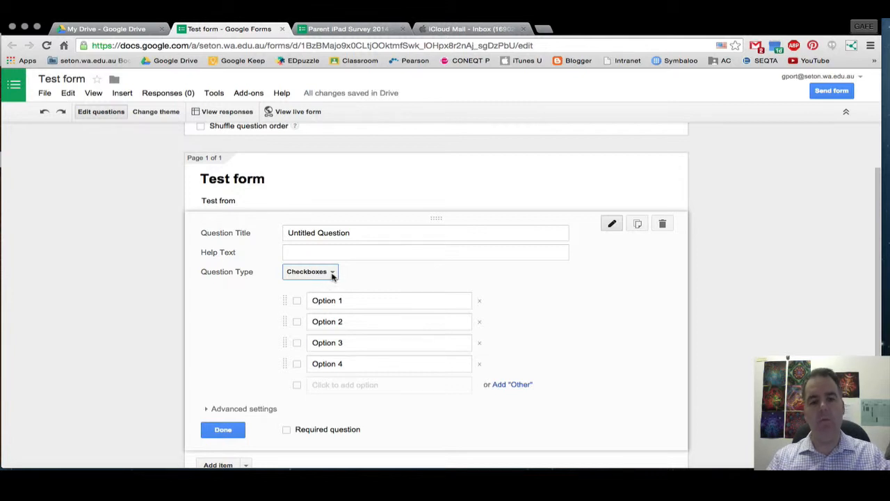
click(309, 272)
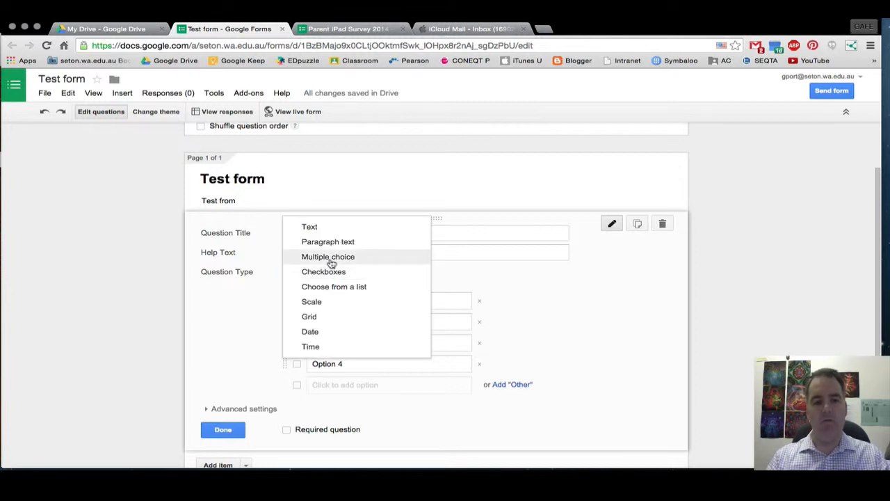
click(333, 287)
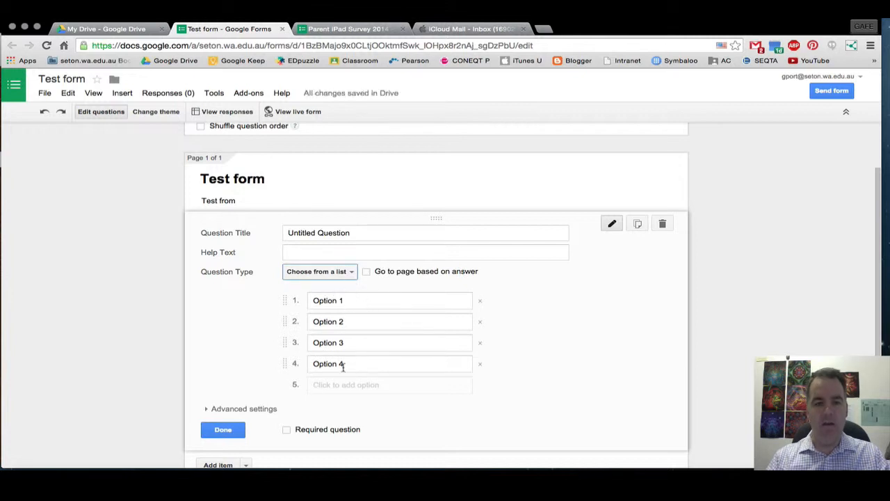
click(319, 271)
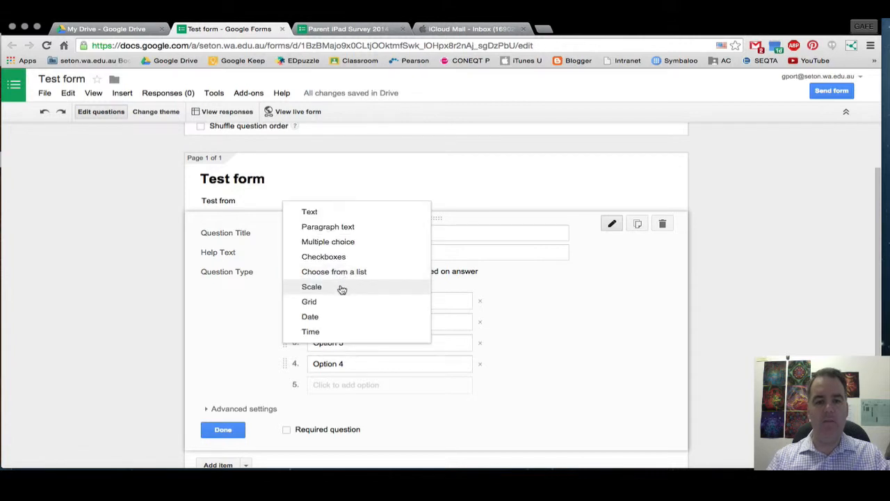
click(312, 286)
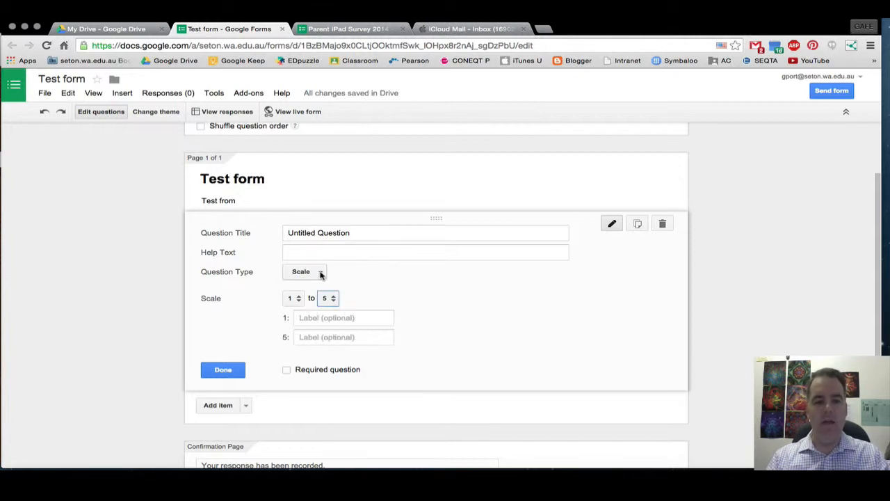
click(304, 271)
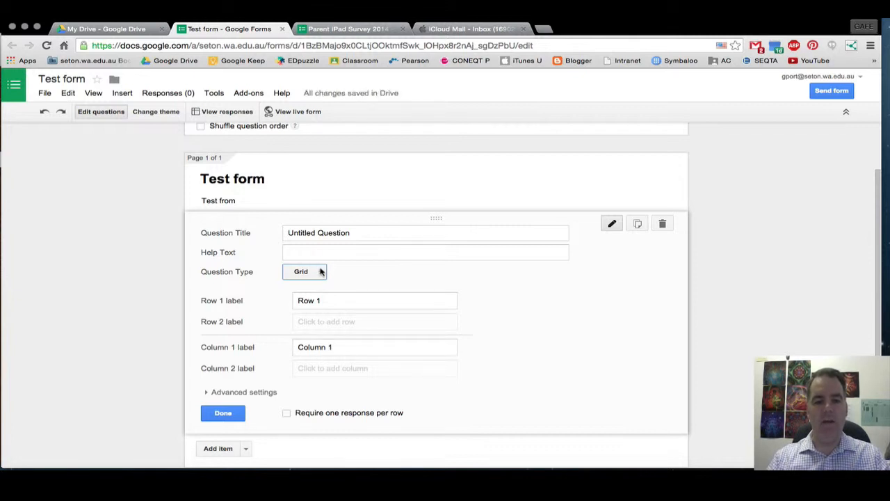
click(304, 271)
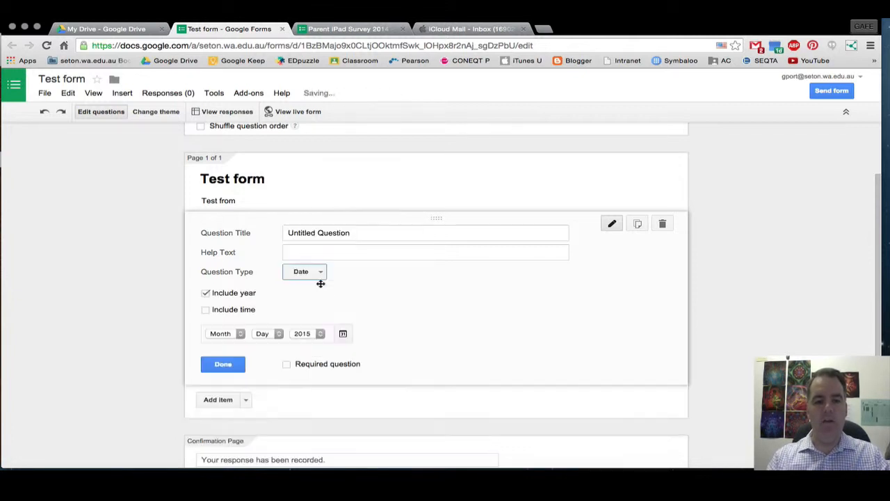
mouse_move(295, 339)
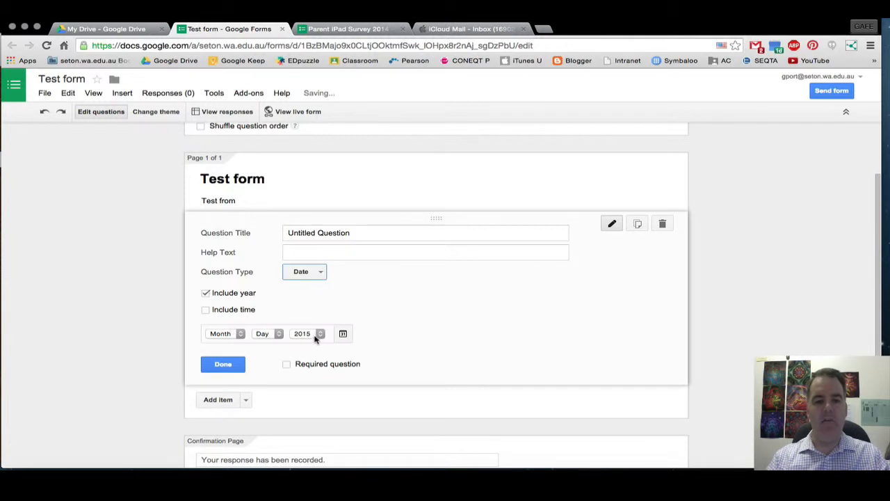
Make the question a required Time question.
click(303, 271)
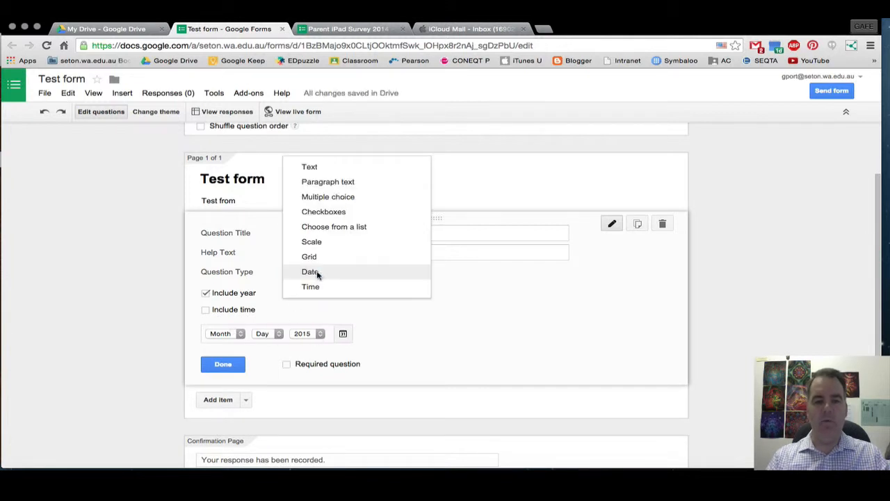
click(310, 286)
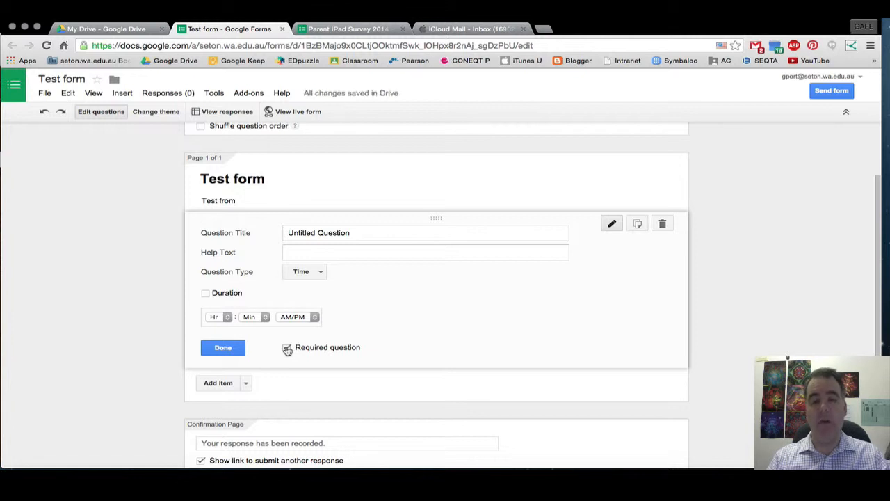
click(286, 348)
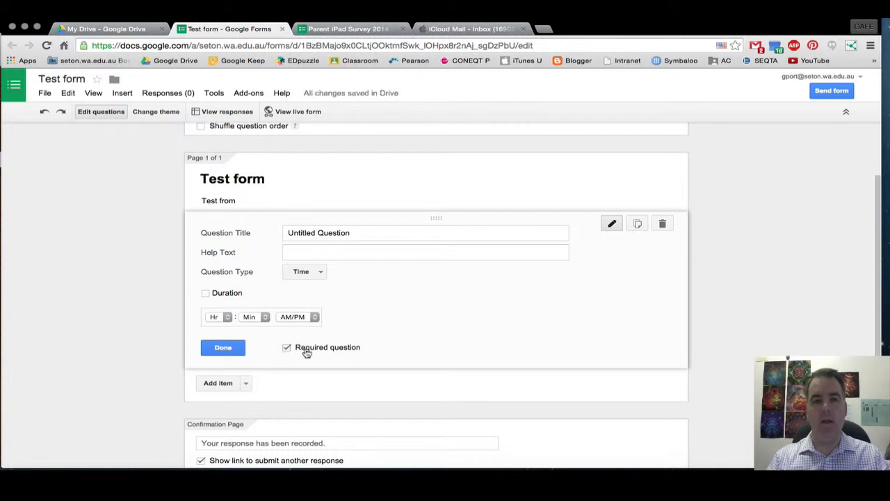
mouse_move(319, 356)
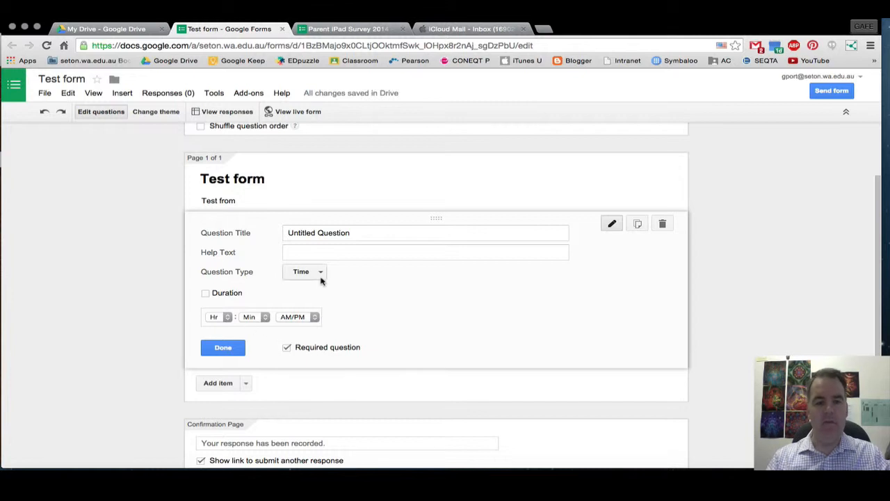
click(303, 271)
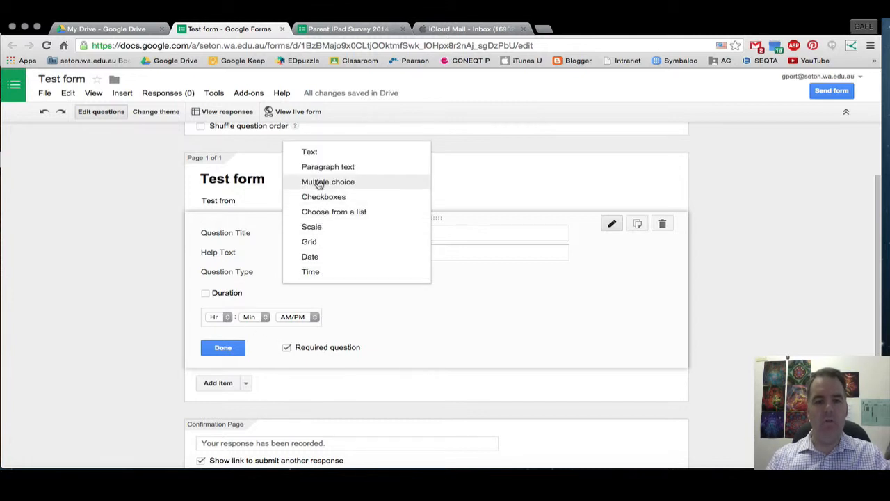
Switch to Paragraph text and turn on Data Validation to see its rule kinds.
click(328, 181)
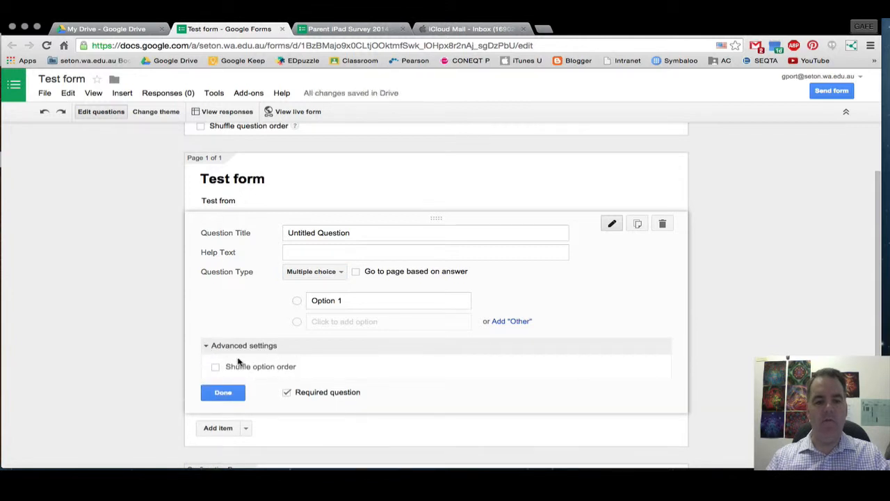
mouse_move(295, 322)
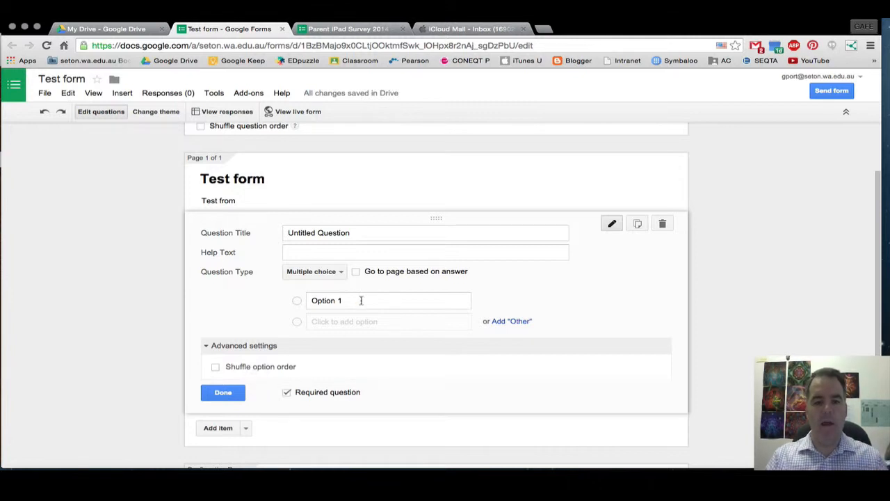
click(313, 271)
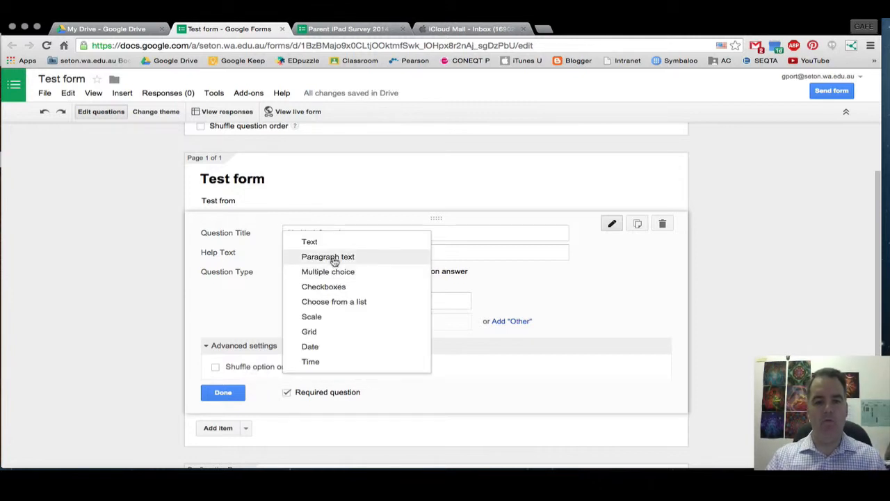
click(328, 256)
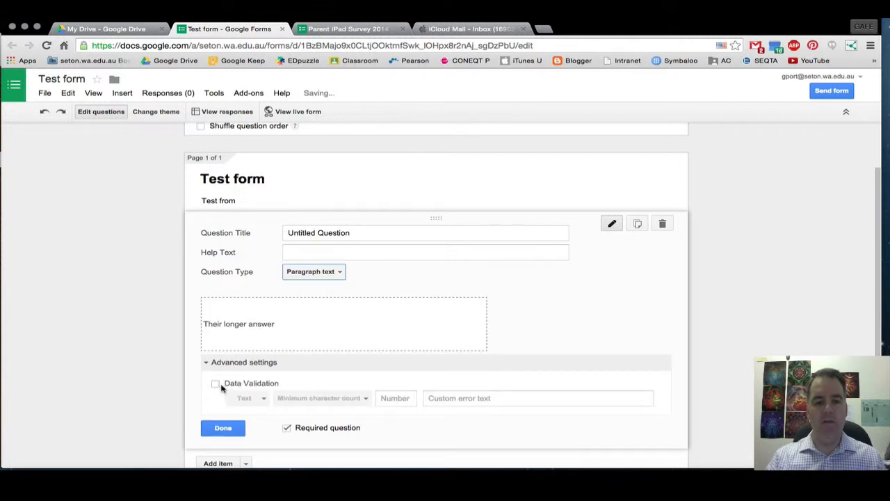
click(216, 384)
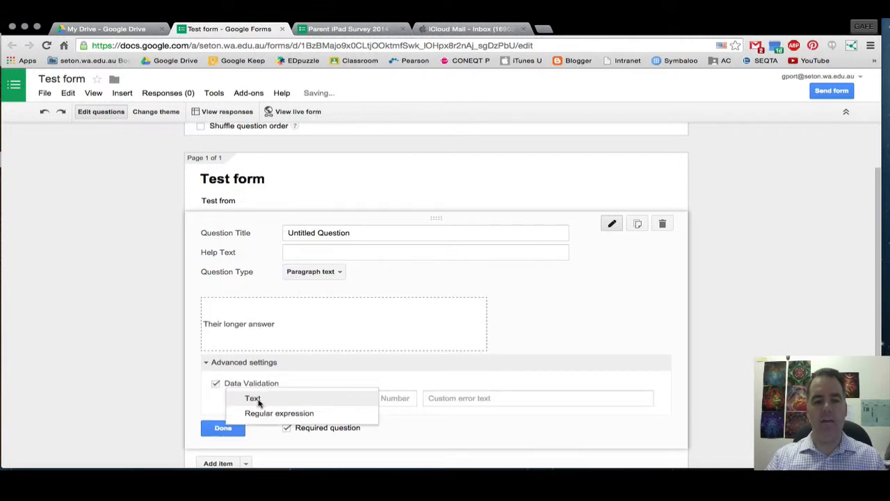
click(253, 398)
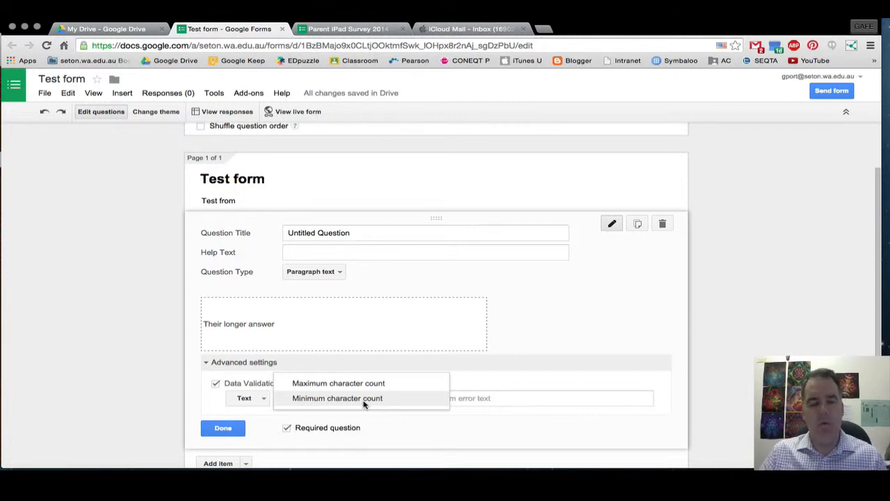
mouse_move(373, 397)
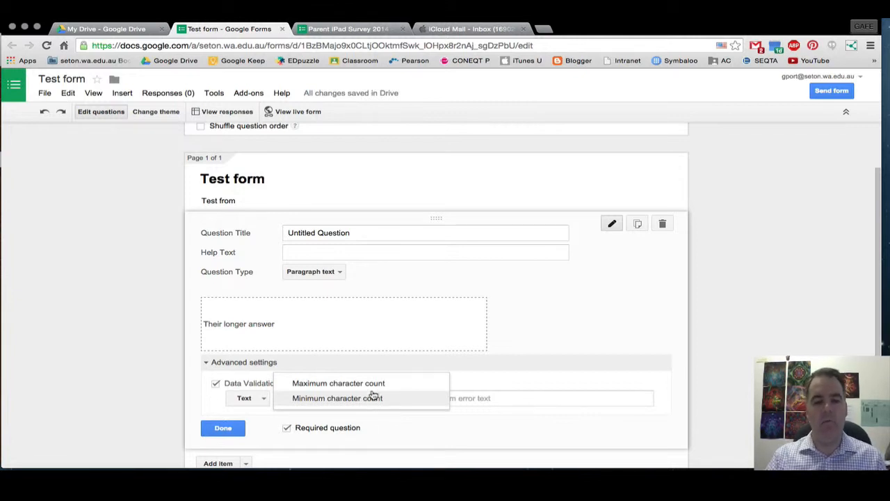
mouse_move(328, 284)
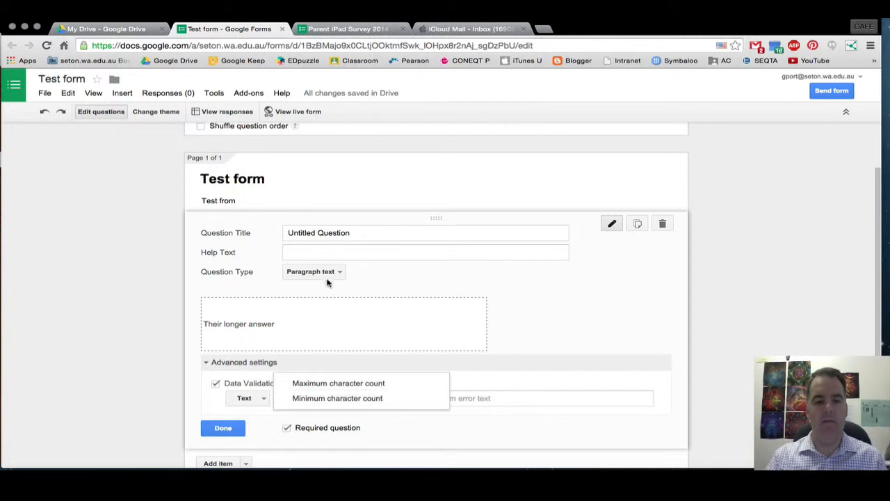
Make it a Text question validated as a Number Greater than a value.
click(310, 271)
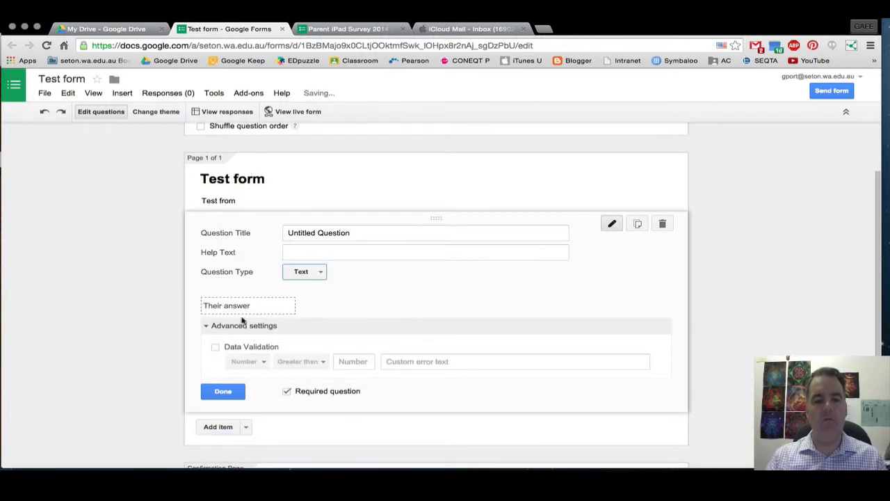
click(215, 346)
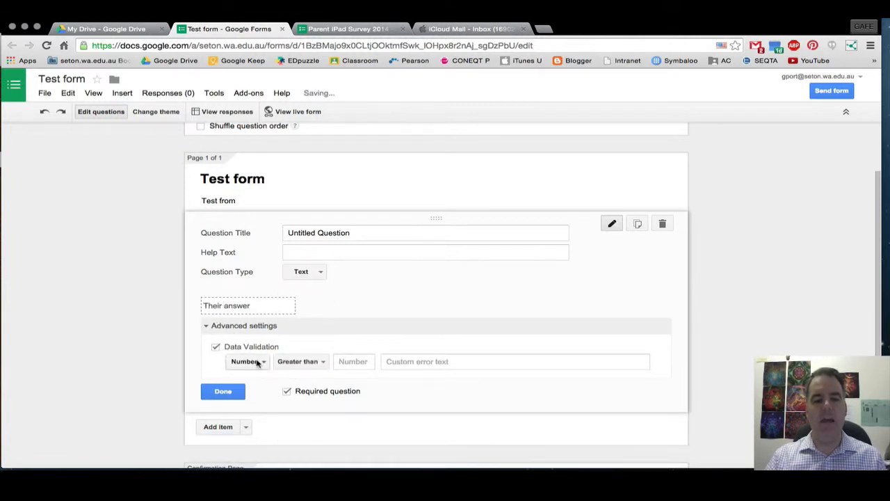
click(248, 362)
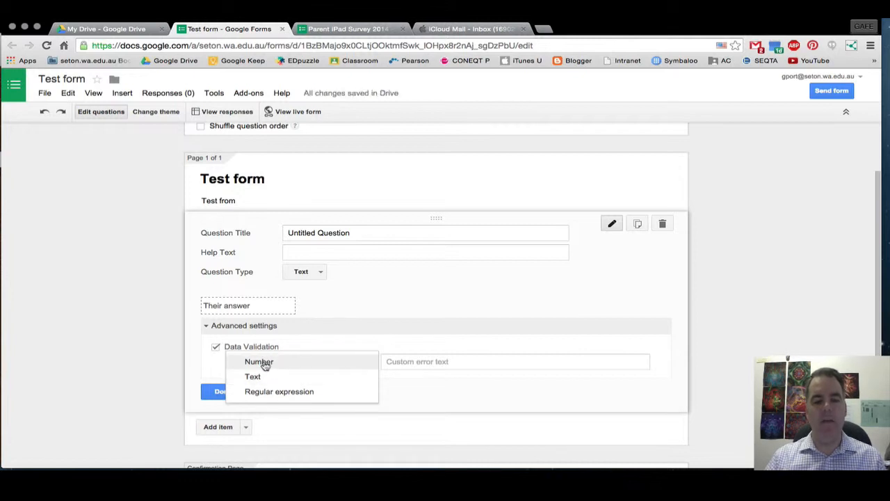
mouse_move(278, 390)
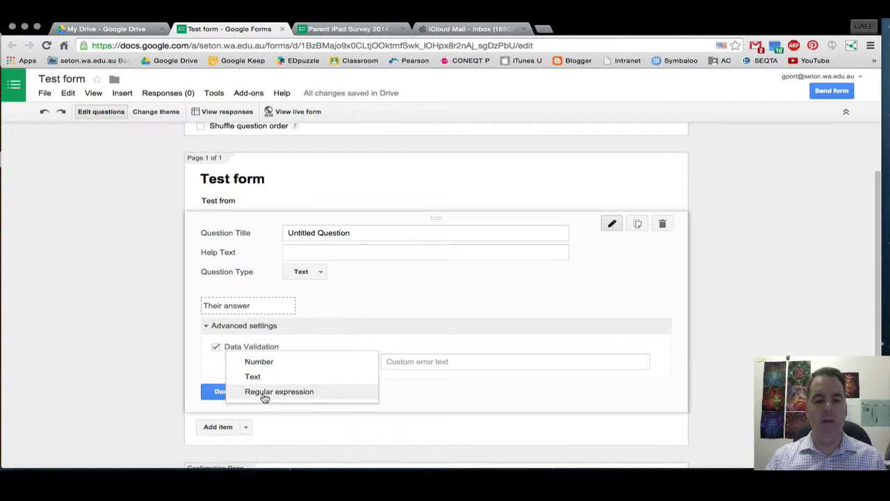
mouse_move(259, 375)
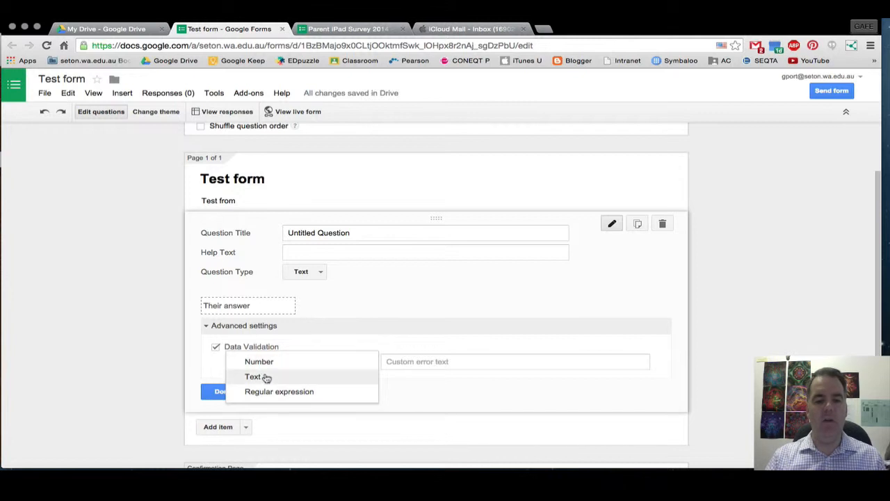
click(259, 361)
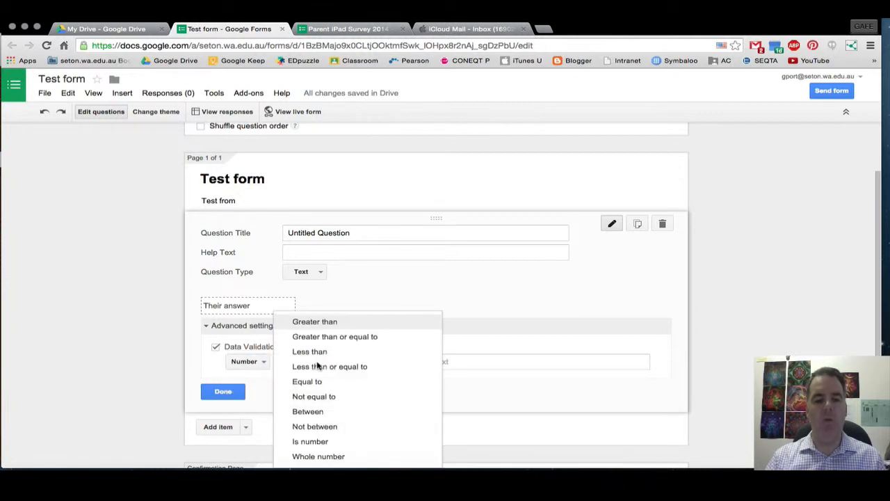
mouse_move(330, 367)
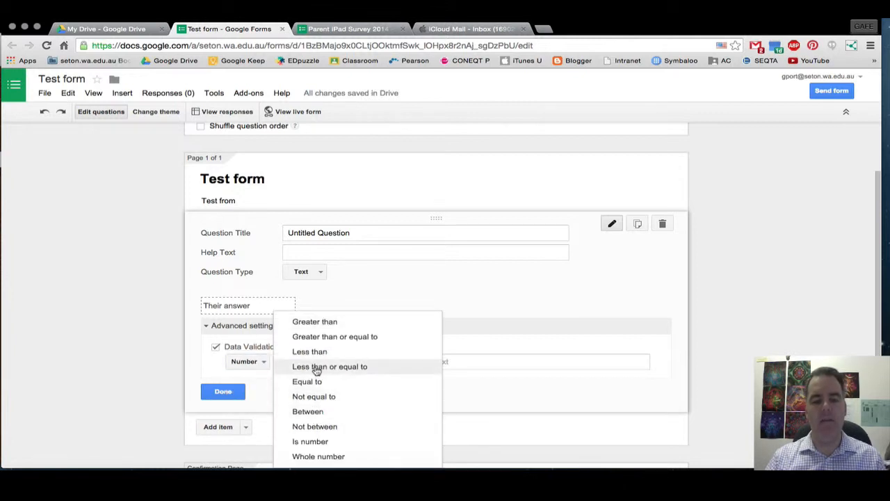
mouse_move(334, 335)
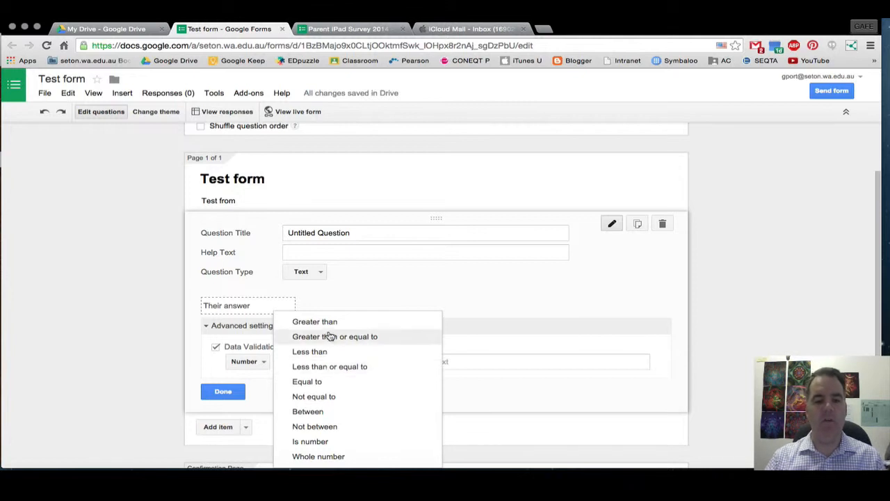
click(314, 322)
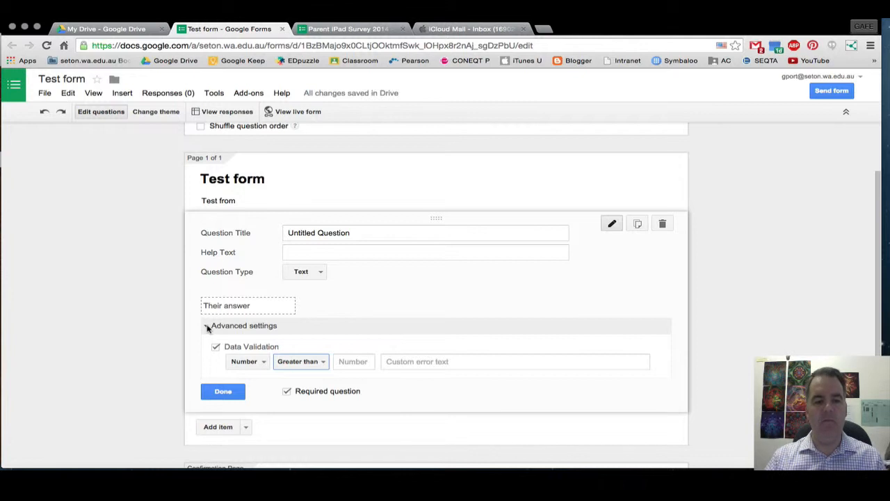
click(206, 325)
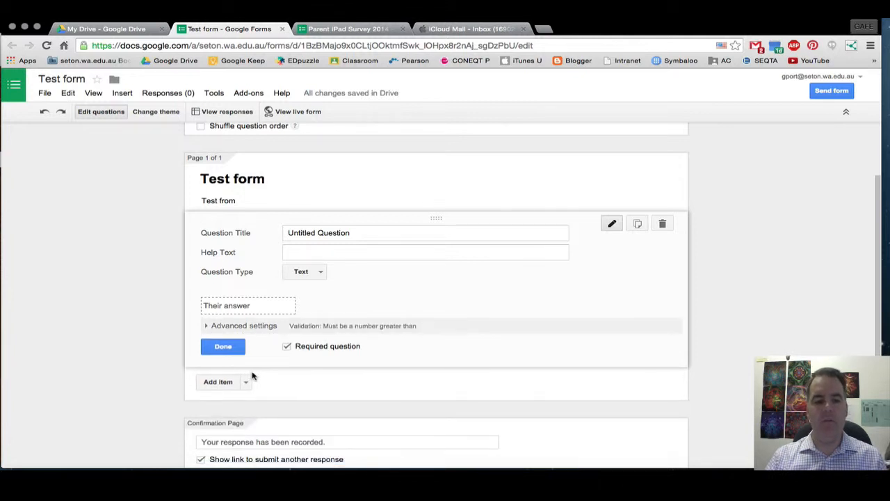
Allow responders to edit responses after submitting, then go to the Parent iPad Survey.
scroll(down, 3)
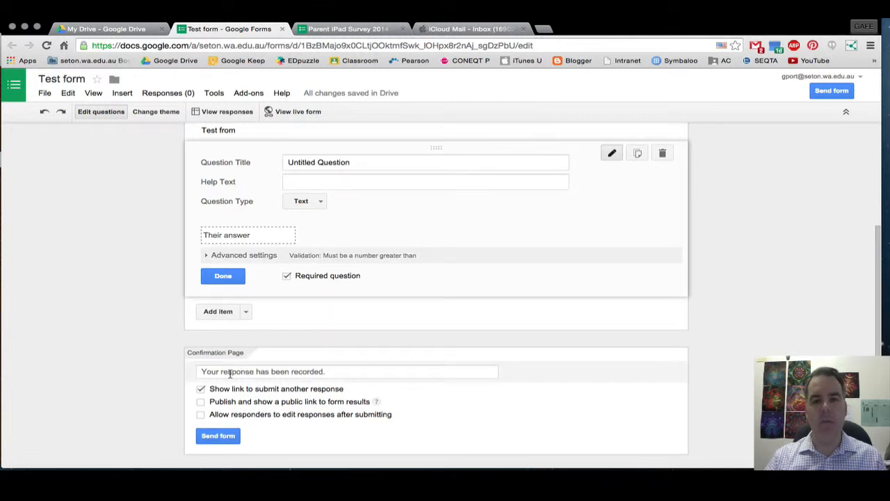
click(347, 370)
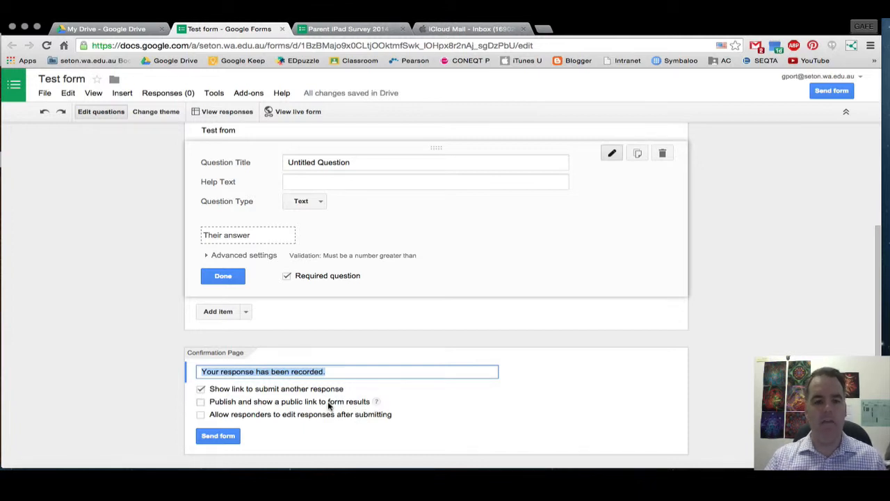
mouse_move(214, 422)
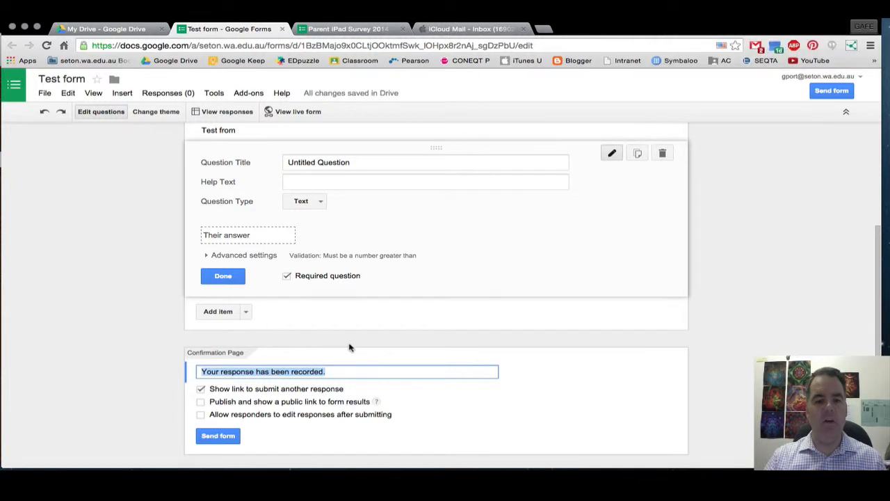
mouse_move(290, 420)
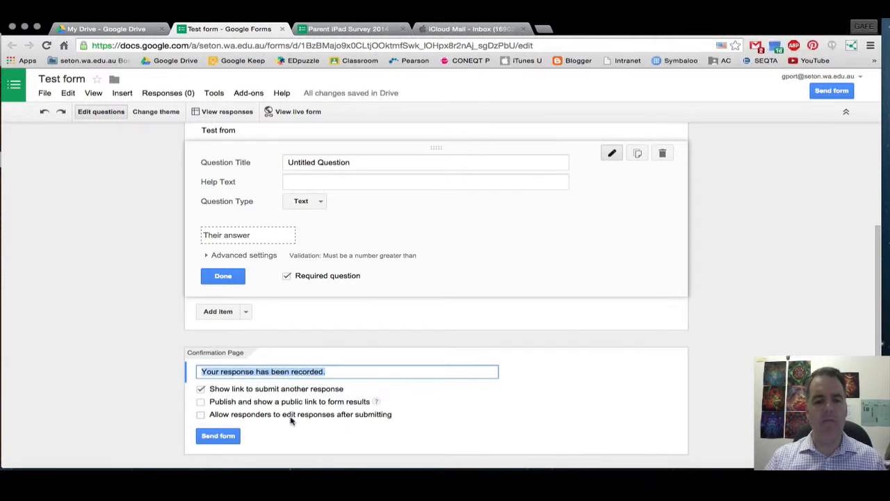
mouse_move(295, 439)
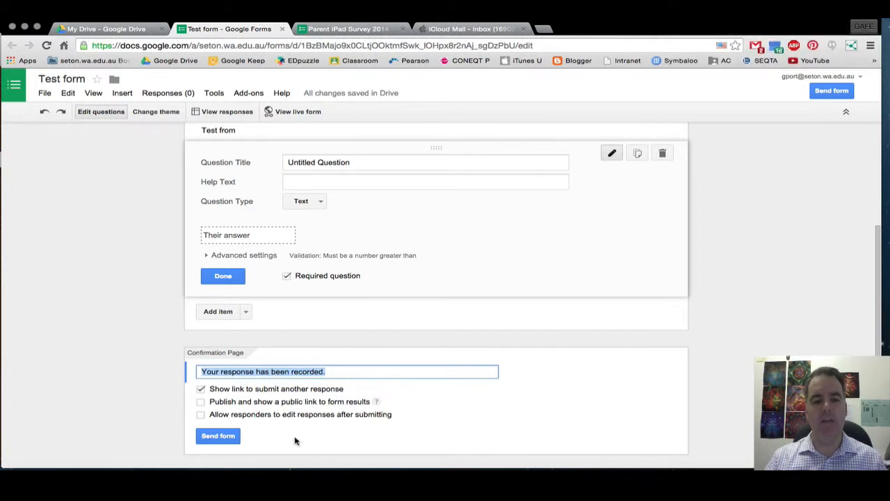
click(201, 414)
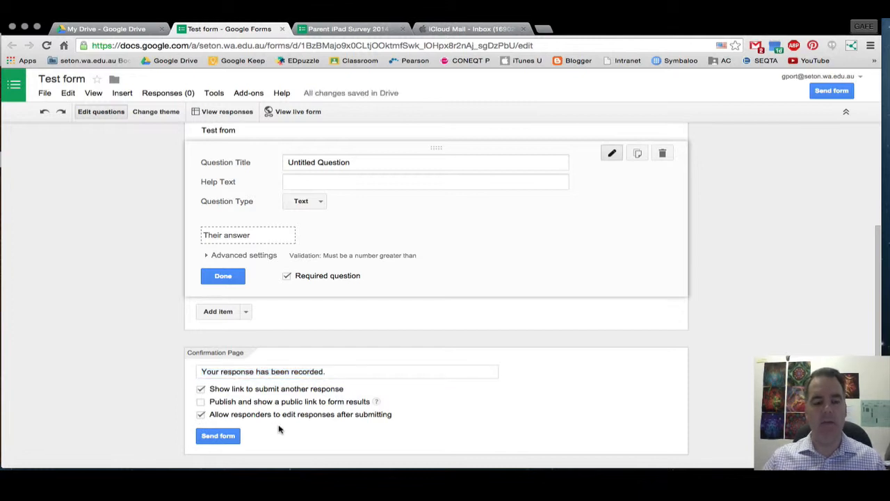
mouse_move(299, 445)
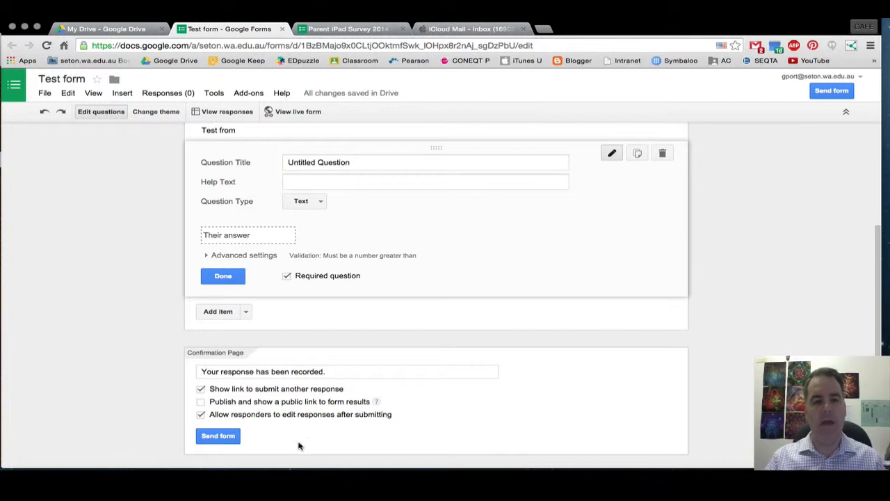
click(348, 28)
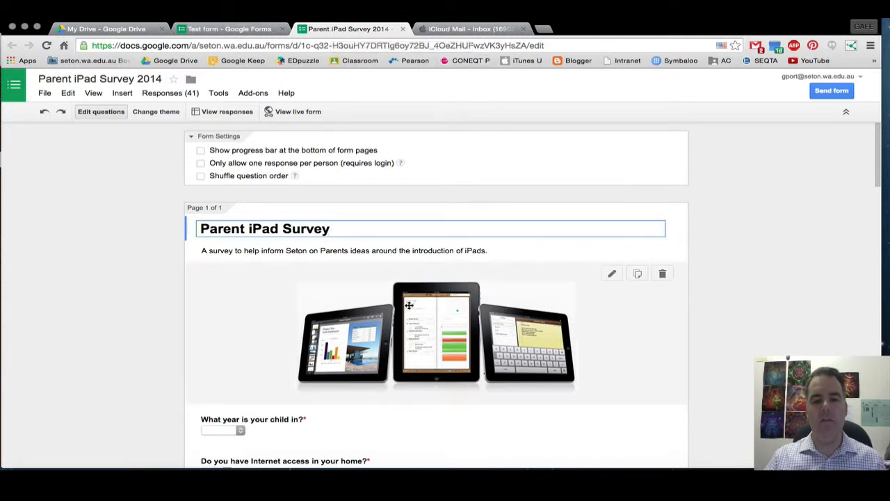
mouse_move(462, 326)
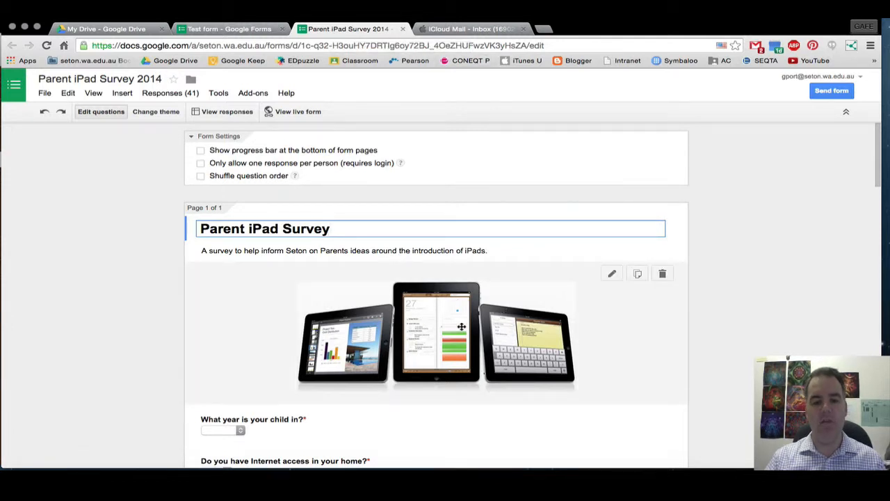
scroll(down, 3)
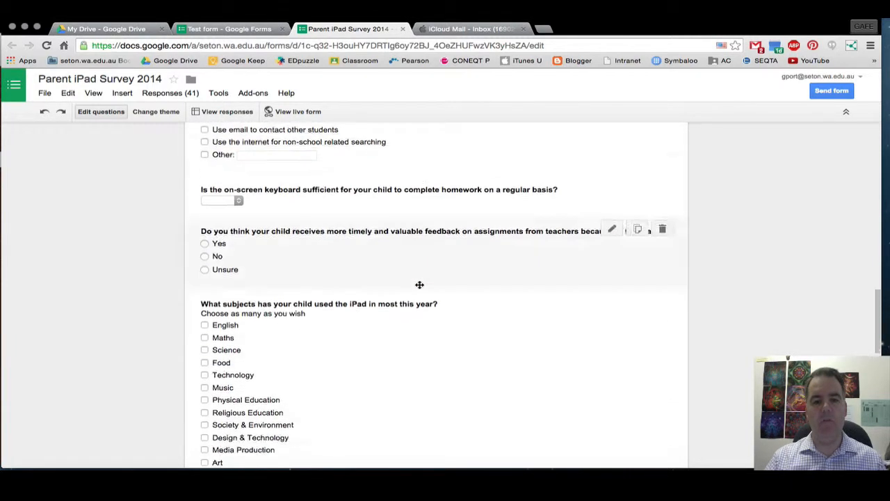
scroll(down, 3)
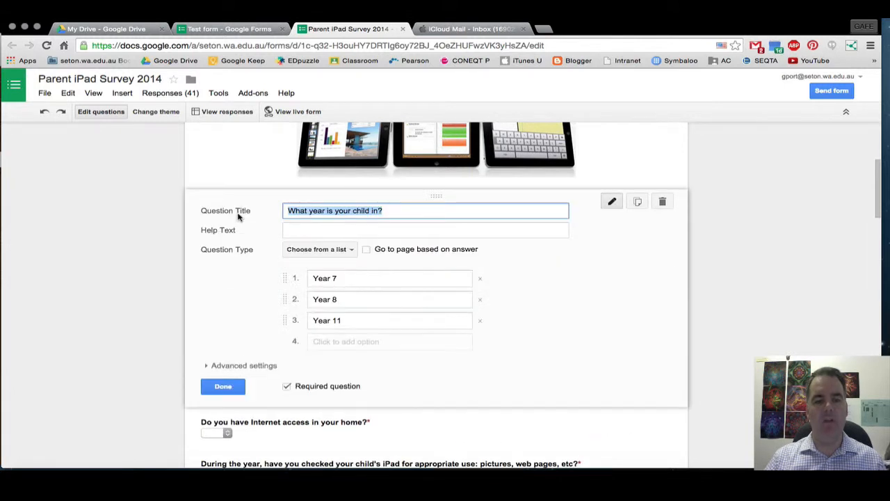
mouse_move(253, 221)
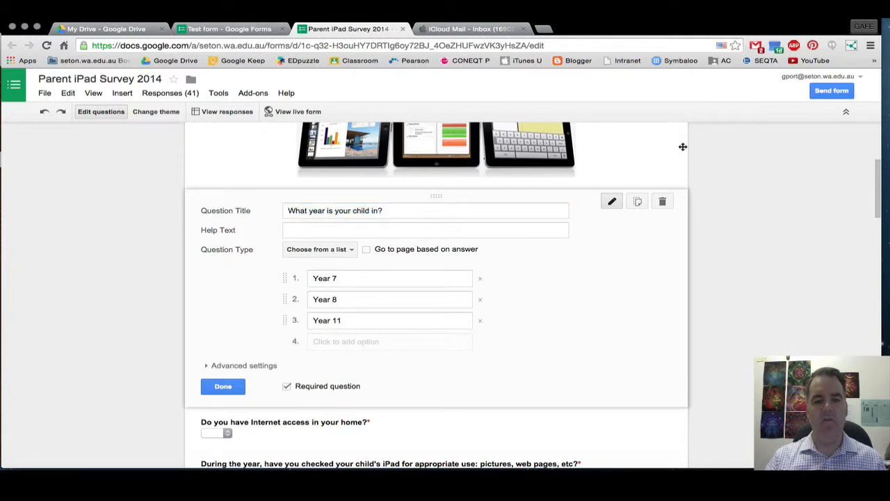
scroll(up, 3)
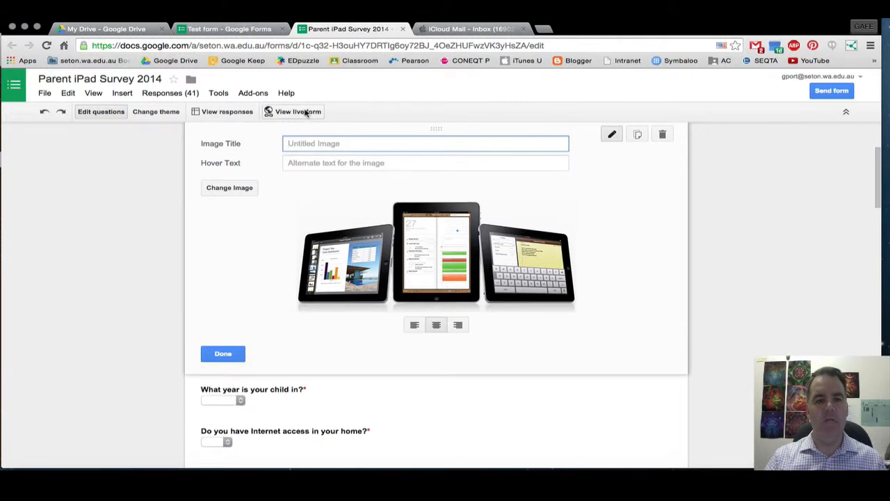
View the Parent iPad Survey's live form, then return to the Test form editor.
click(298, 111)
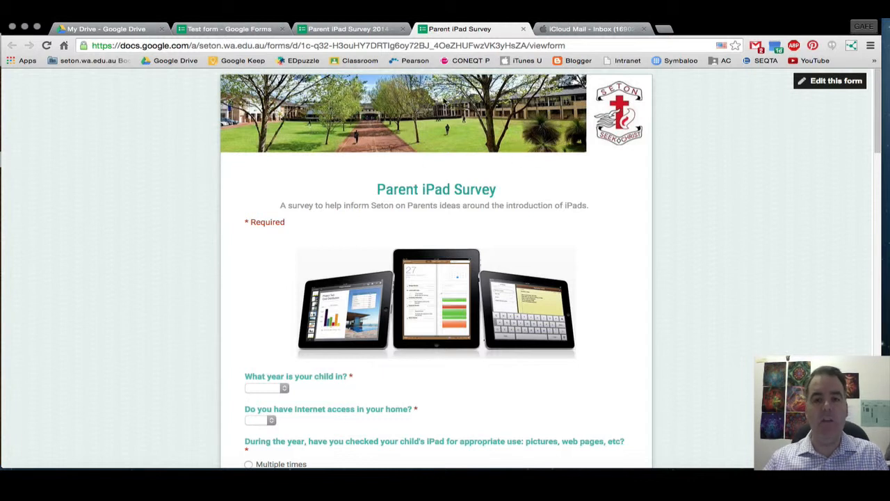
mouse_move(427, 134)
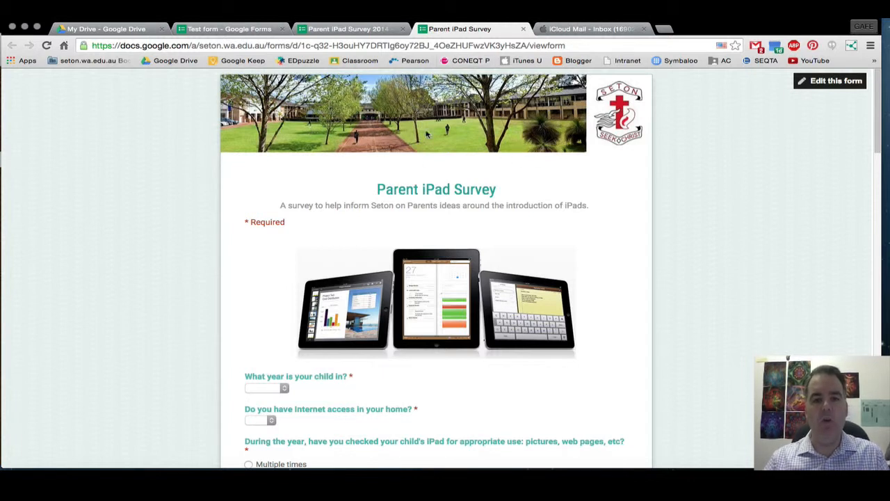
mouse_move(341, 114)
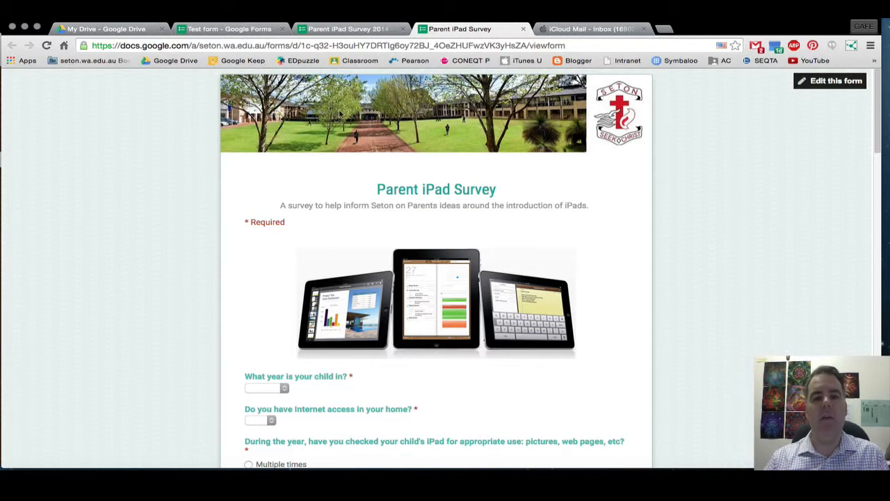
scroll(down, 3)
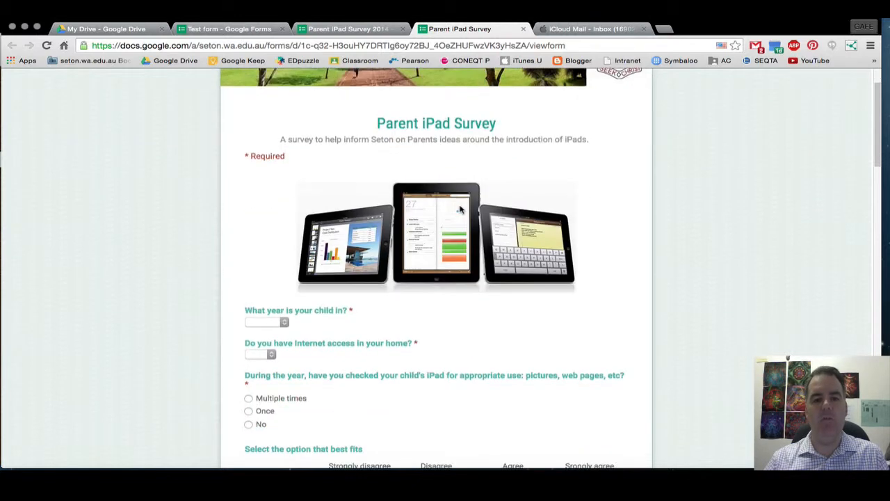
scroll(down, 3)
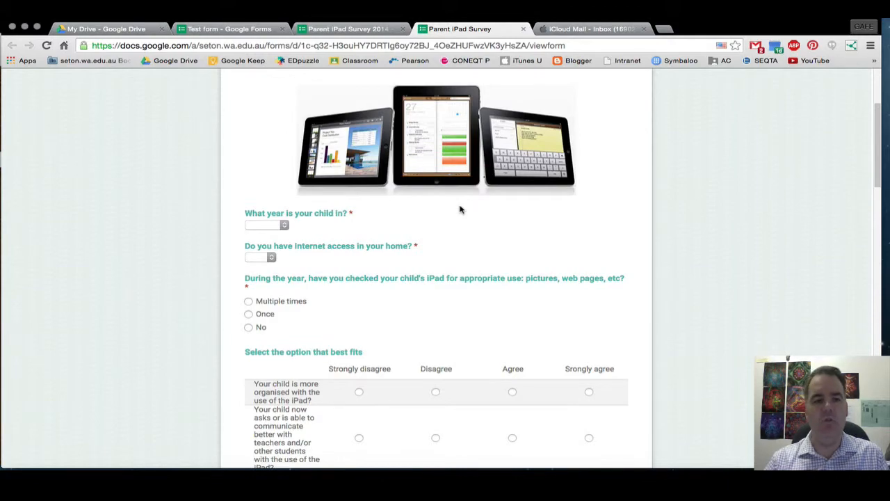
click(230, 28)
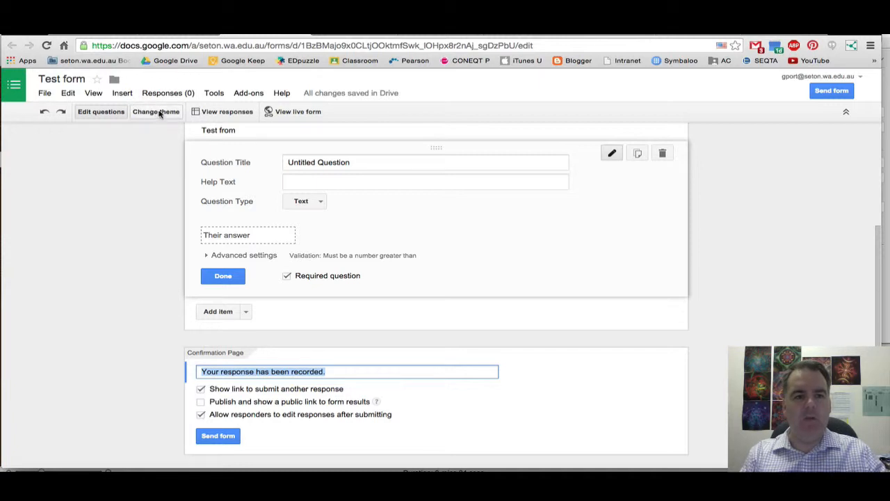
Apply the Town Hall theme from the default themes, adding an illustrated city header.
click(156, 111)
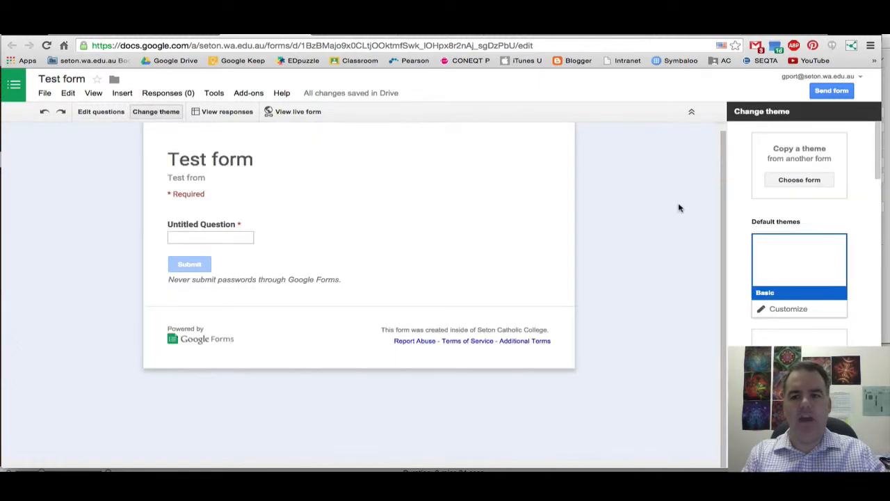
scroll(down, 3)
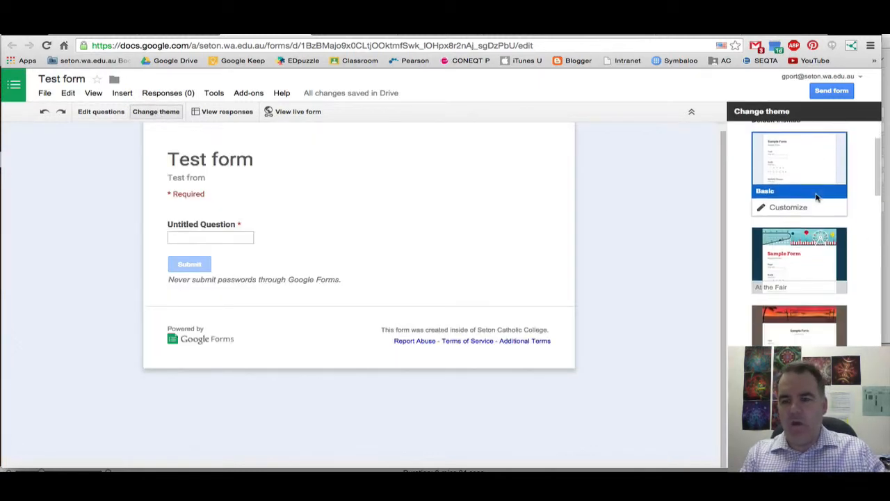
scroll(down, 3)
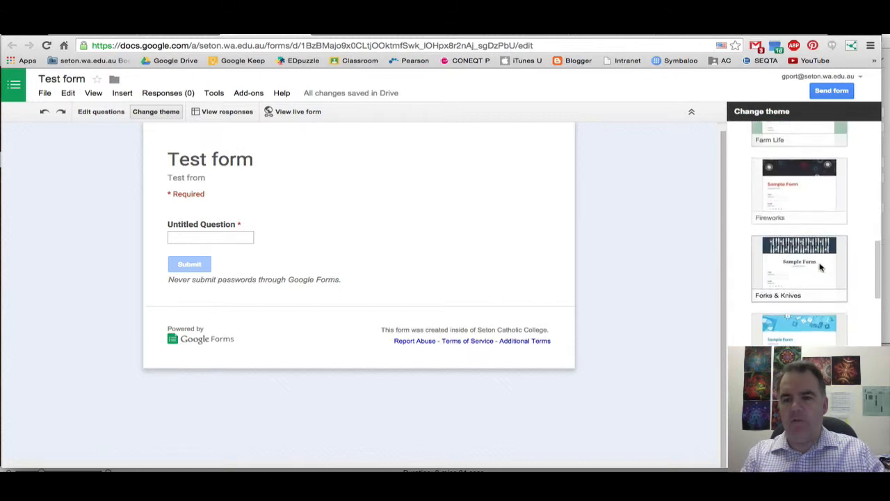
scroll(down, 3)
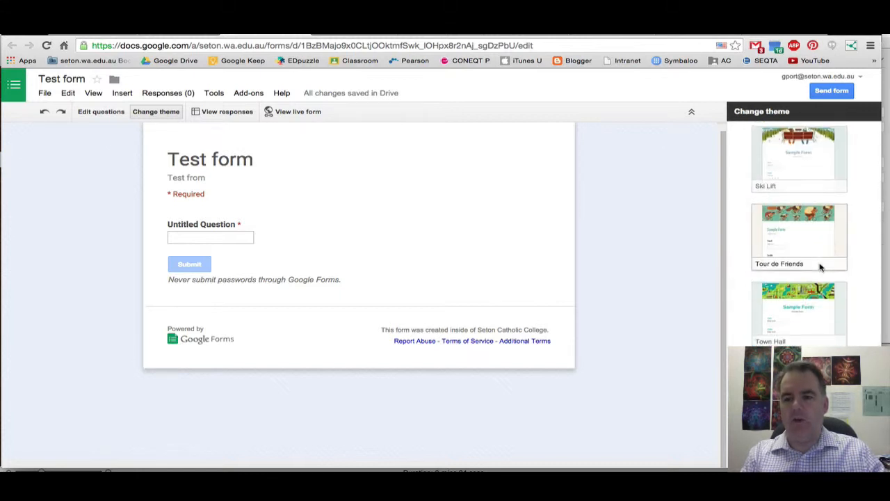
scroll(down, 3)
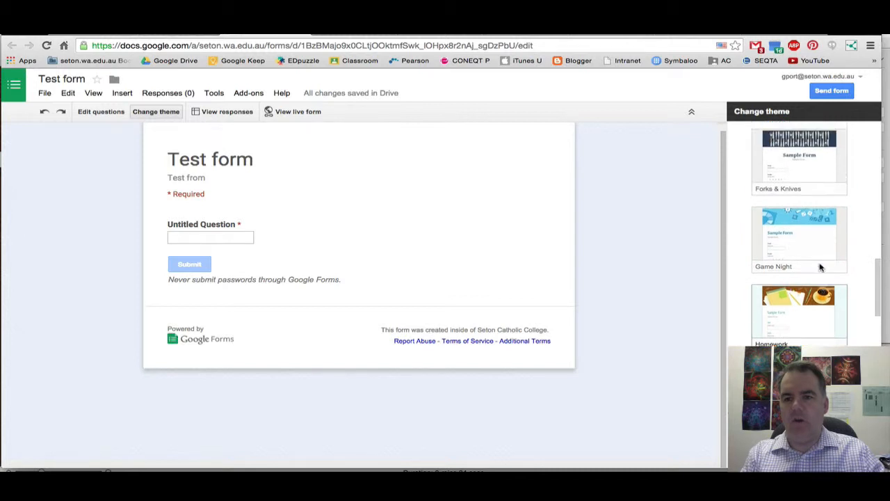
scroll(up, 3)
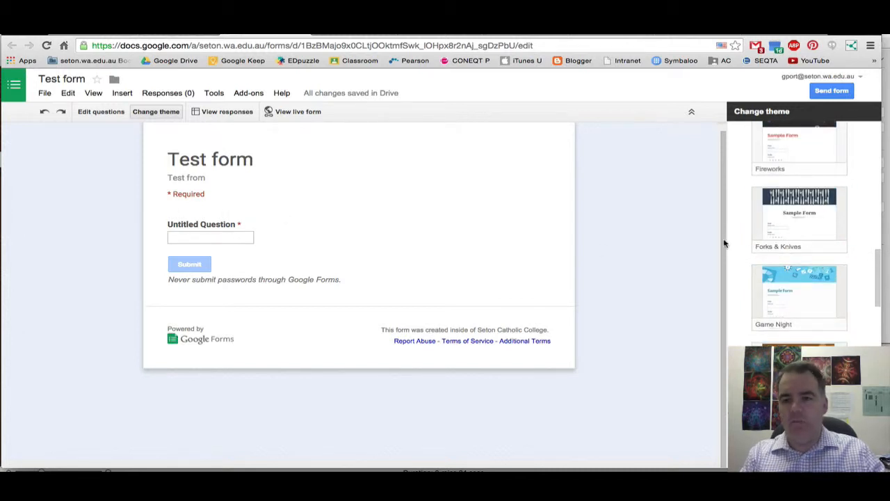
scroll(down, 3)
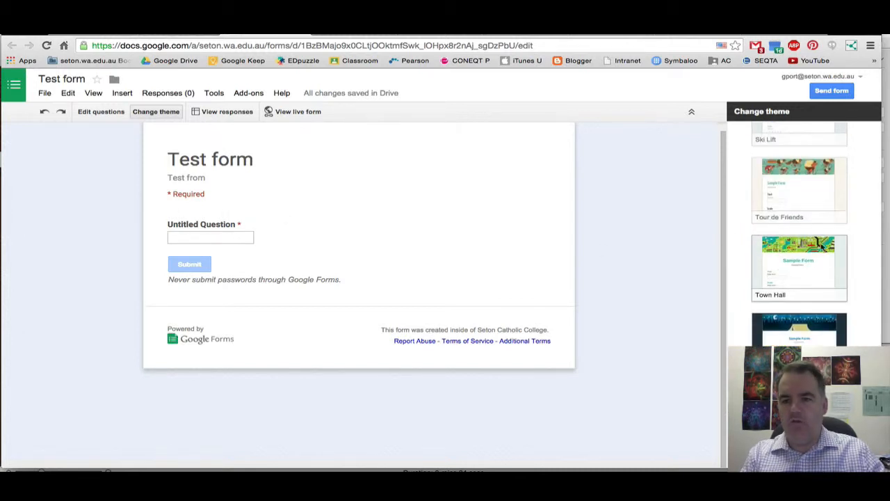
click(798, 261)
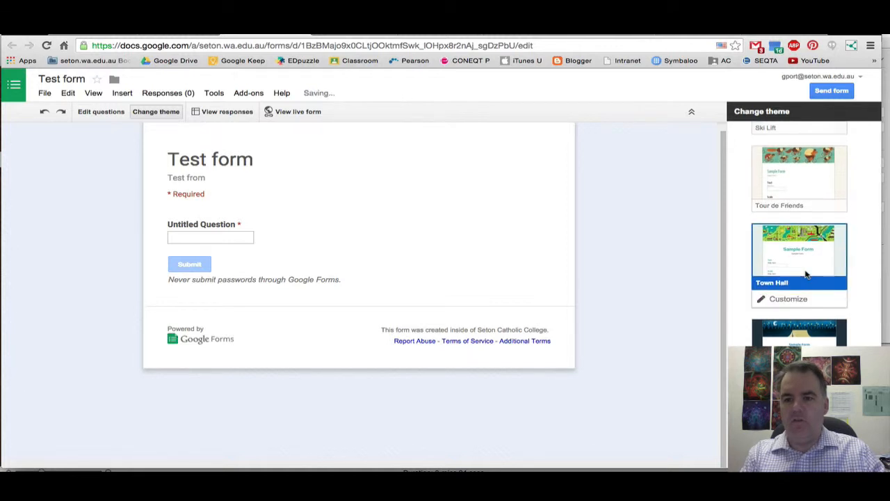
click(798, 251)
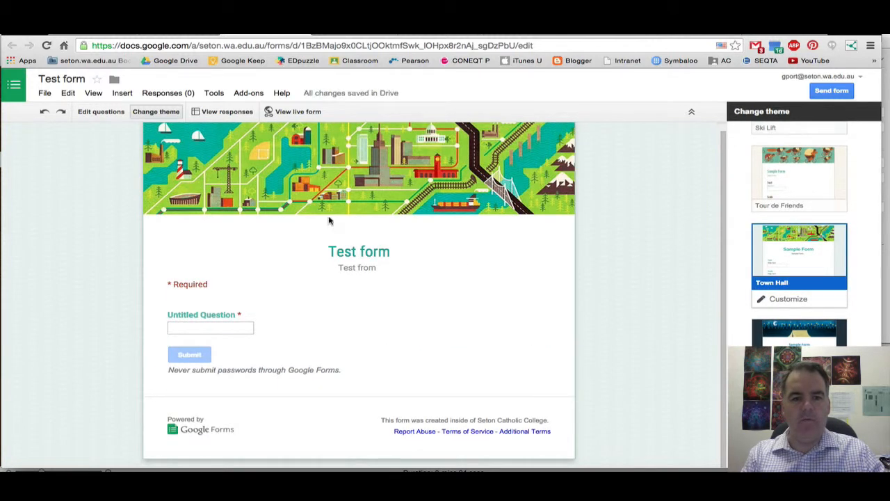
mouse_move(291, 235)
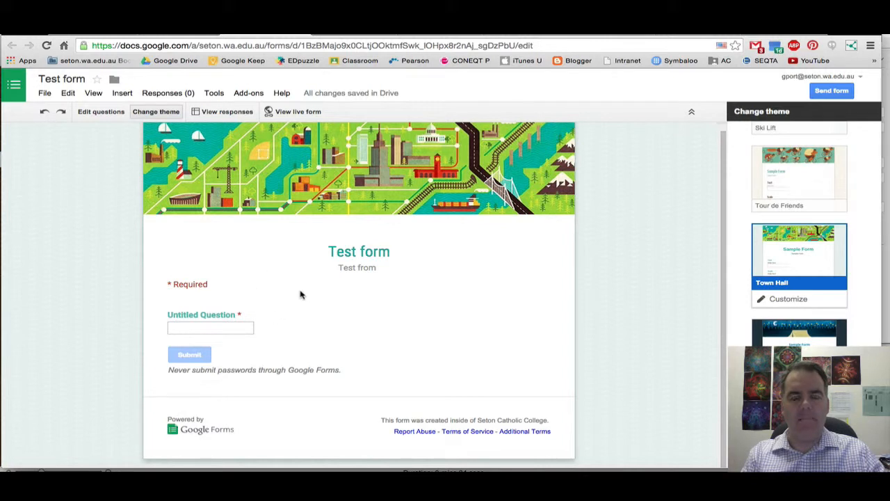
mouse_move(620, 247)
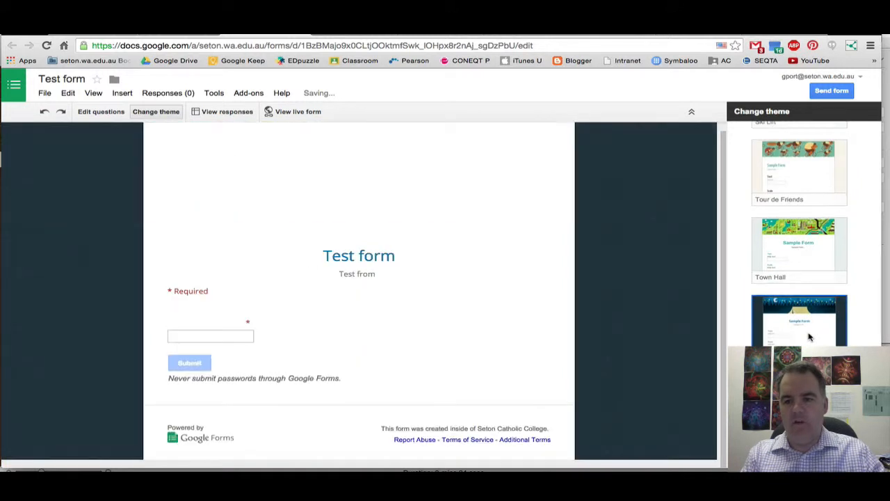
click(798, 319)
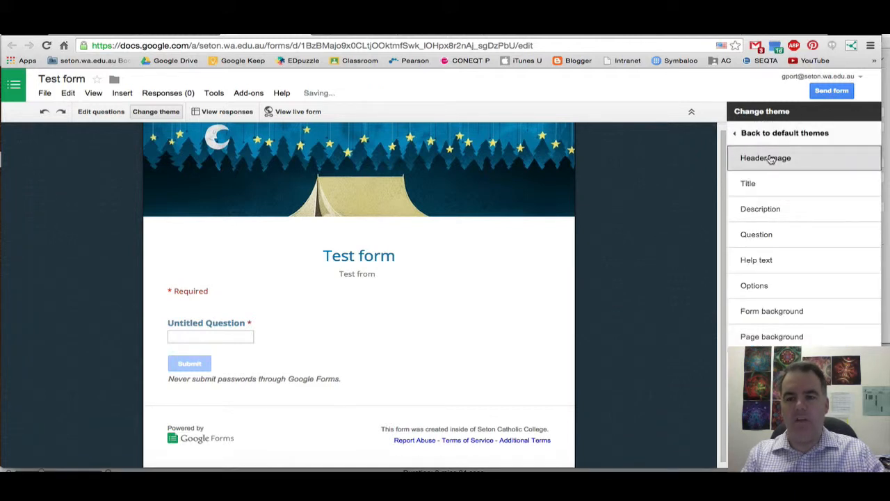
mouse_move(759, 260)
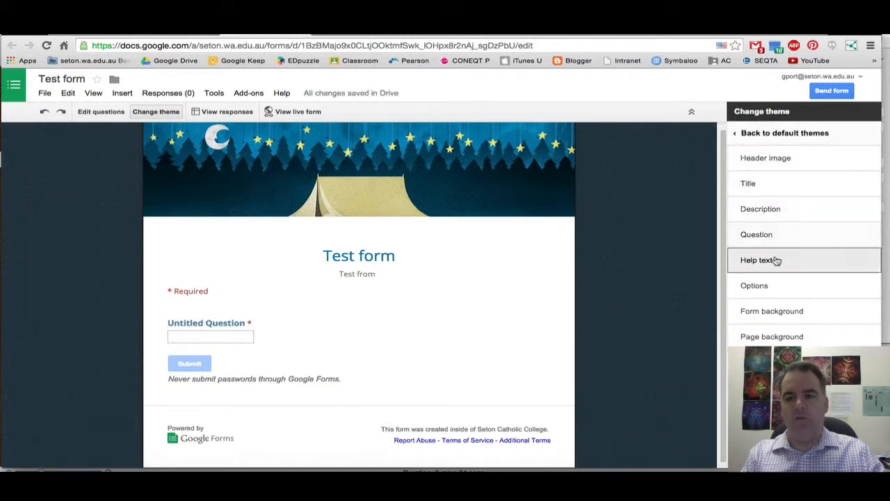
mouse_move(784, 311)
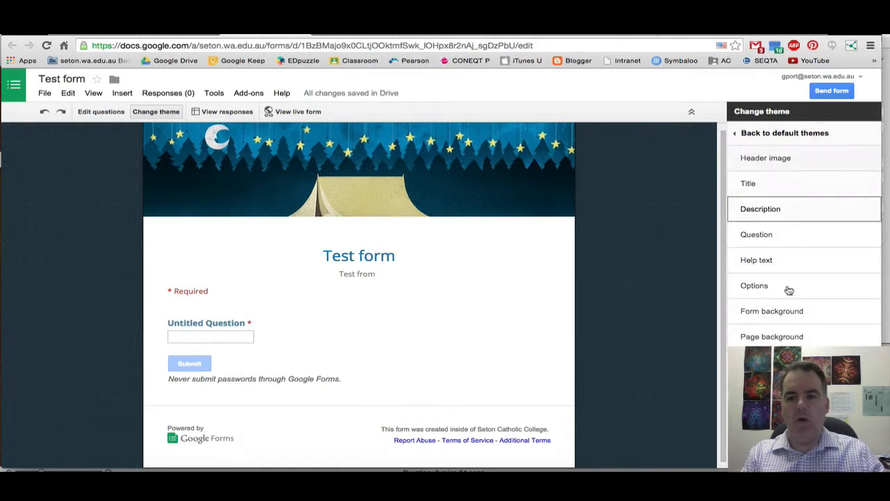
click(764, 158)
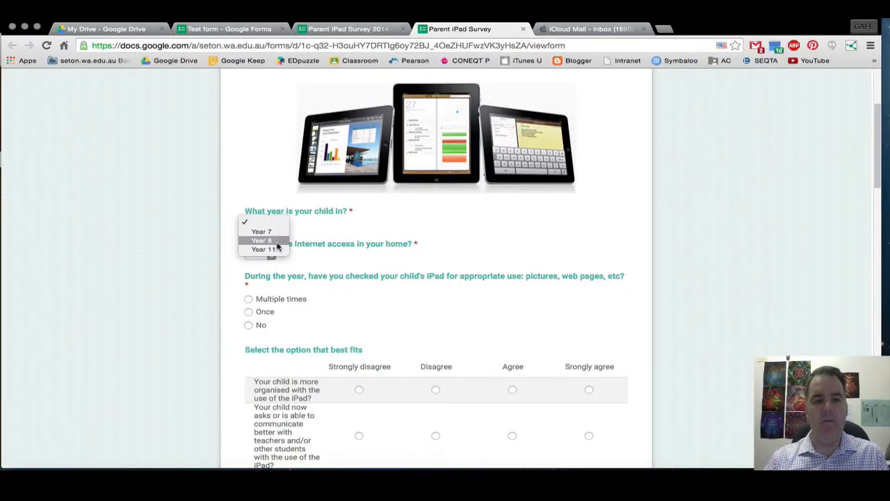
Answer the live survey with Year 7, Yes for home internet, and a Disagree homework rating.
click(267, 252)
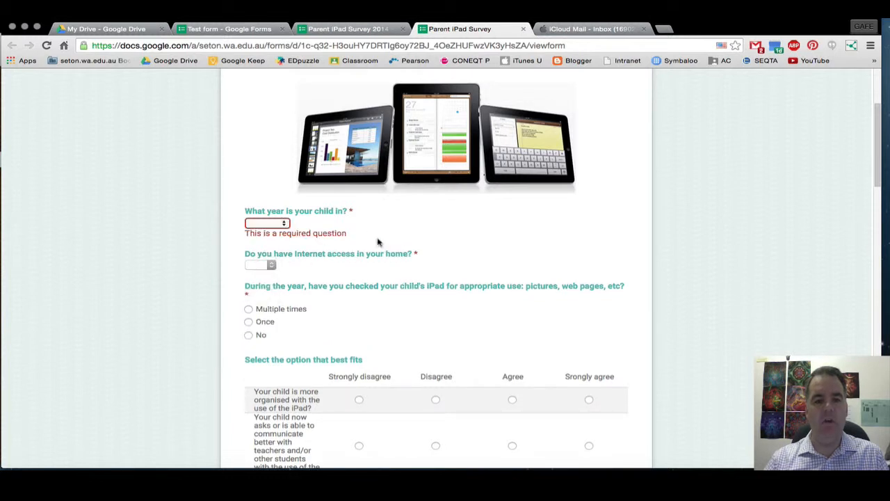
click(266, 223)
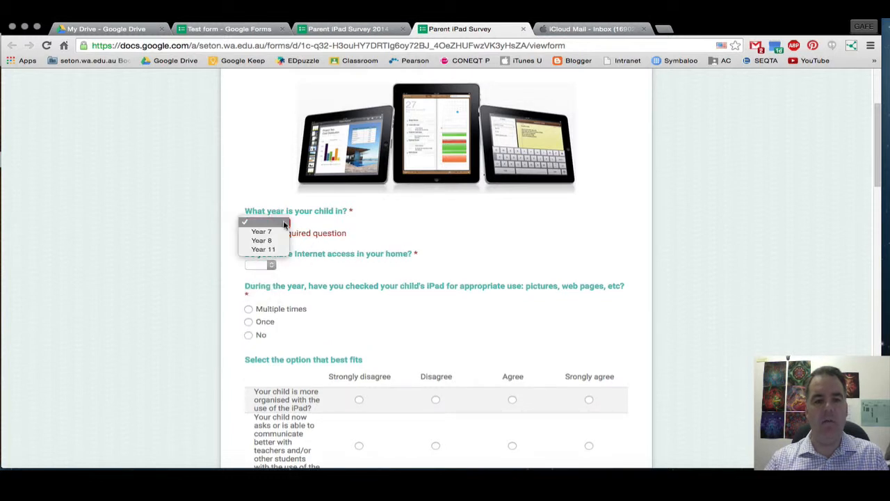
click(261, 231)
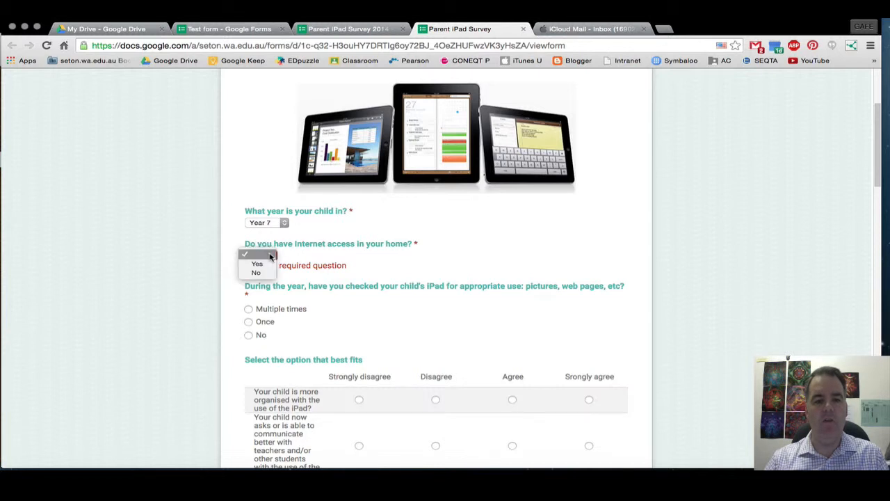
click(255, 263)
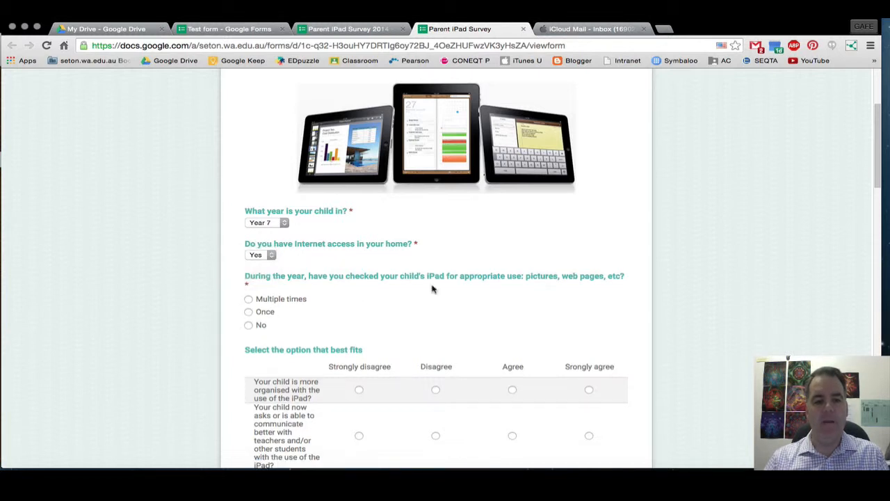
scroll(down, 3)
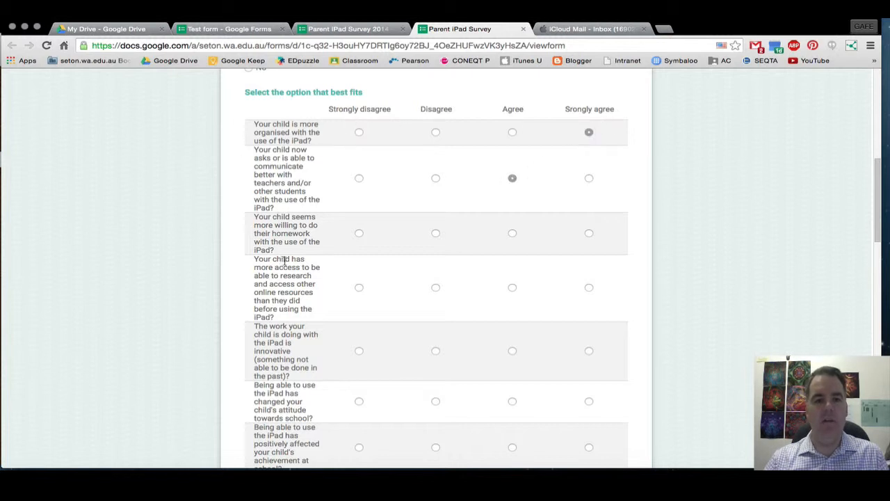
click(435, 234)
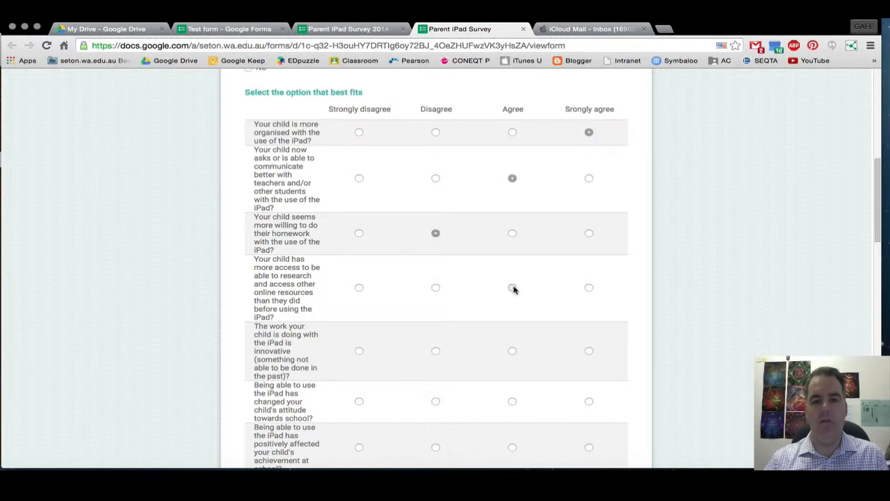
scroll(down, 3)
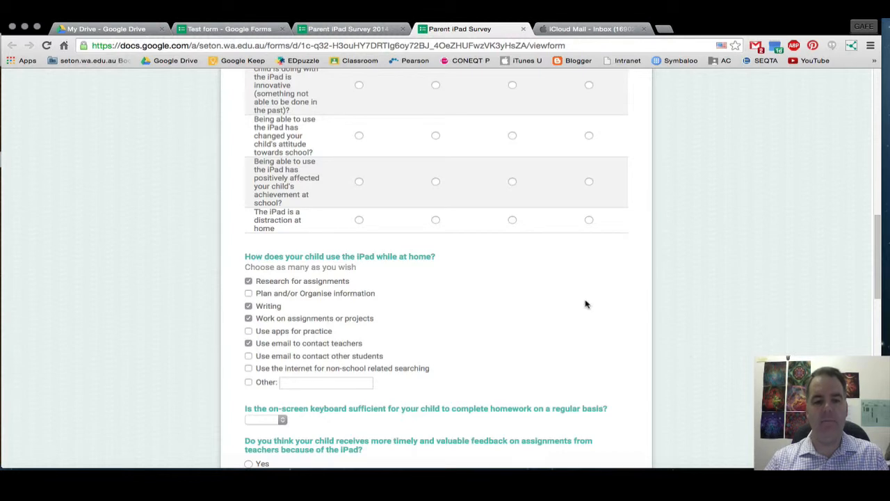
scroll(up, 3)
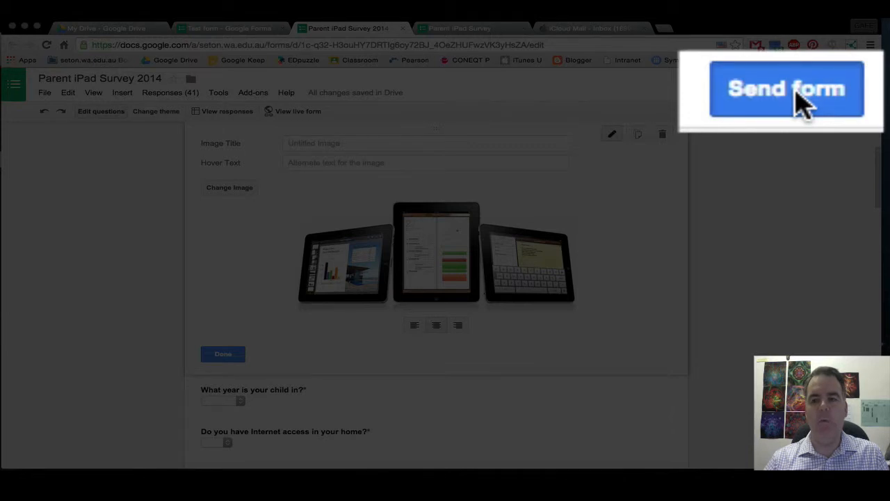
In Send form, enable the Short Url and expand the email invite's custom message and subject.
click(786, 89)
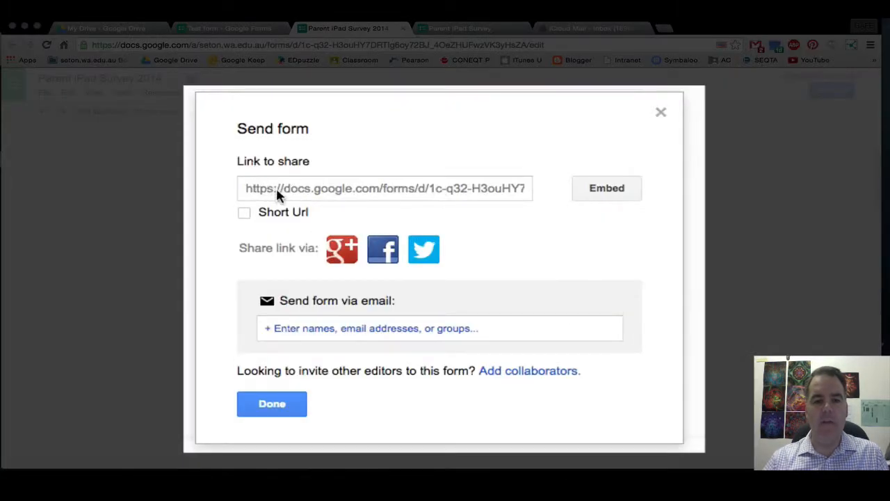
mouse_move(438, 193)
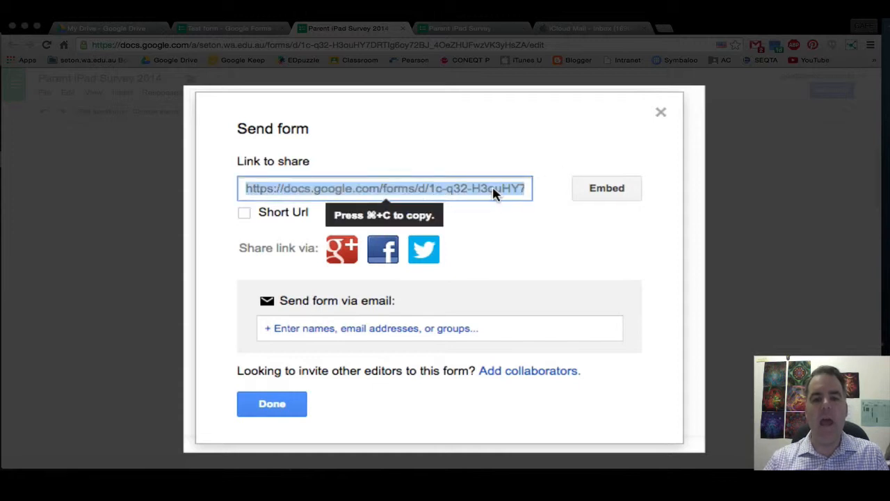
mouse_move(473, 39)
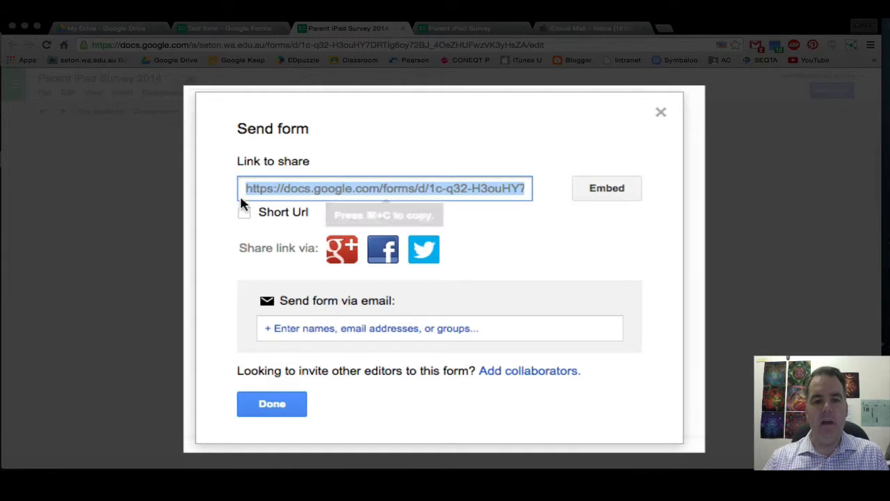
click(245, 211)
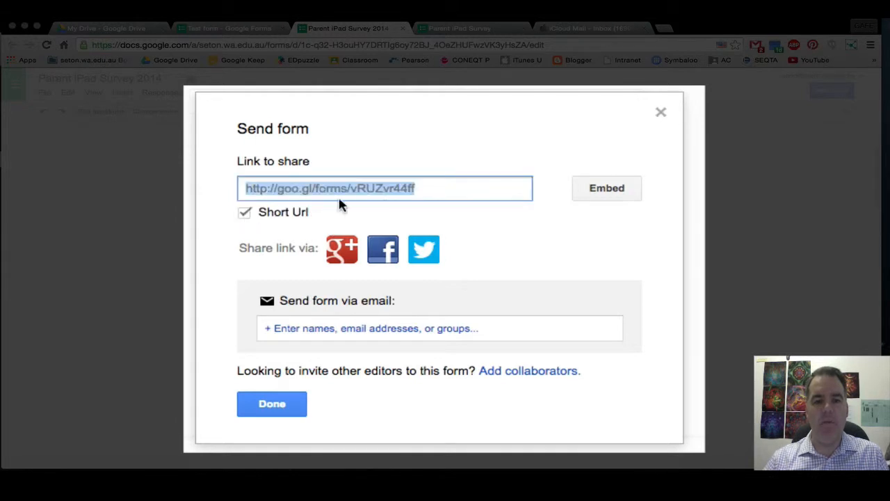
mouse_move(452, 214)
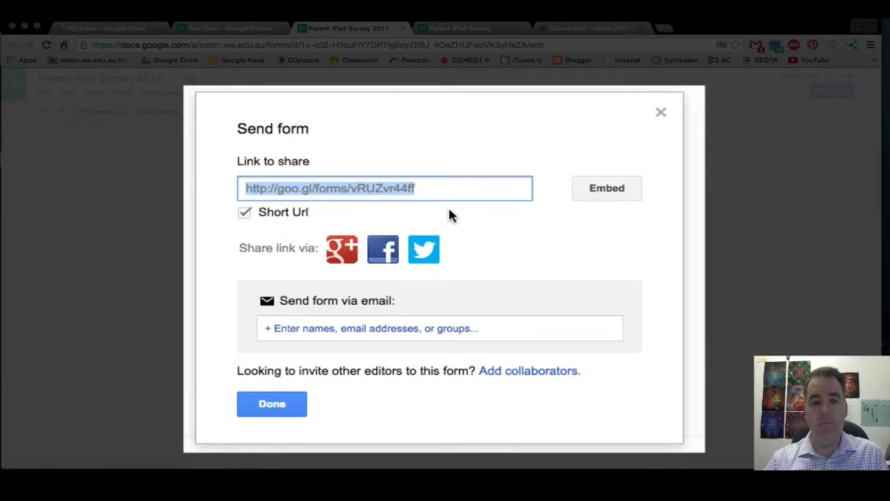
mouse_move(424, 249)
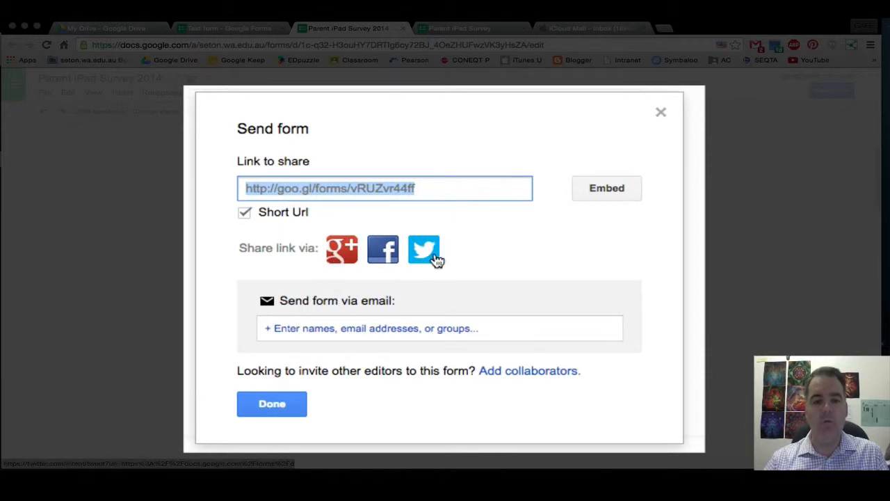
mouse_move(342, 249)
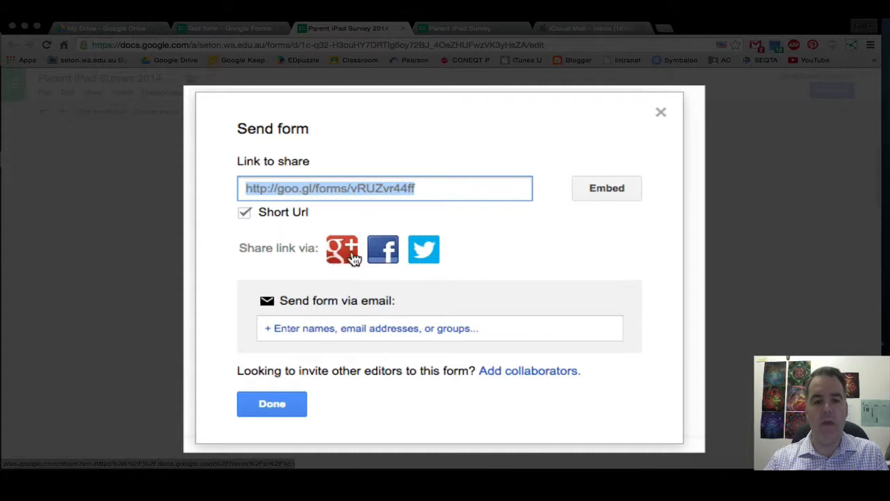
mouse_move(349, 329)
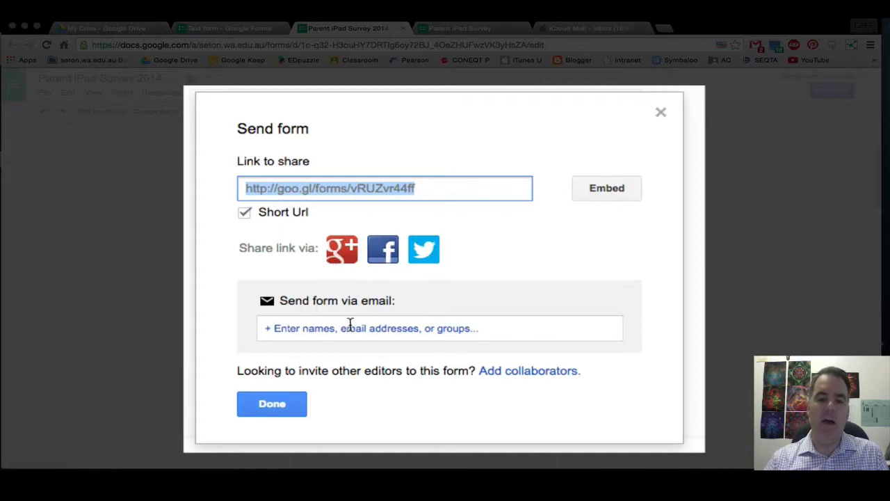
click(373, 328)
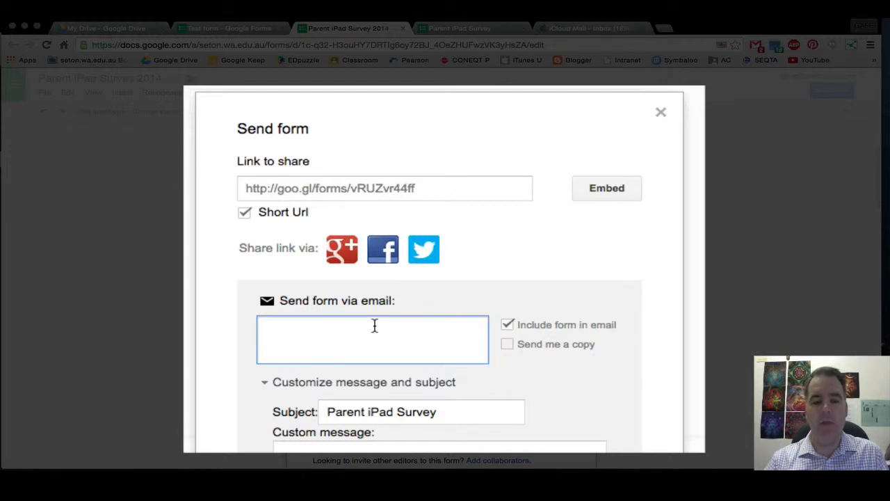
mouse_move(389, 321)
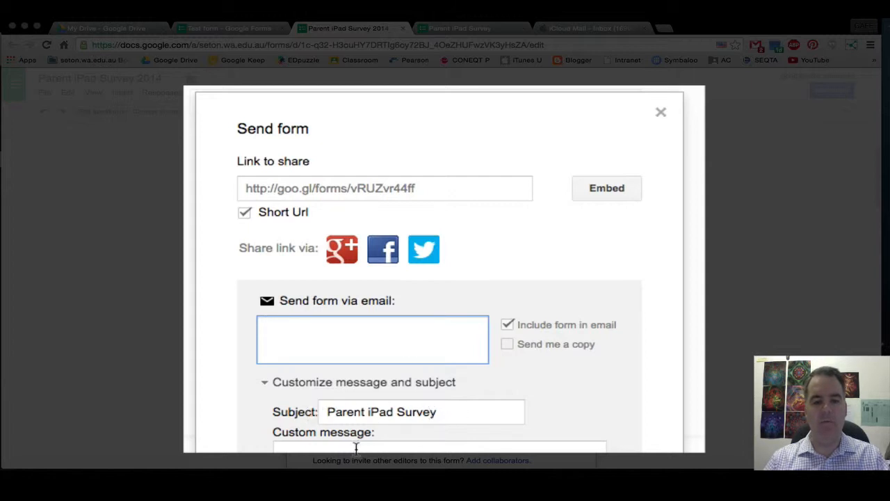
click(438, 448)
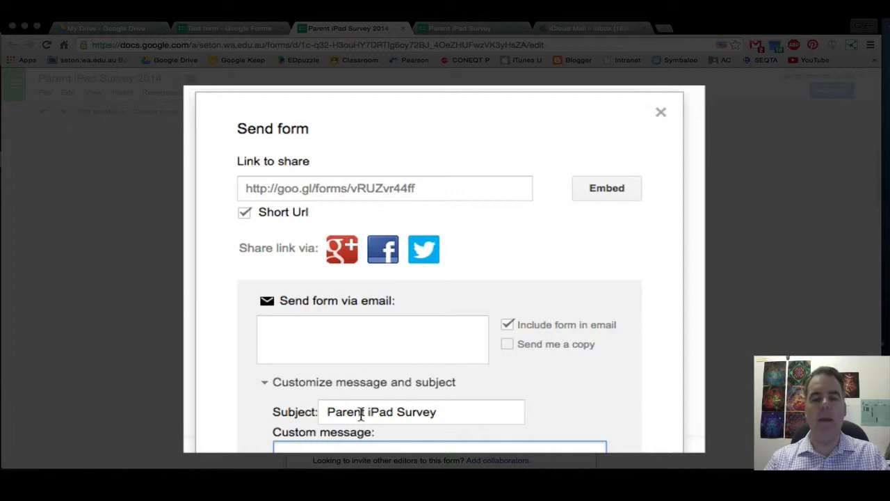
mouse_move(388, 206)
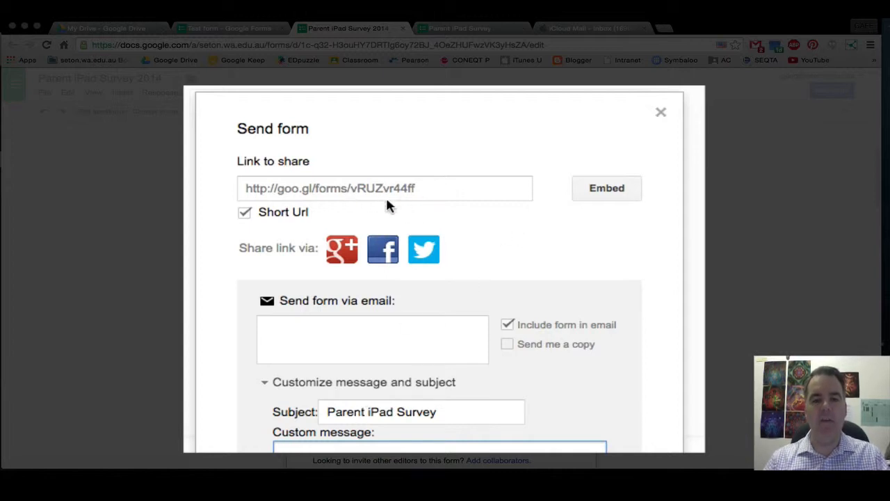
mouse_move(606, 187)
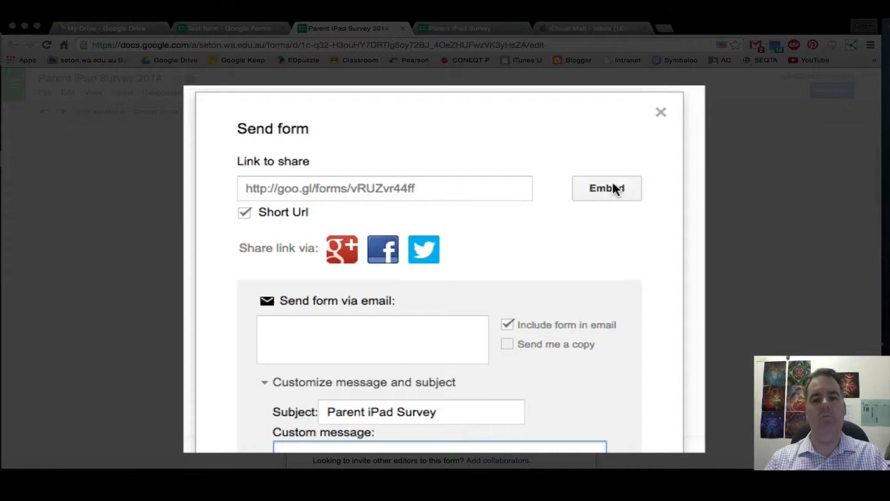
Show and select the 760 by 500 embed HTML code, then close the Embed form dialog.
click(607, 188)
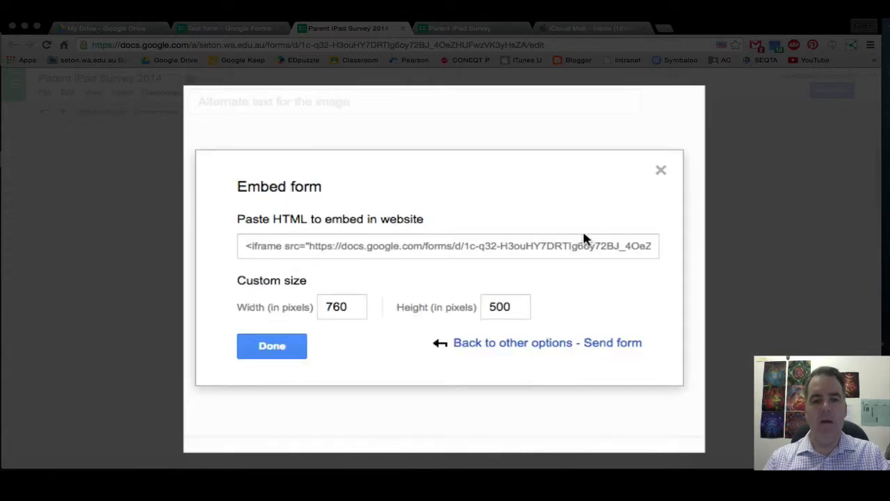
mouse_move(306, 261)
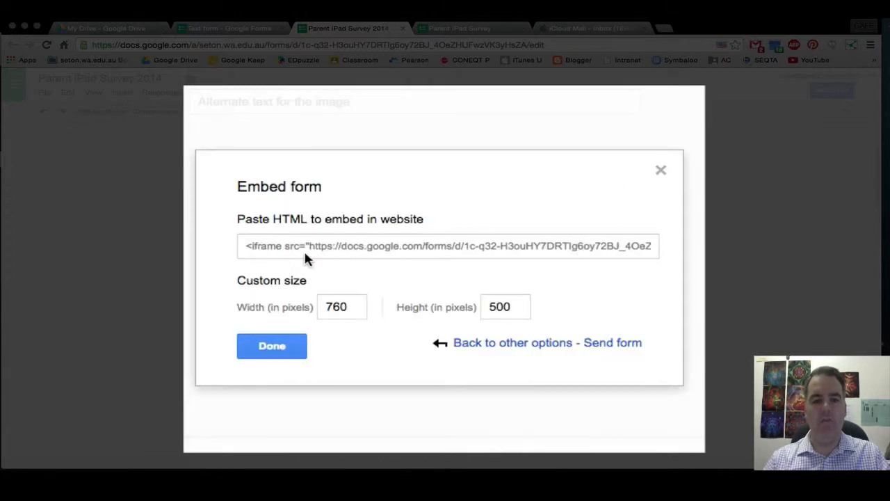
mouse_move(542, 256)
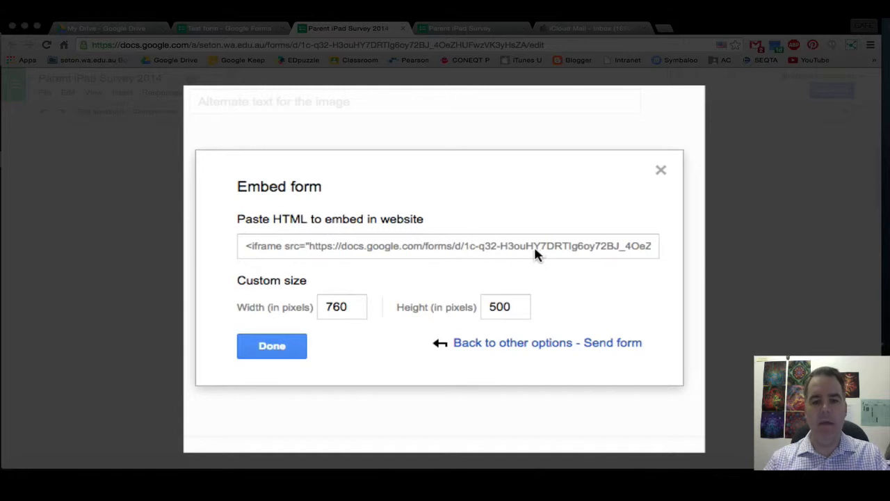
mouse_move(458, 266)
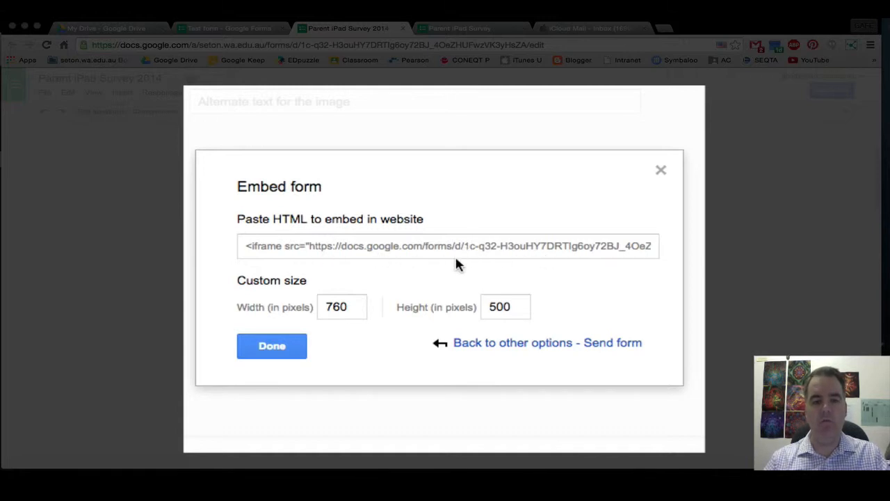
click(448, 245)
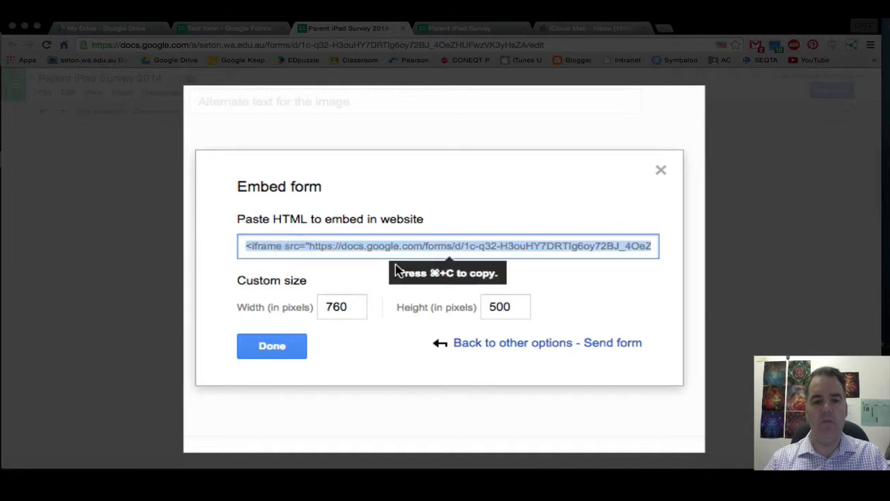
mouse_move(378, 320)
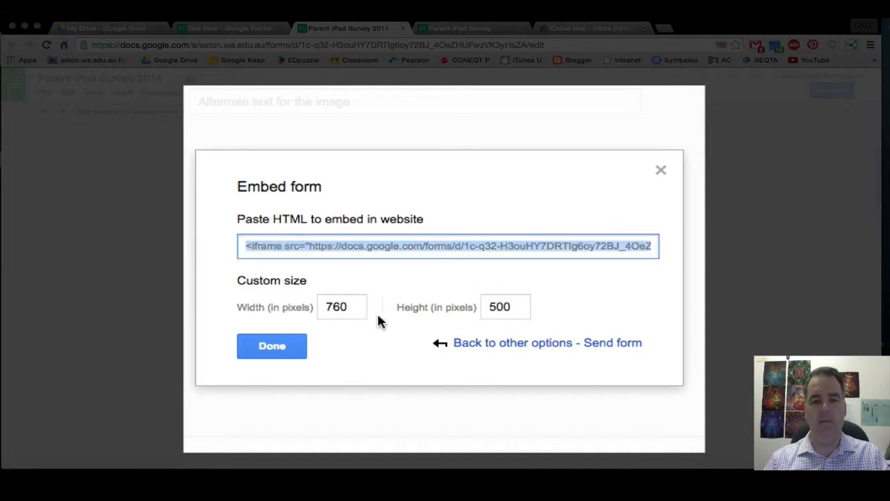
mouse_move(303, 369)
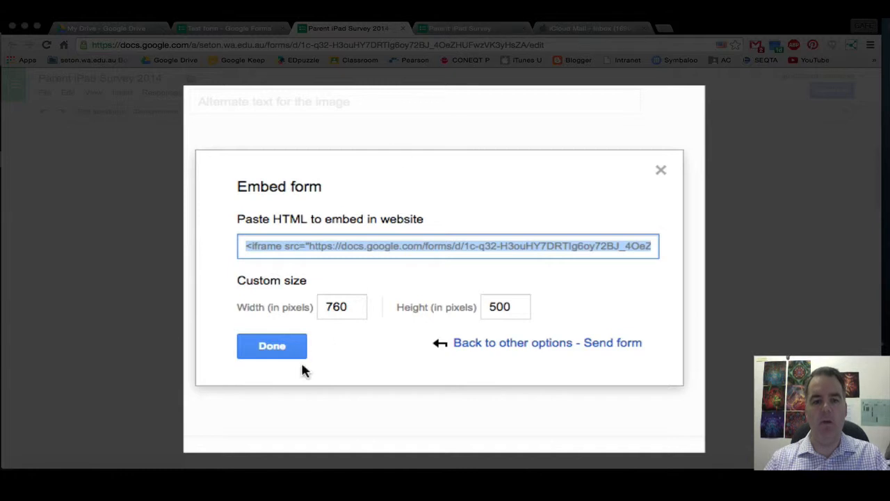
click(273, 345)
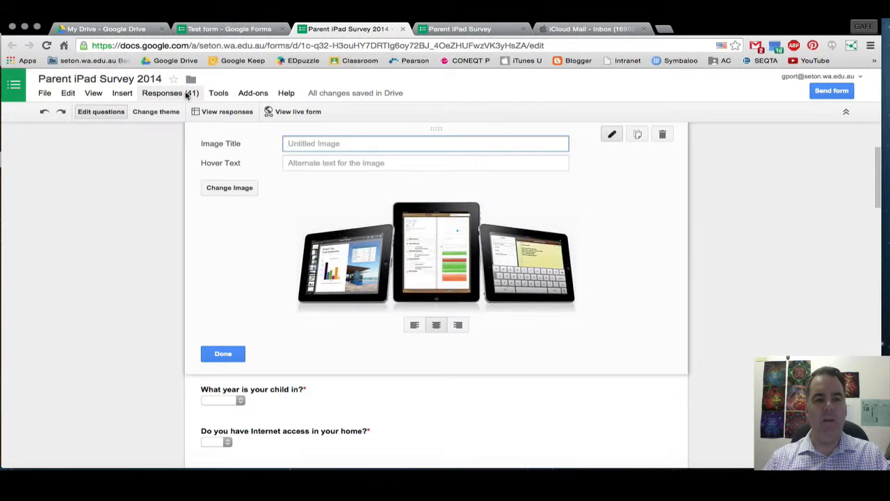
From Responses (41), view responses in the linked Copy of Parent iPad Survey (Responses) spreadsheet.
click(167, 91)
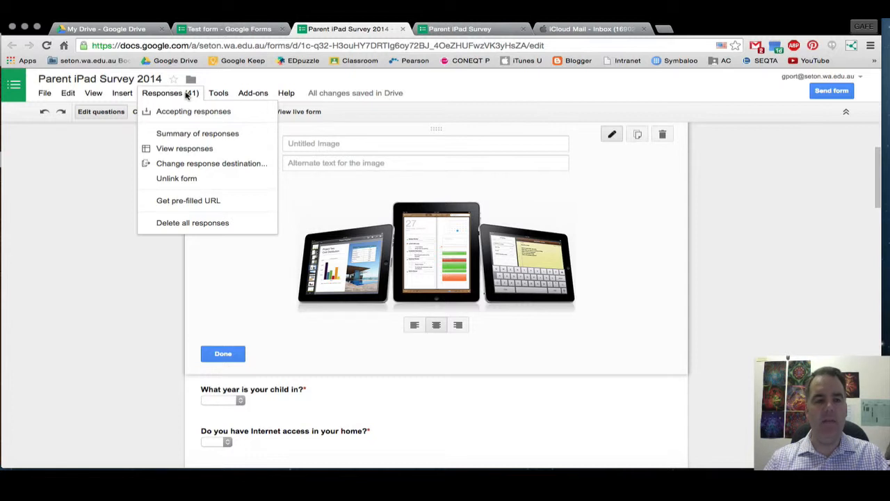
mouse_move(184, 148)
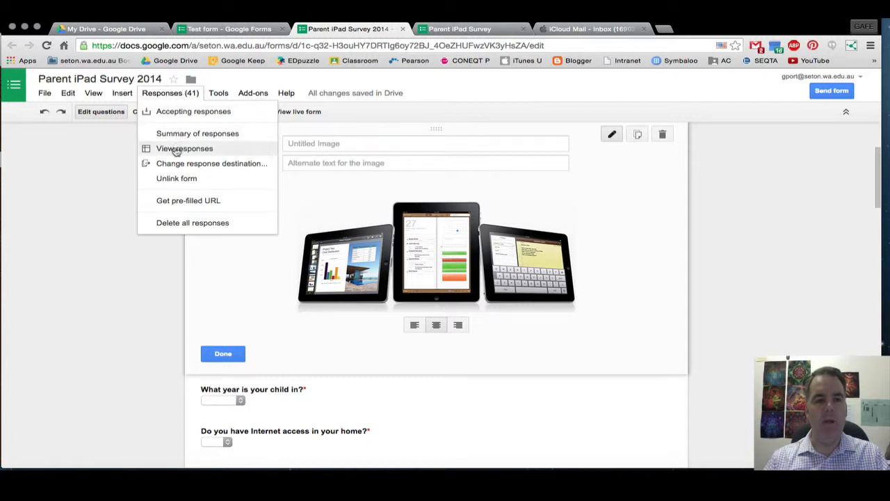
click(183, 147)
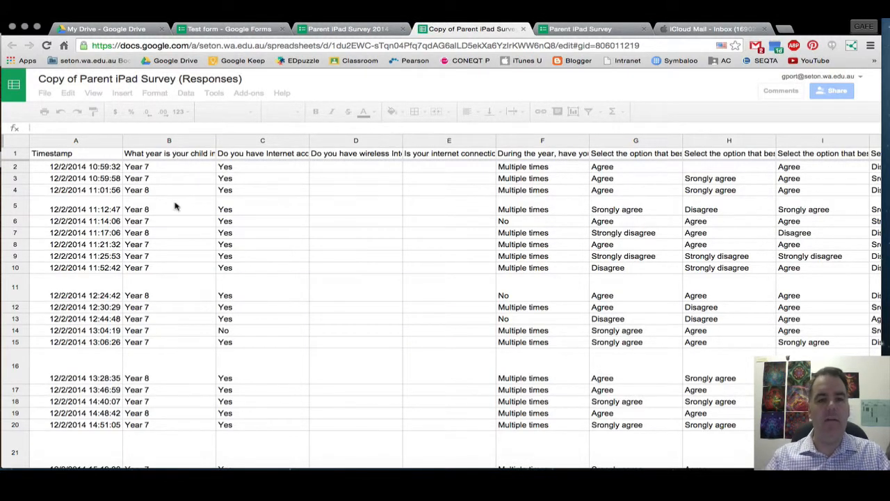
Scroll right to the written-answer columns and bring up the sheet's Tools and Form menus.
click(50, 153)
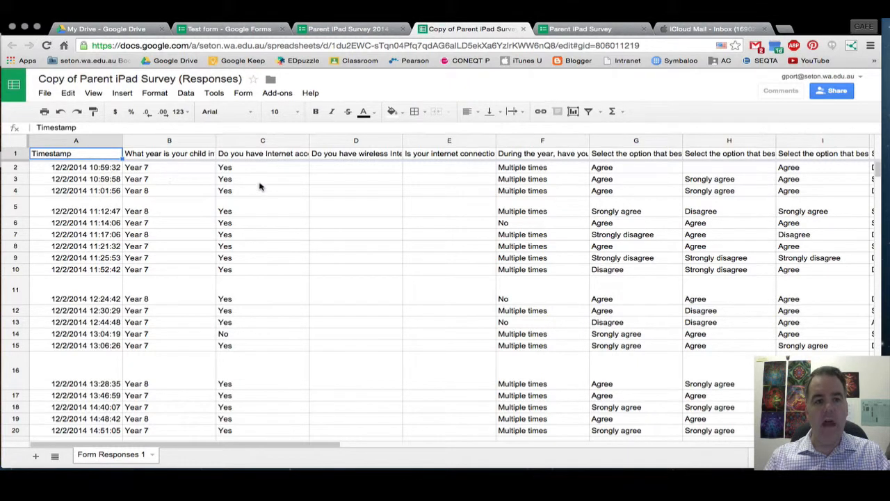
mouse_move(490, 202)
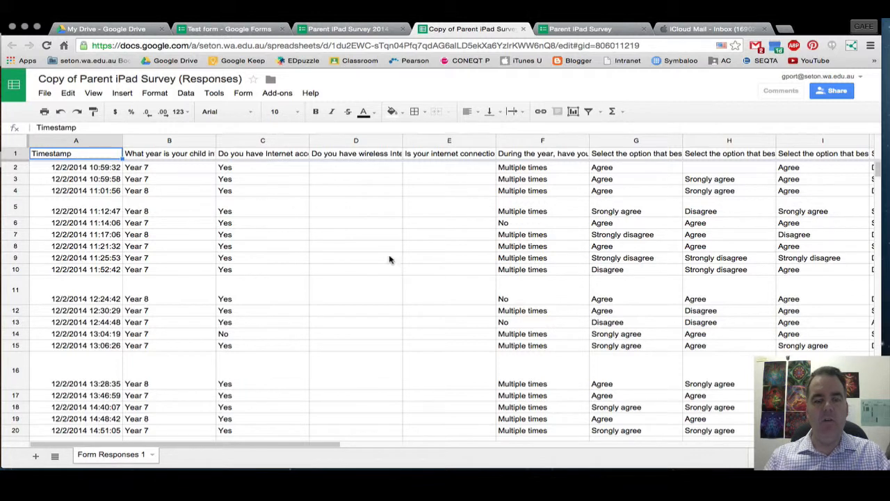
mouse_move(275, 201)
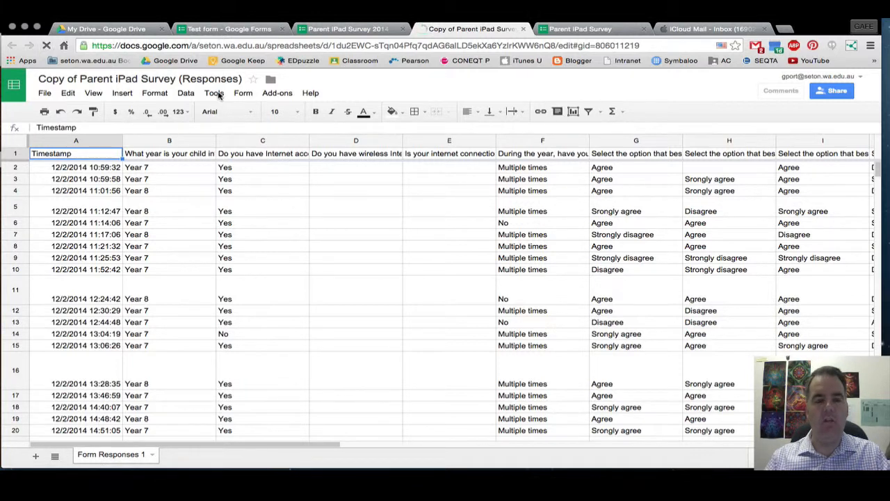
scroll(right, 3)
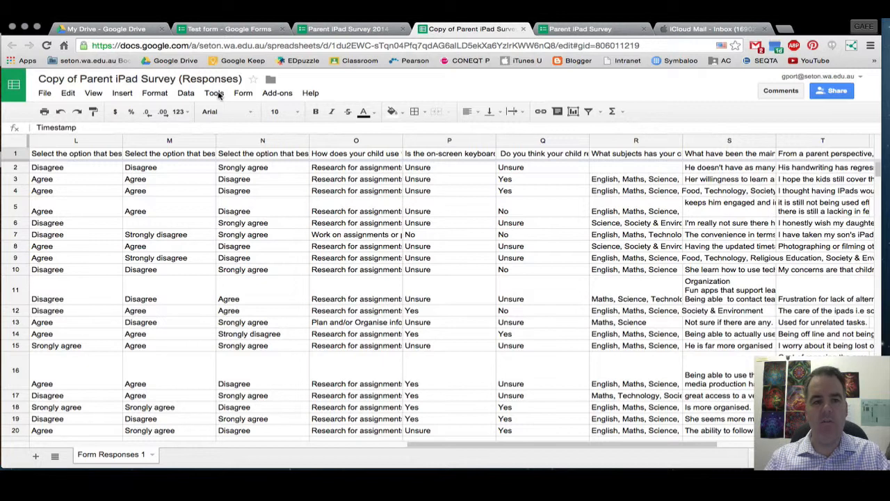
click(214, 92)
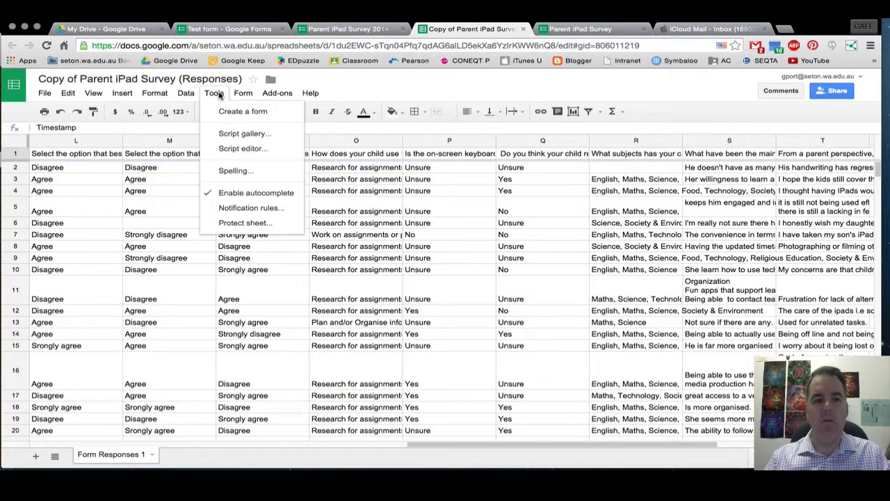
click(242, 92)
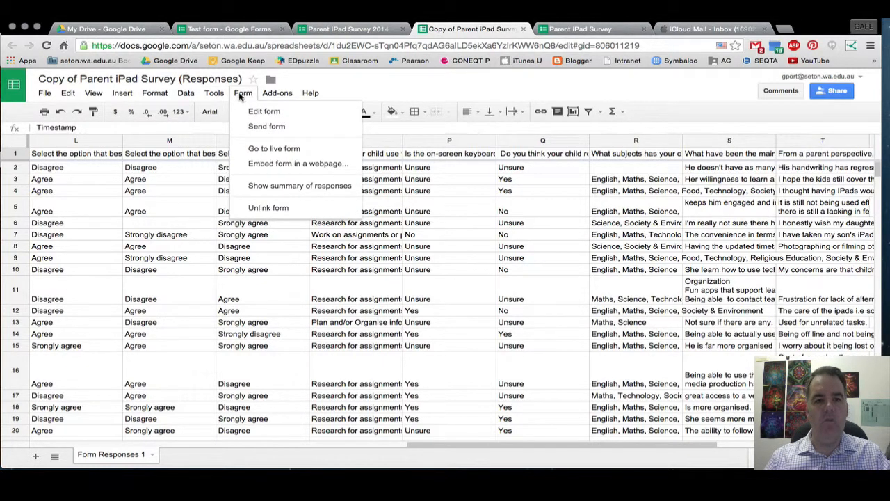
Show the 41-response summary charts per question, then return to the form editor tab.
click(273, 147)
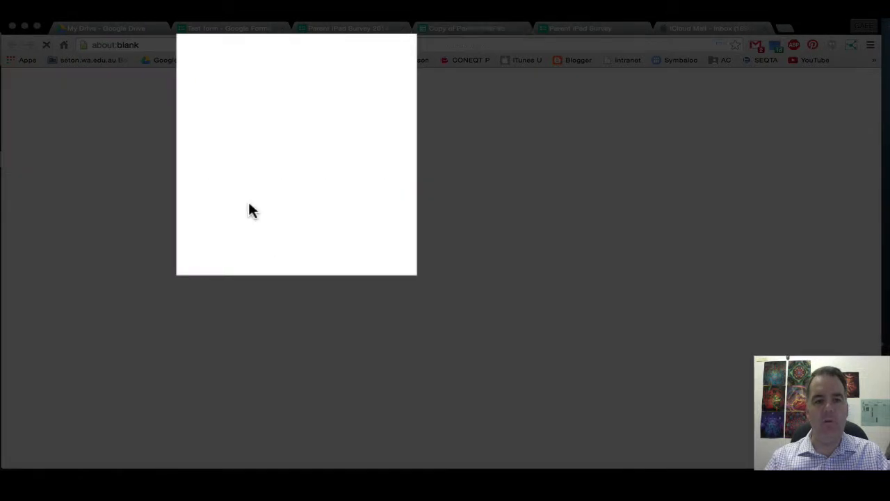
click(545, 28)
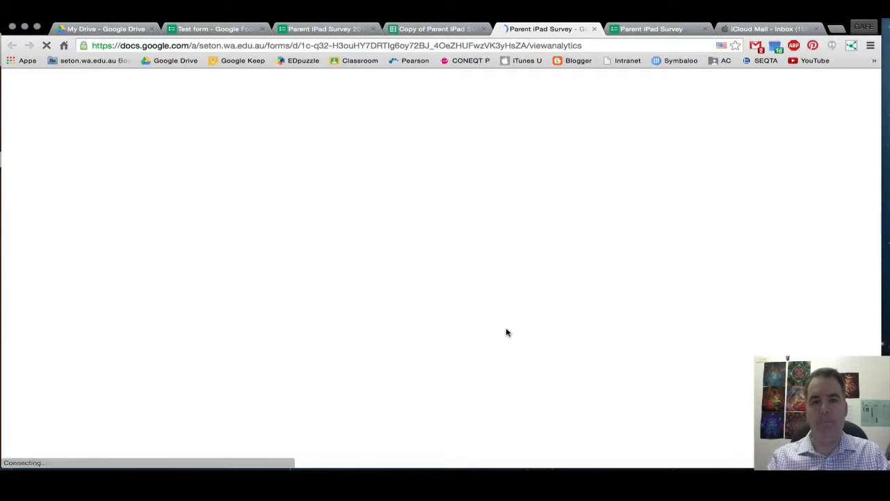
mouse_move(434, 233)
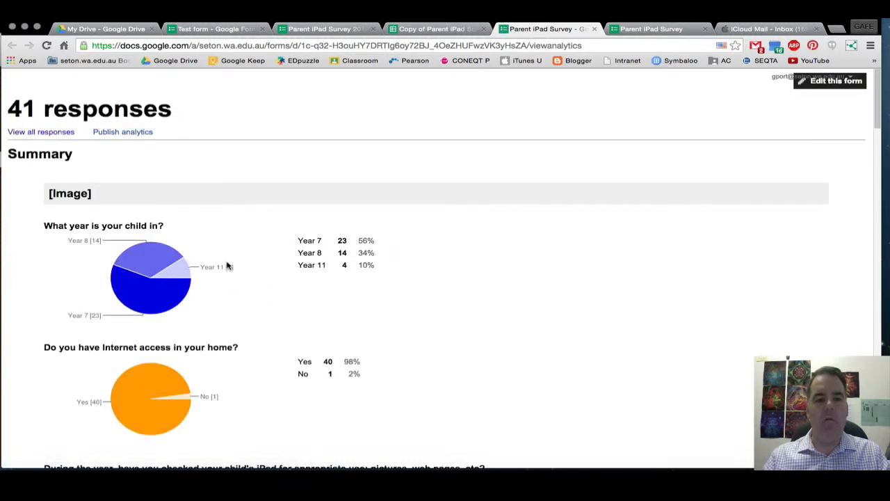
scroll(down, 3)
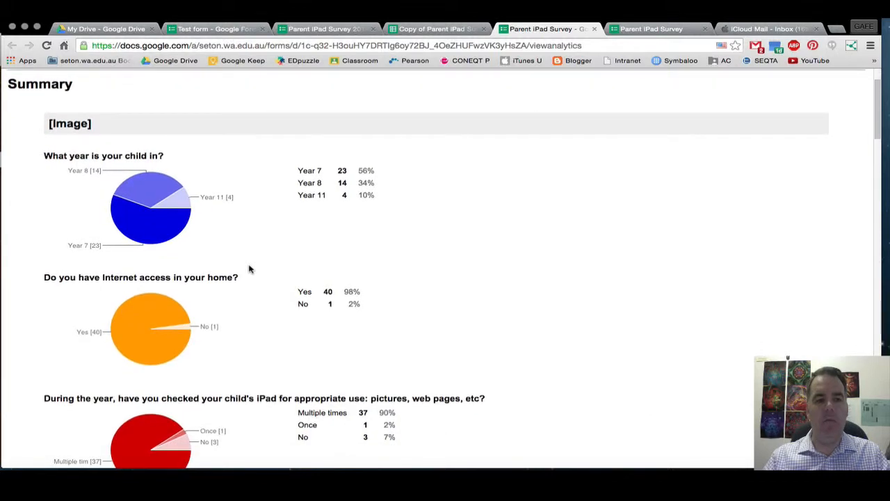
scroll(down, 3)
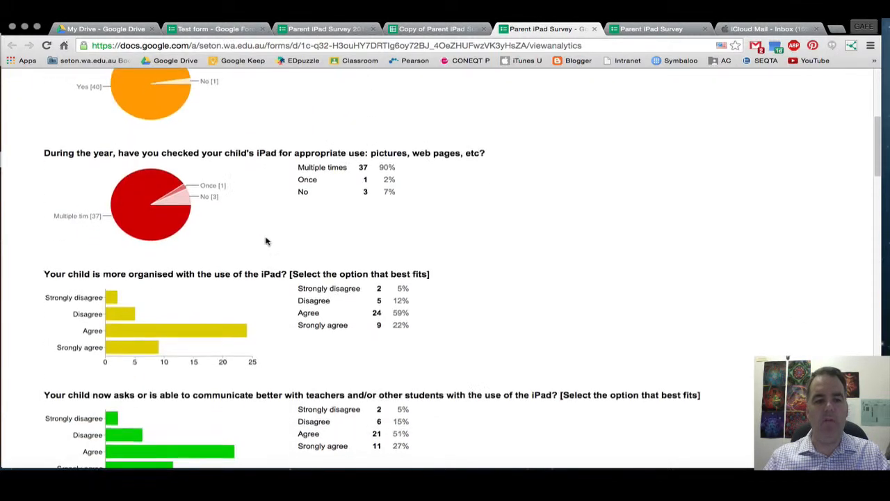
scroll(down, 3)
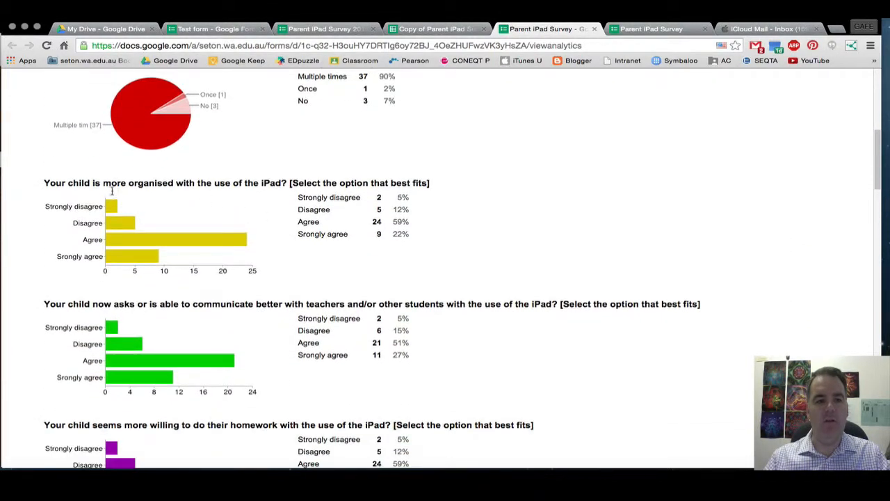
mouse_move(359, 196)
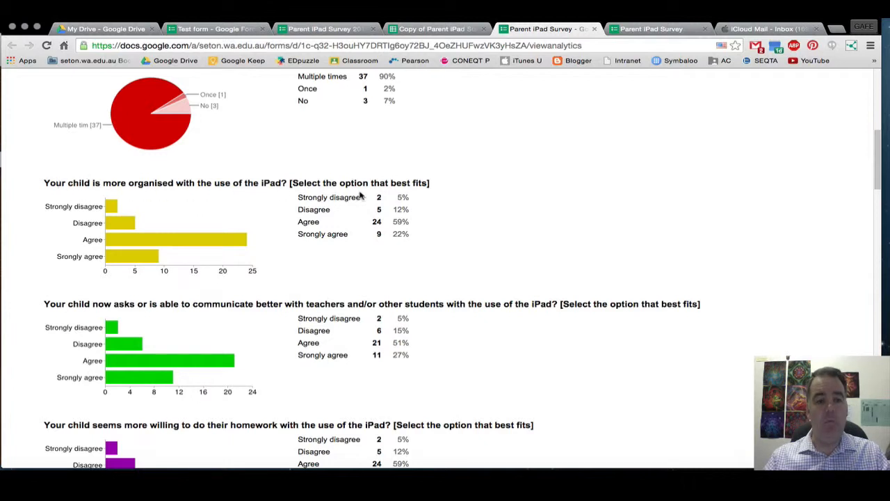
mouse_move(170, 222)
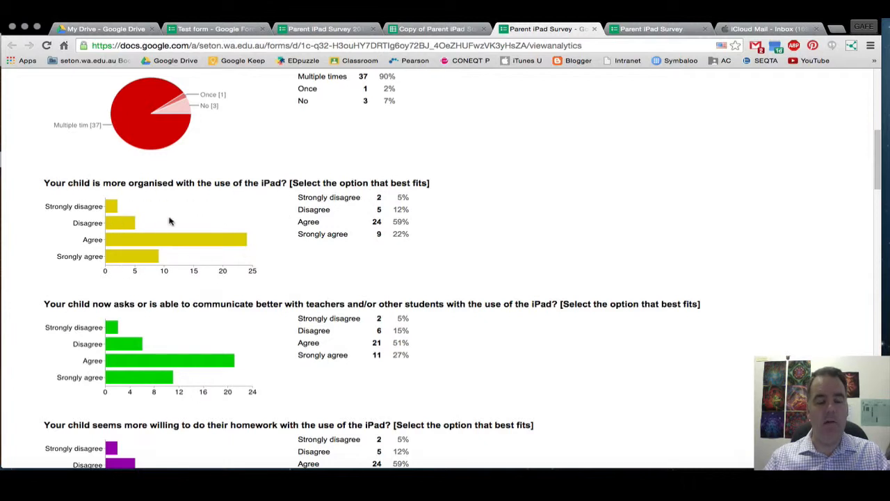
mouse_move(280, 256)
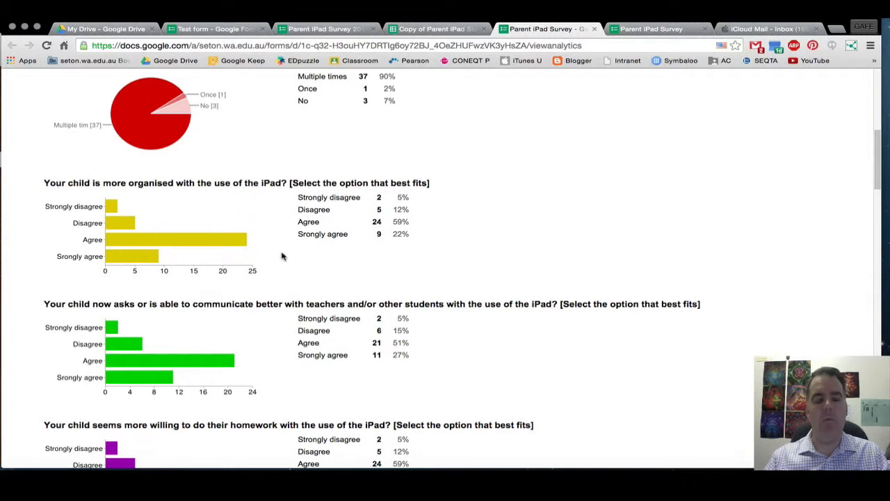
scroll(up, 3)
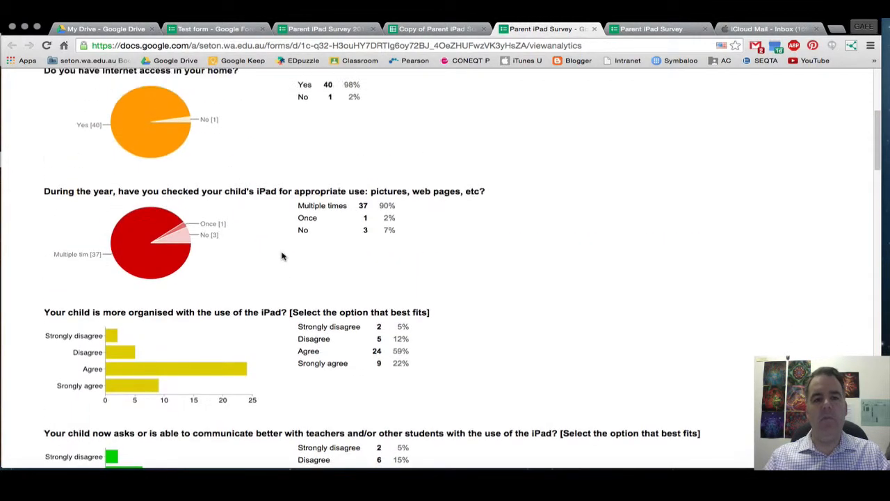
scroll(up, 3)
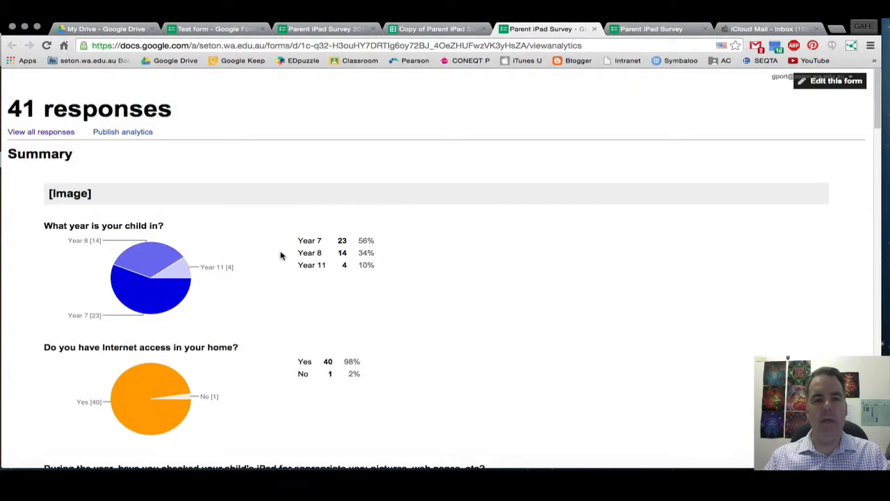
scroll(down, 3)
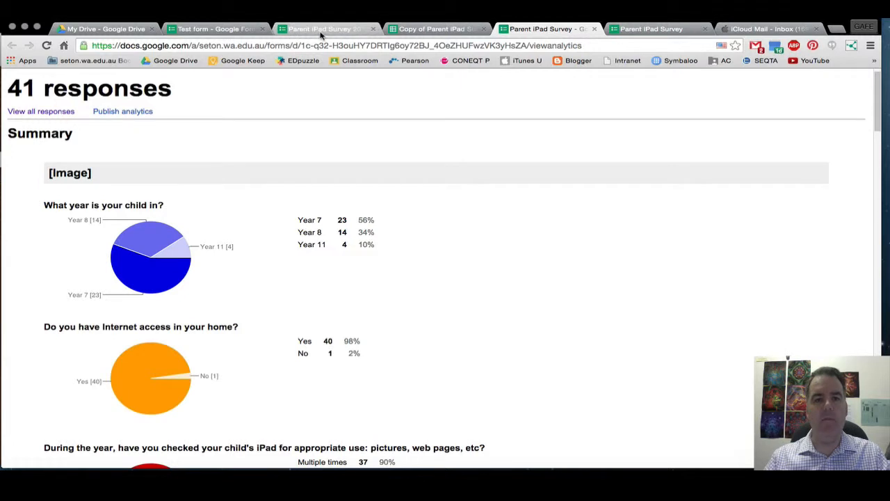
click(322, 28)
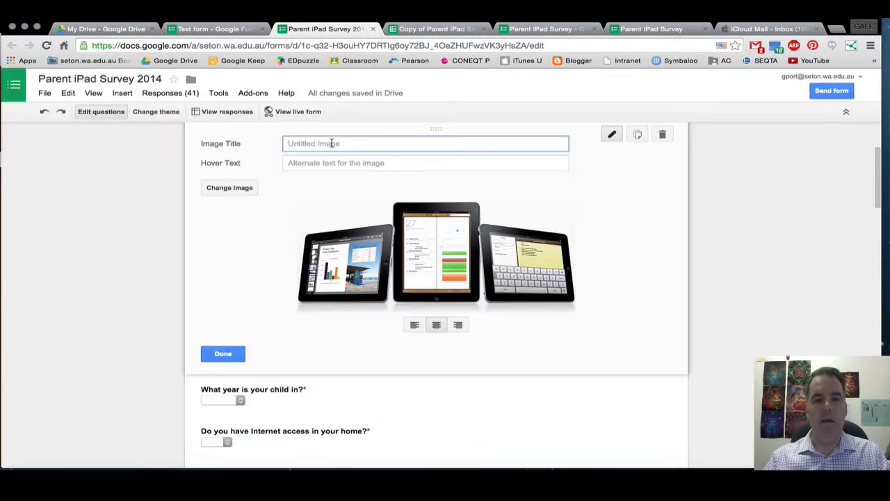